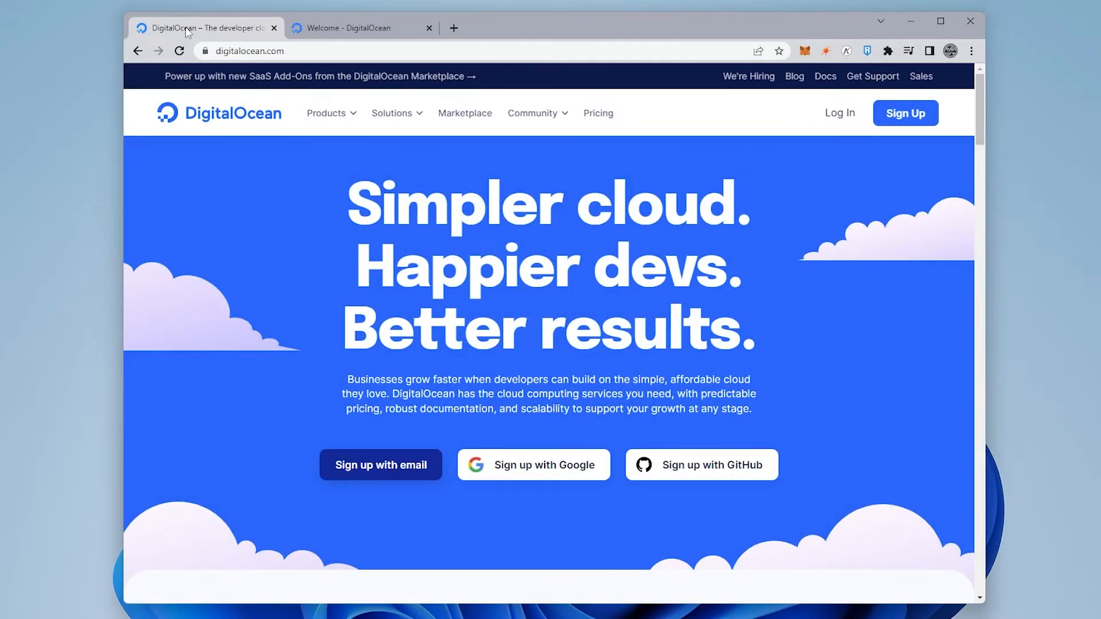
# Step: Compare 1 CPU and 2 CPU basic droplet prices, then switch to the Create Droplets tab
pyautogui.scroll(-3)
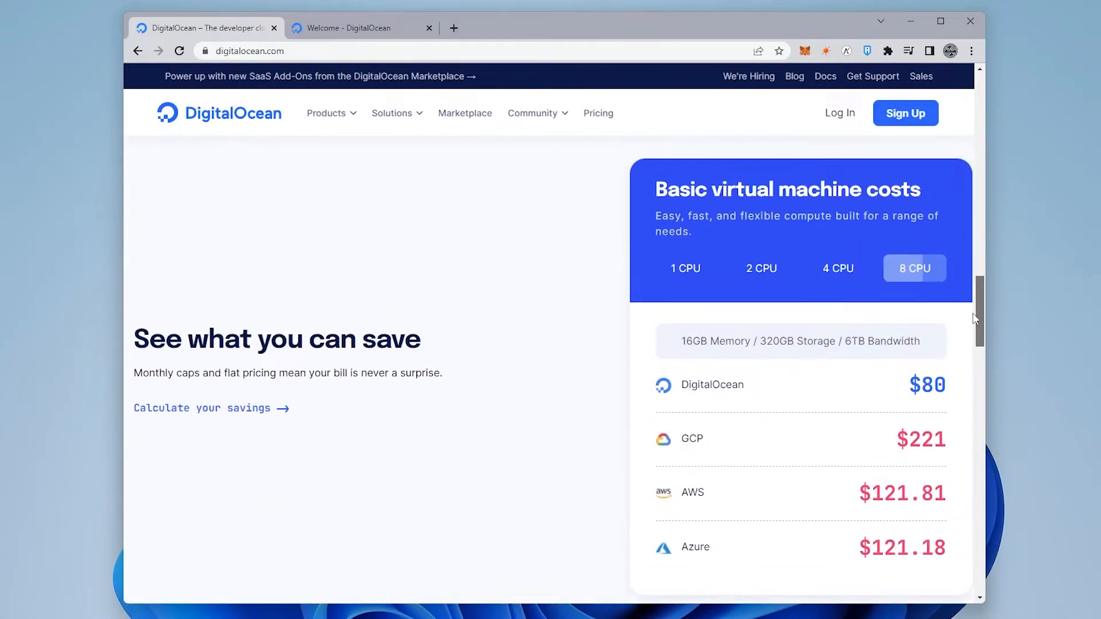
pyautogui.click(684, 268)
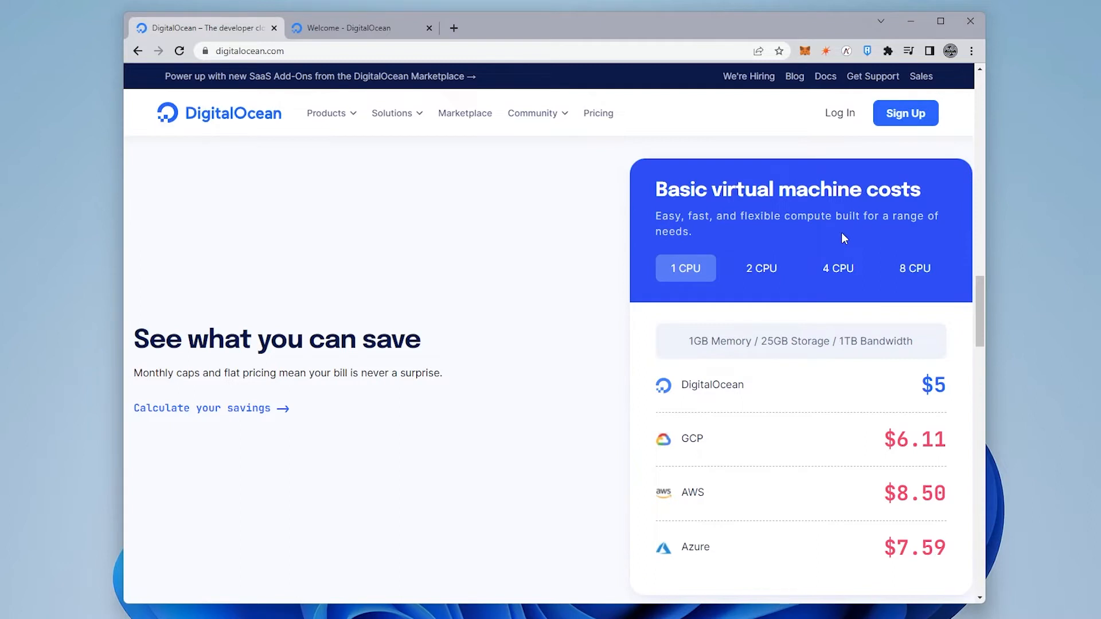
pyautogui.moveTo(777, 355)
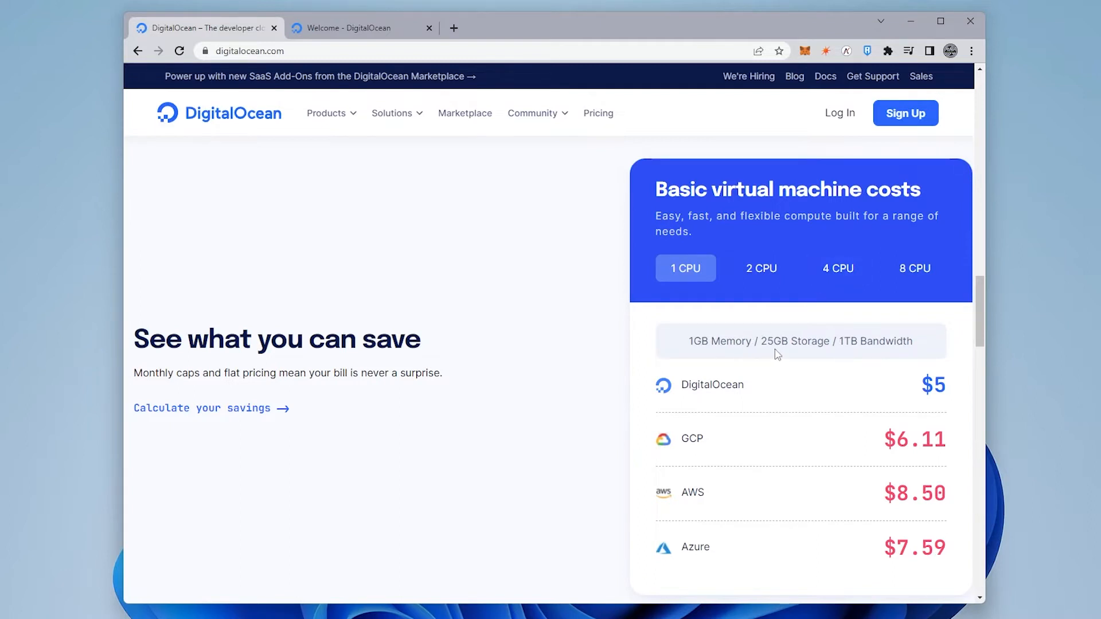
pyautogui.moveTo(855, 347)
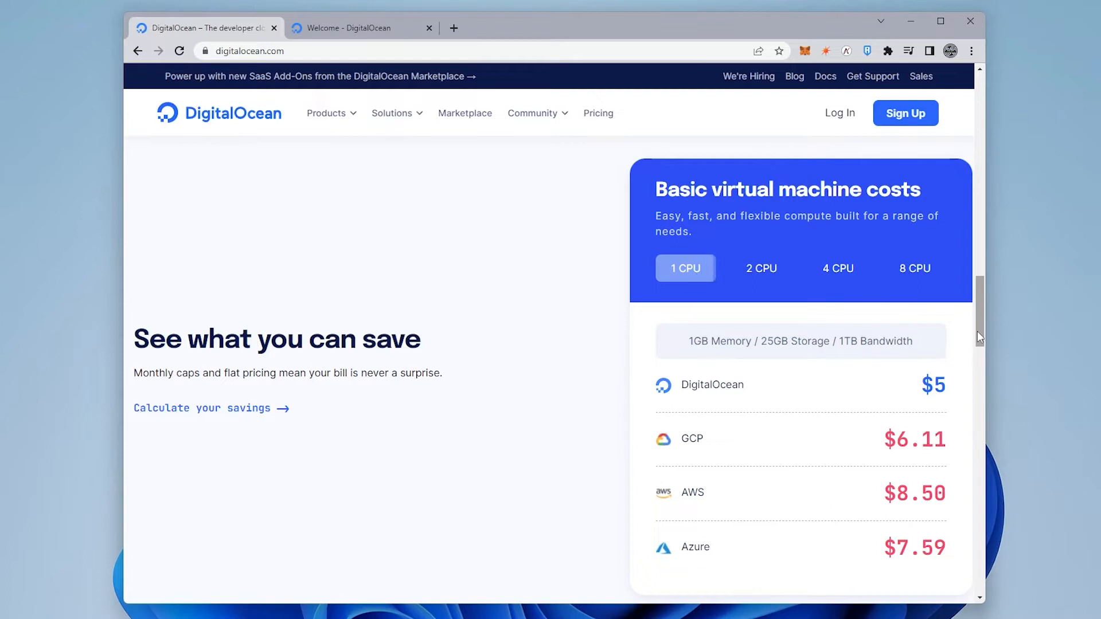
pyautogui.click(760, 268)
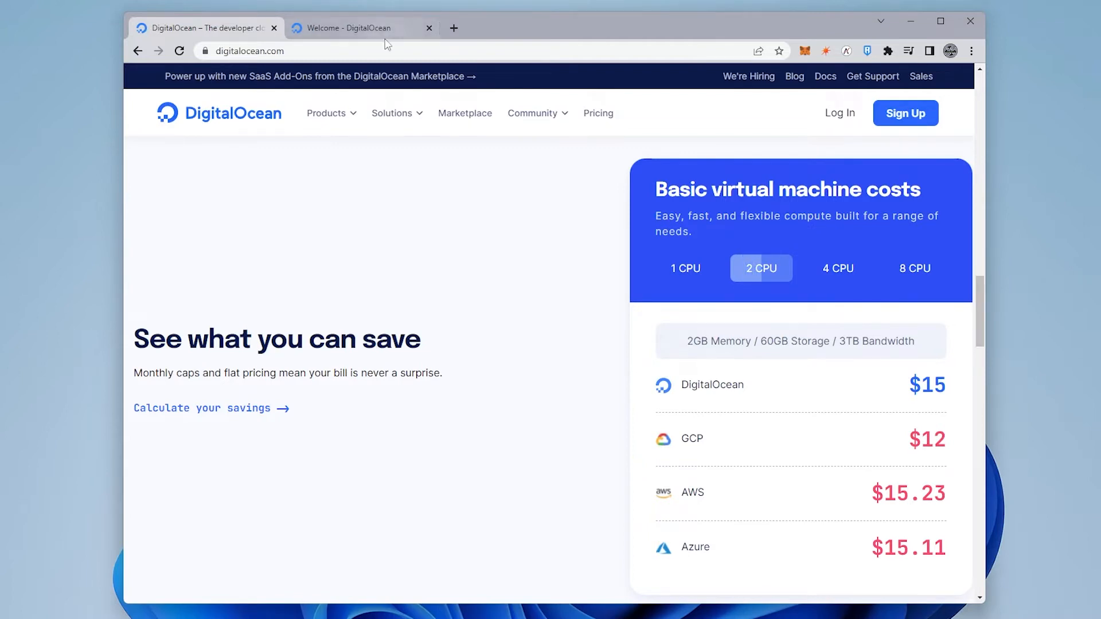
pyautogui.click(355, 28)
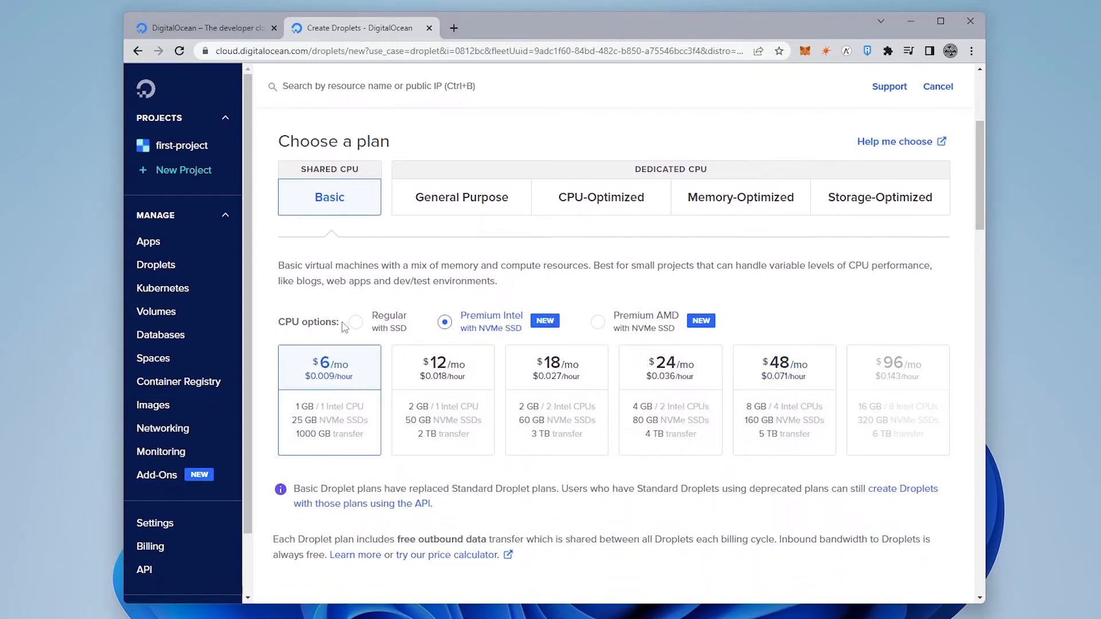
# Step: Choose the Regular SSD CPU plans after checking Premium Intel prices
pyautogui.click(356, 321)
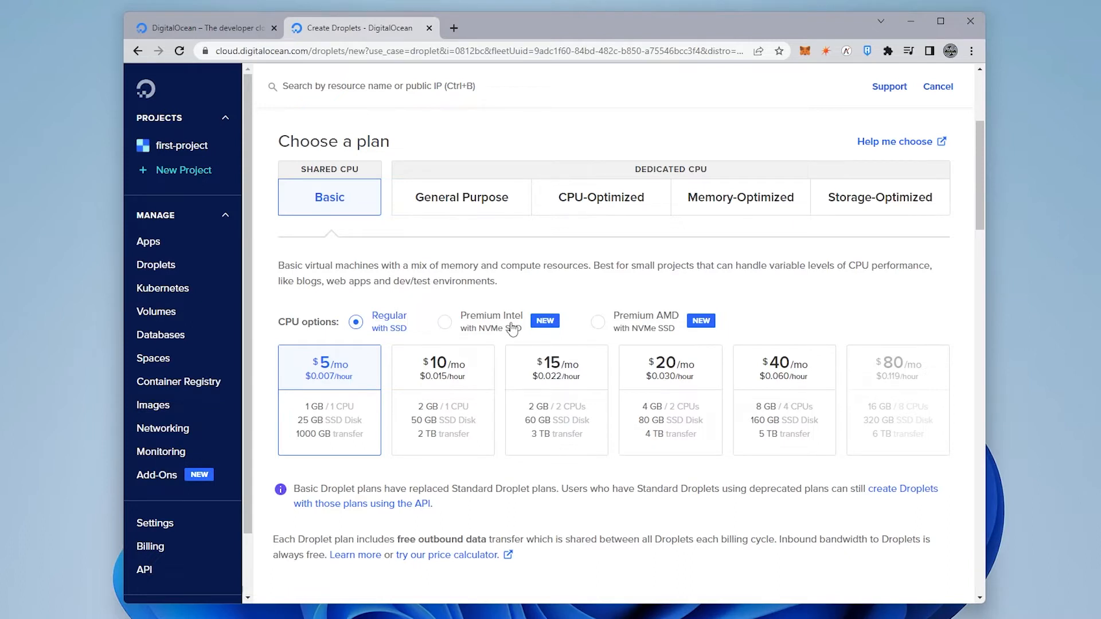
pyautogui.click(445, 321)
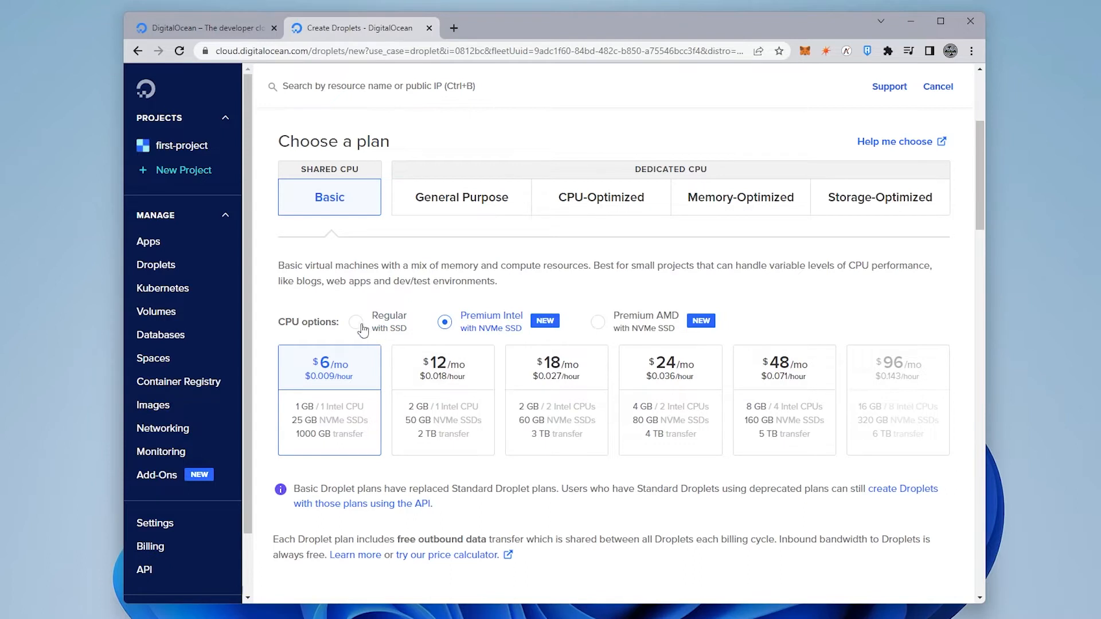
pyautogui.click(356, 321)
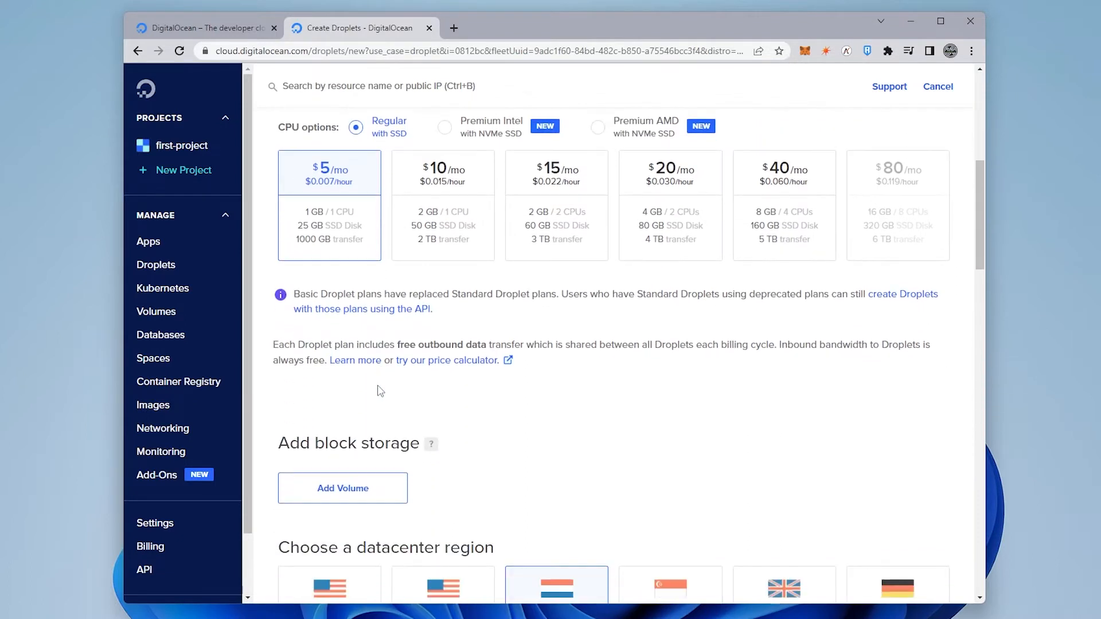
# Step: Place the droplet in the Toronto datacenter region
pyautogui.scroll(-3)
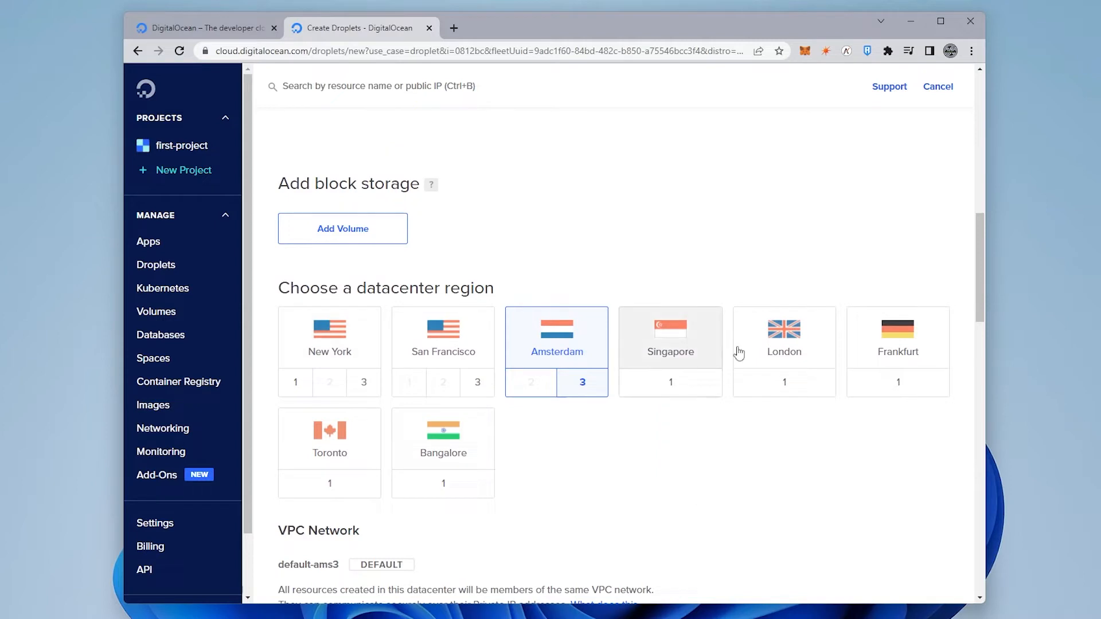
pyautogui.click(329, 438)
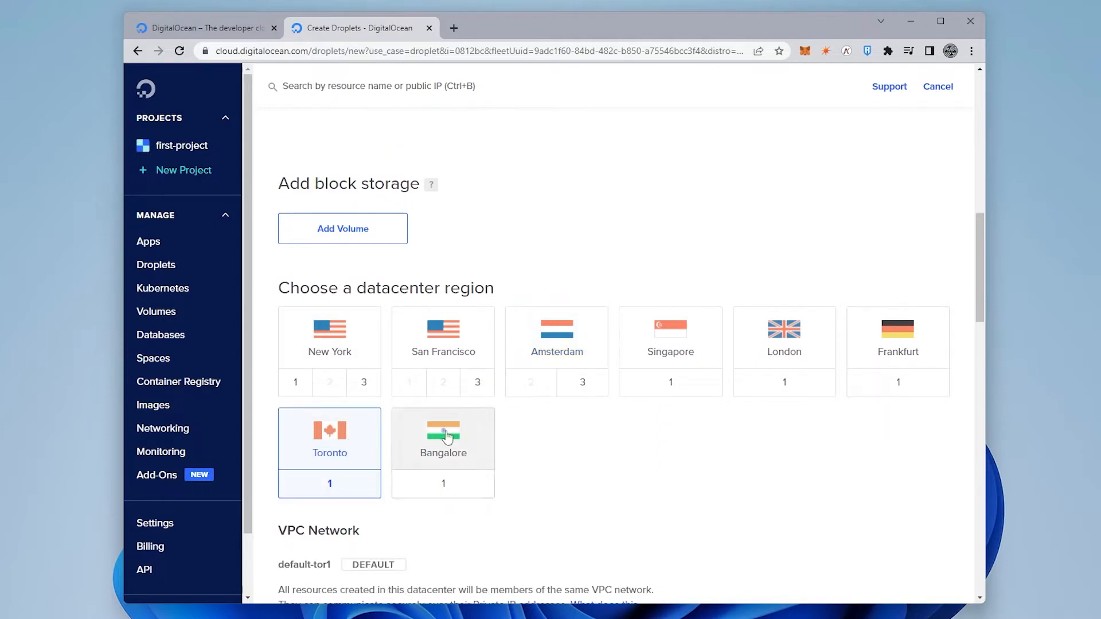
pyautogui.scroll(-3)
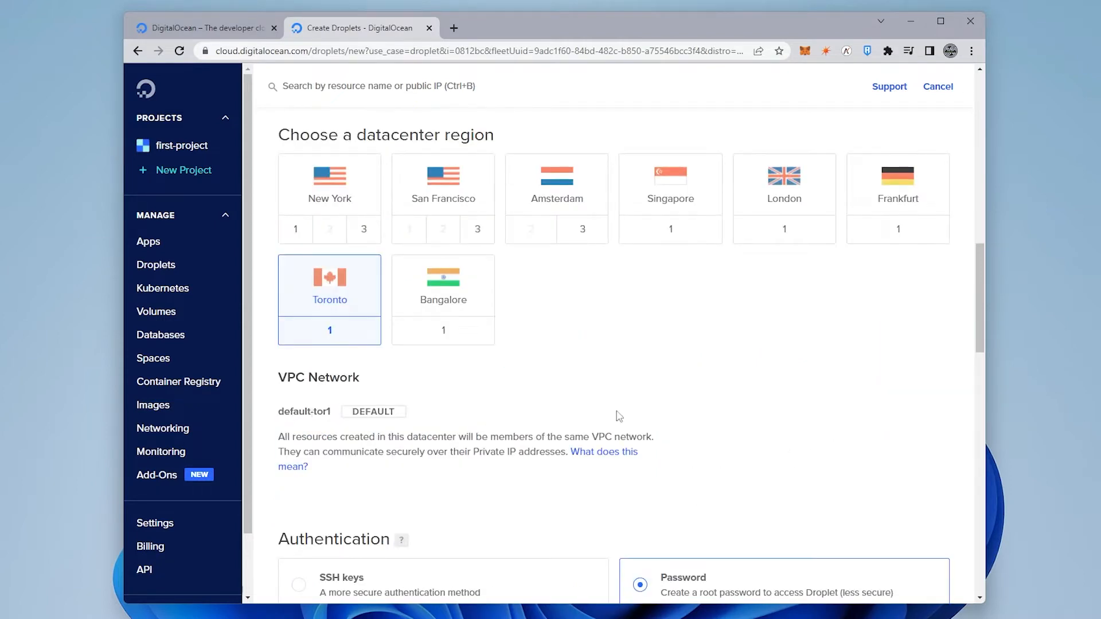
pyautogui.scroll(-3)
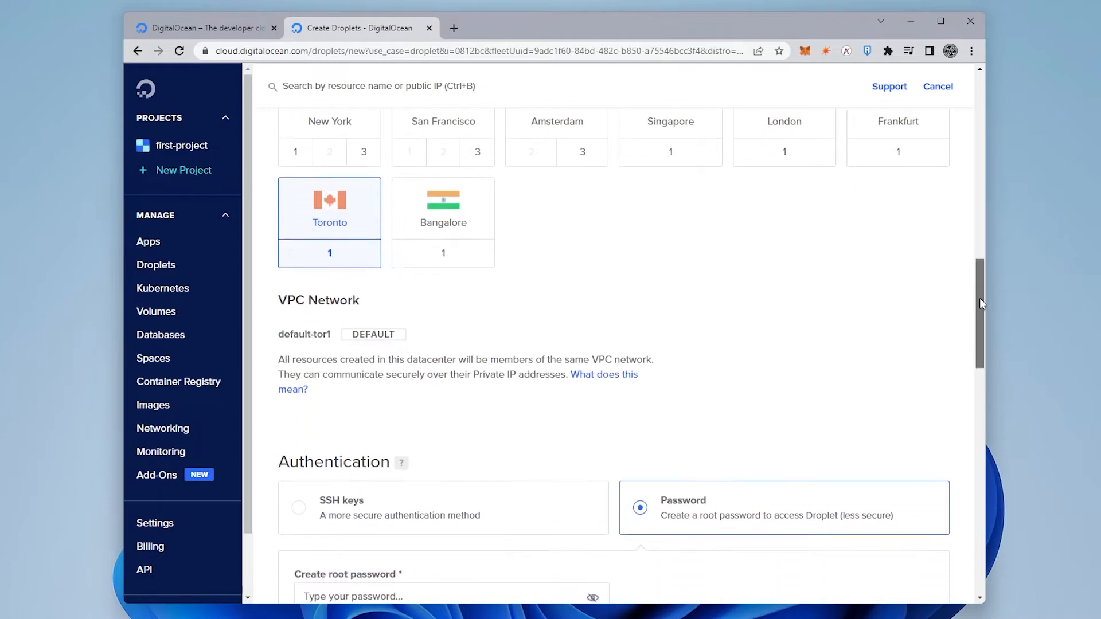
pyautogui.scroll(-3)
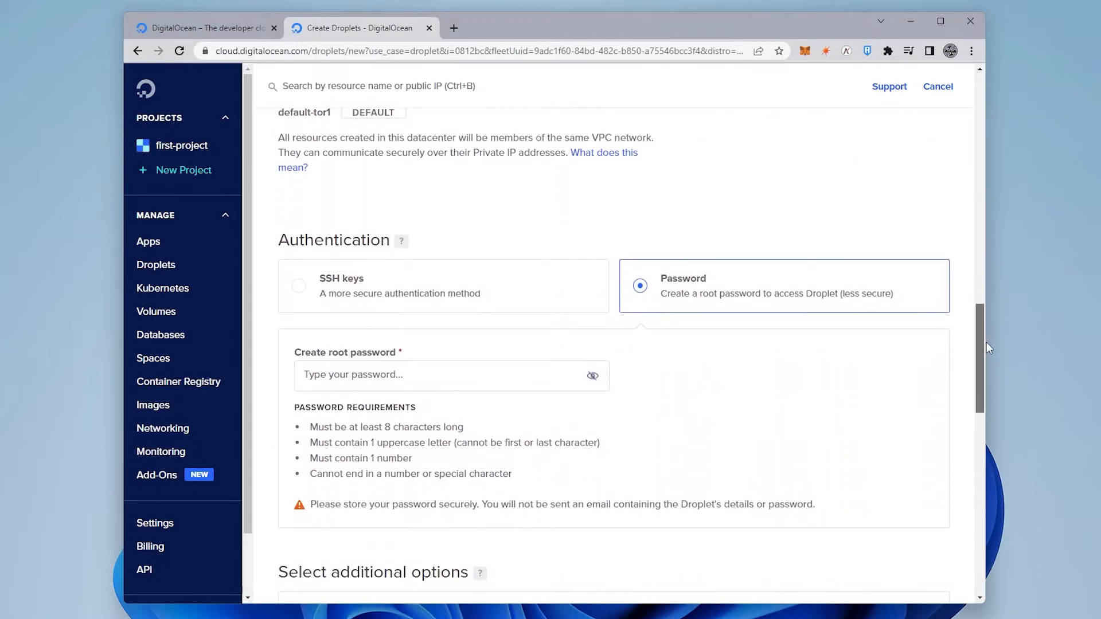
pyautogui.moveTo(716, 309)
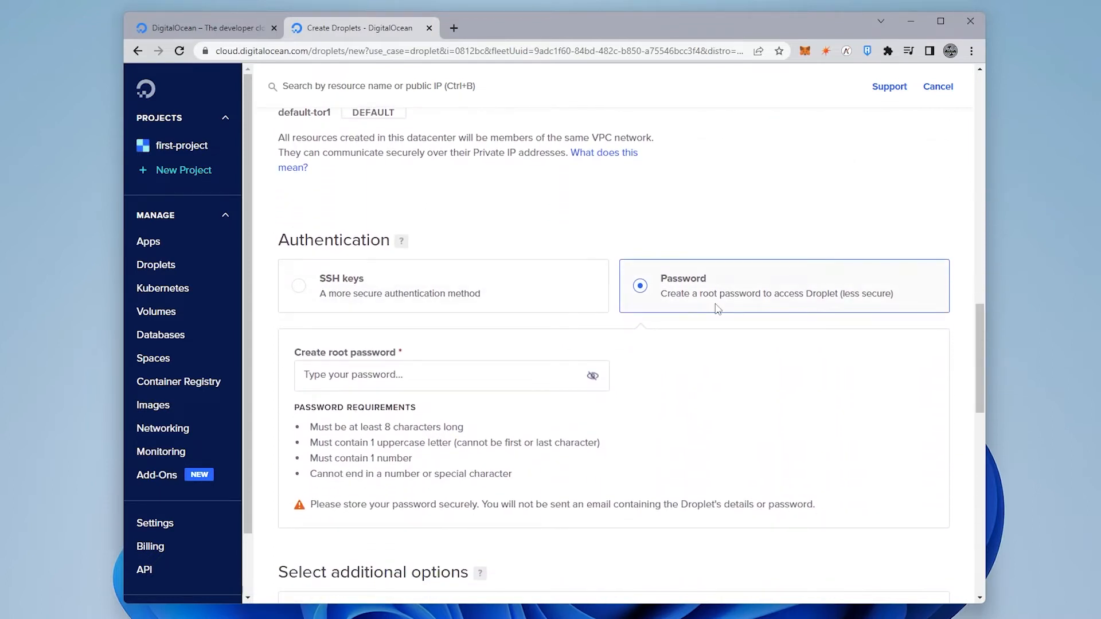
pyautogui.moveTo(497, 285)
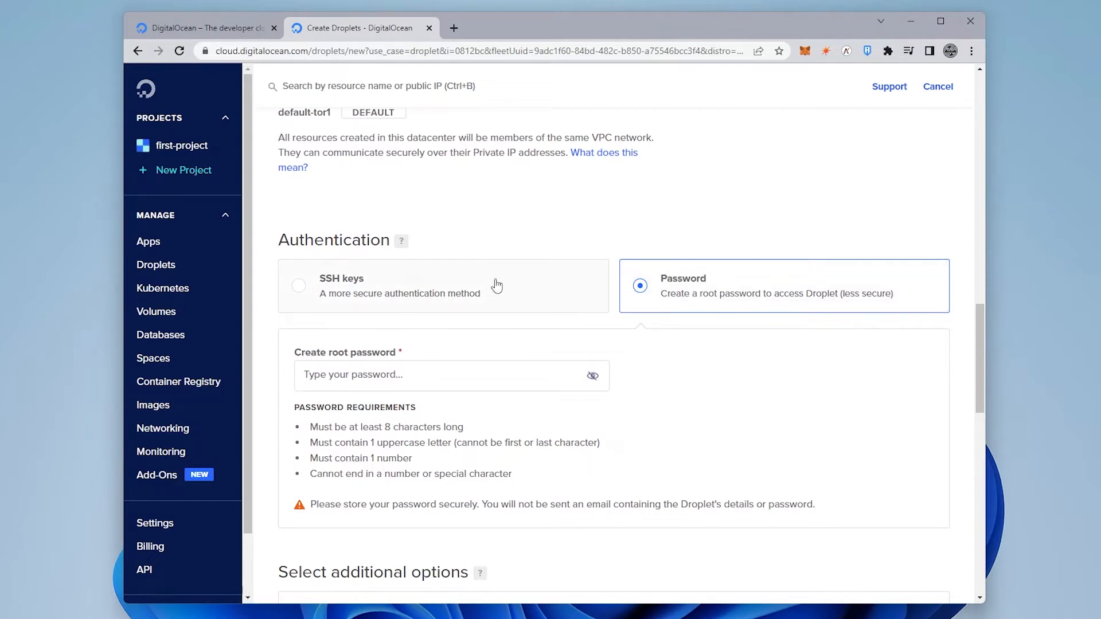
pyautogui.moveTo(721, 379)
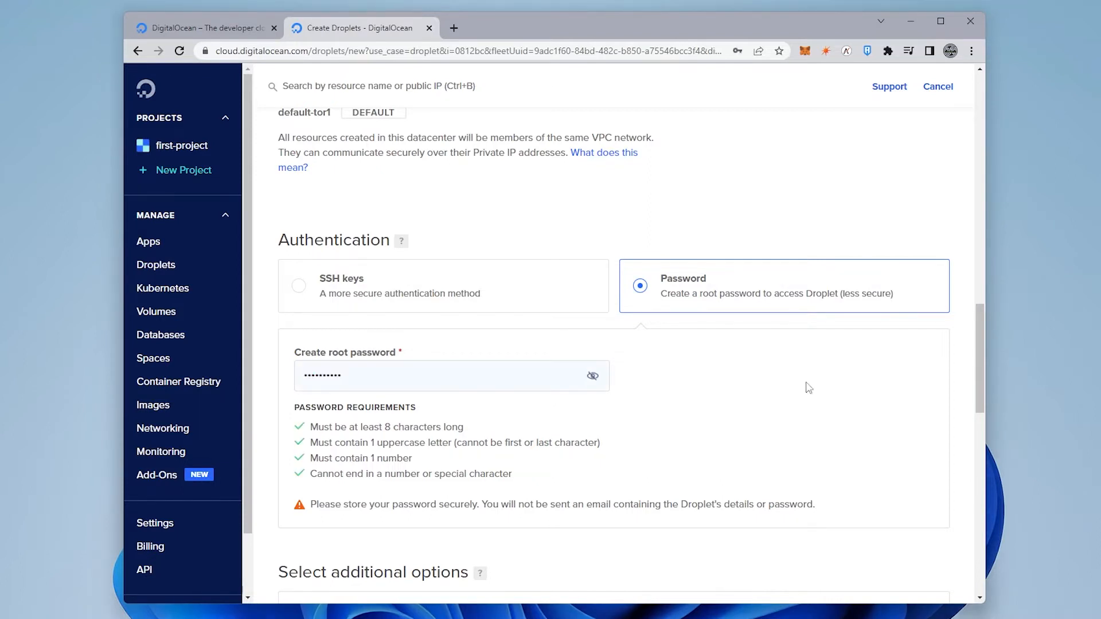
pyautogui.moveTo(940, 382)
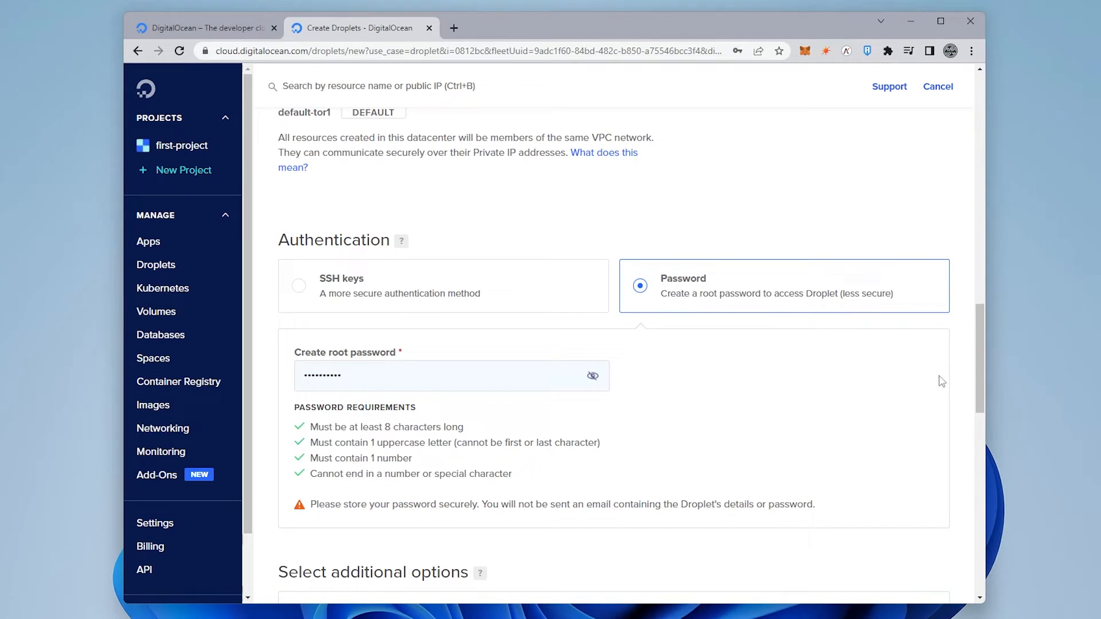
# Step: Enter the root password and create one Ubuntu droplet in first-project
pyautogui.scroll(-3)
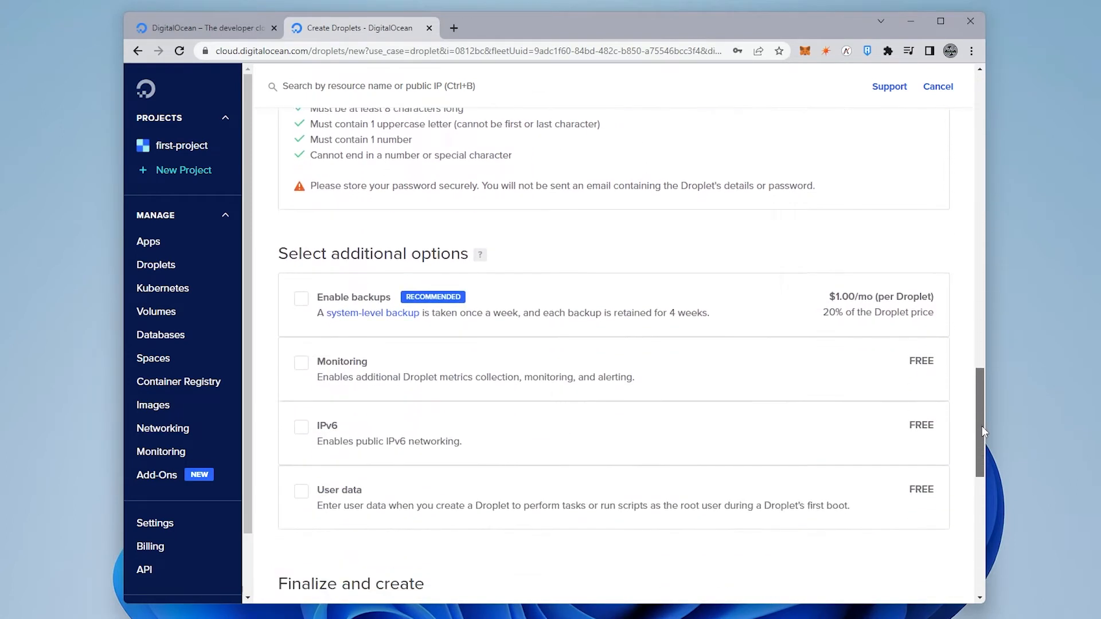
pyautogui.scroll(-3)
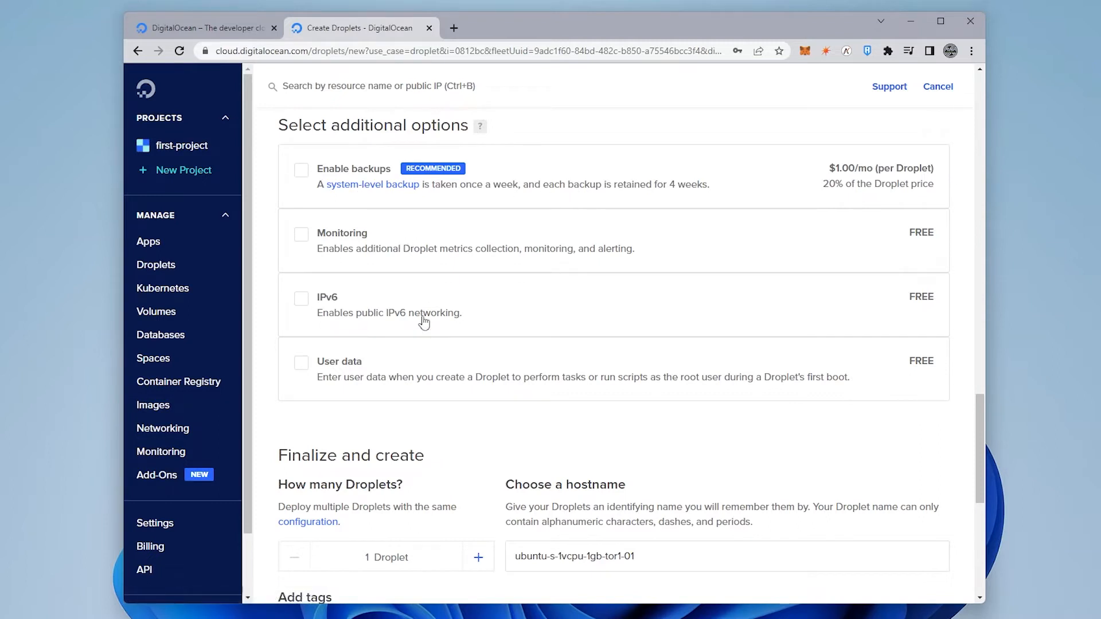
pyautogui.moveTo(433, 367)
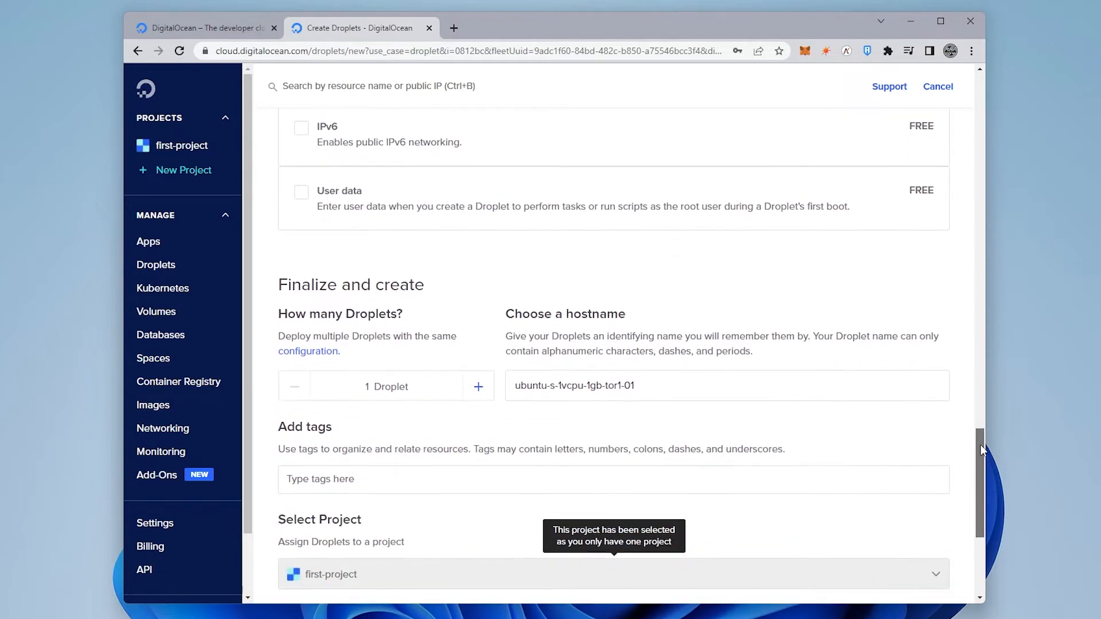
pyautogui.scroll(-3)
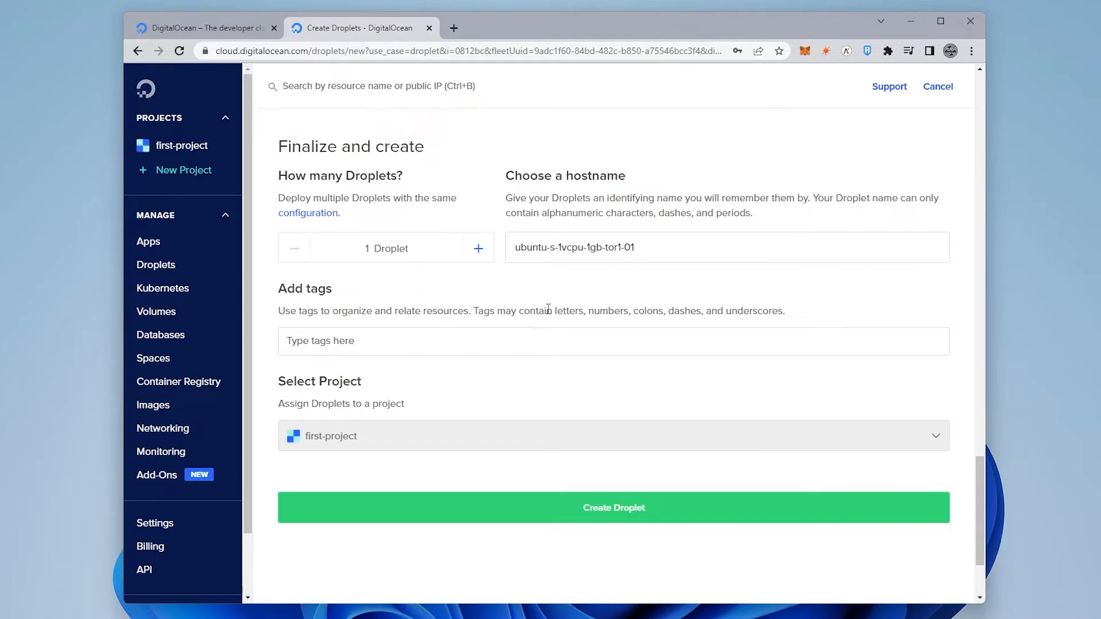
pyautogui.moveTo(653, 269)
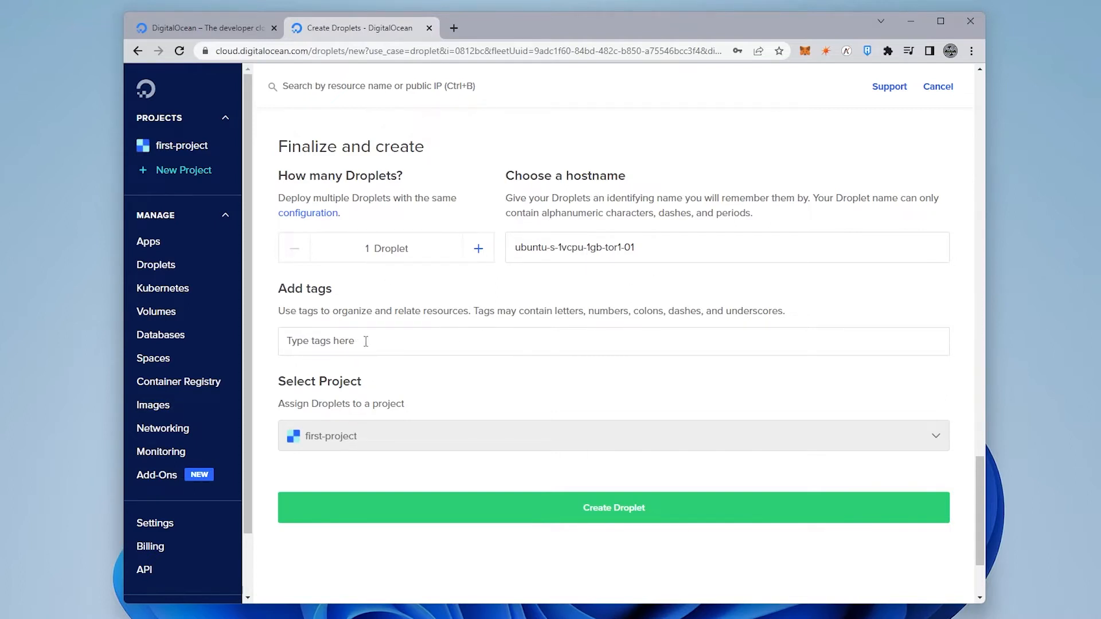
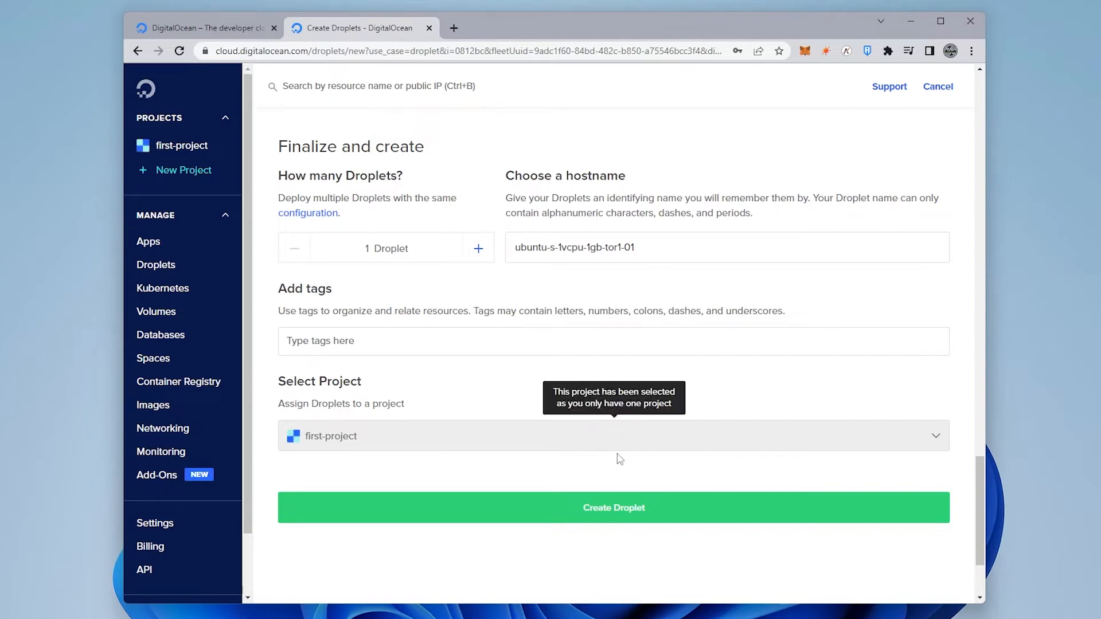
pyautogui.click(612, 508)
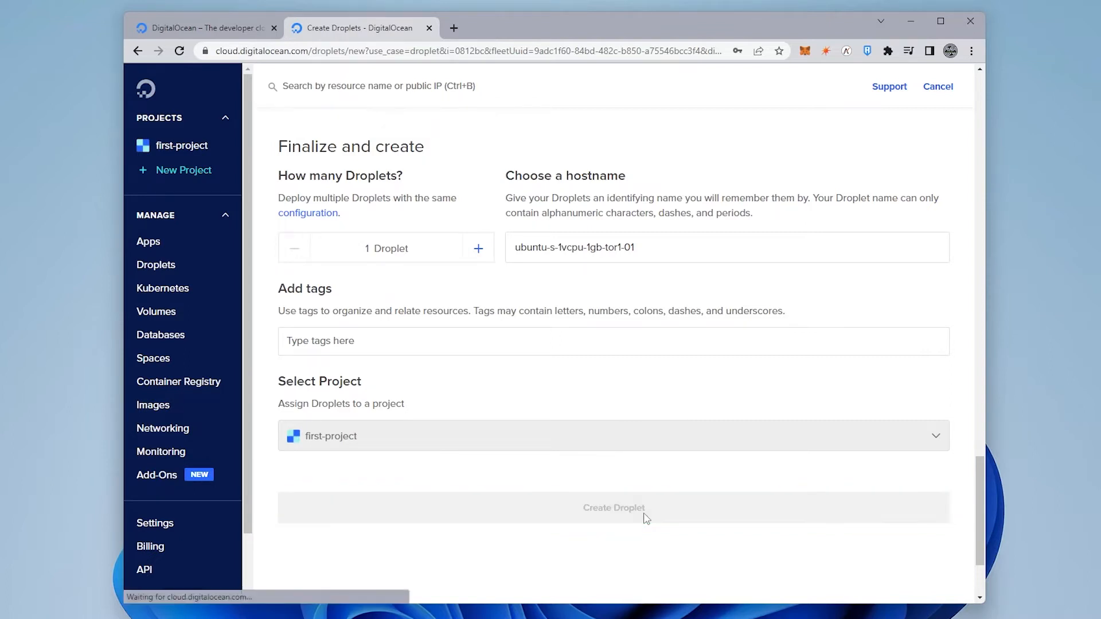
pyautogui.click(613, 507)
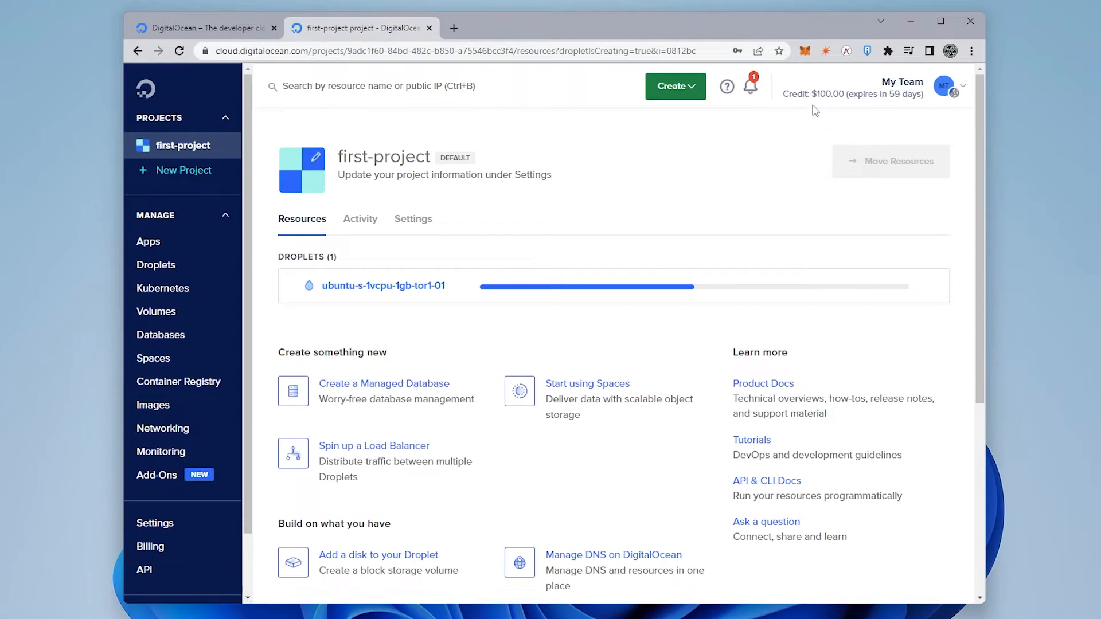
pyautogui.moveTo(974, 155)
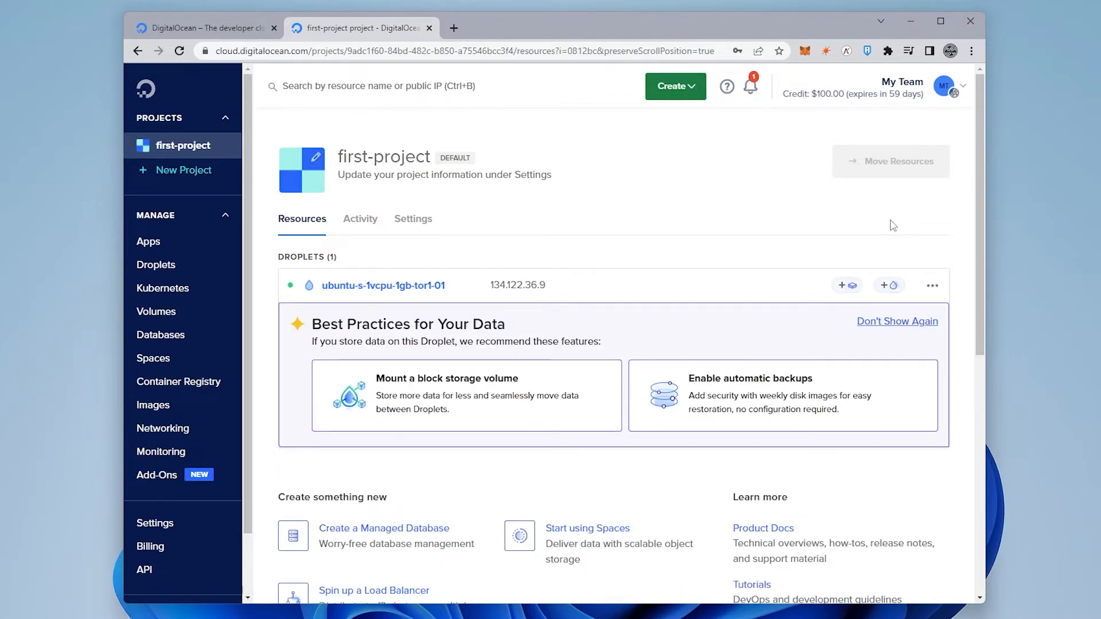
pyautogui.moveTo(832, 260)
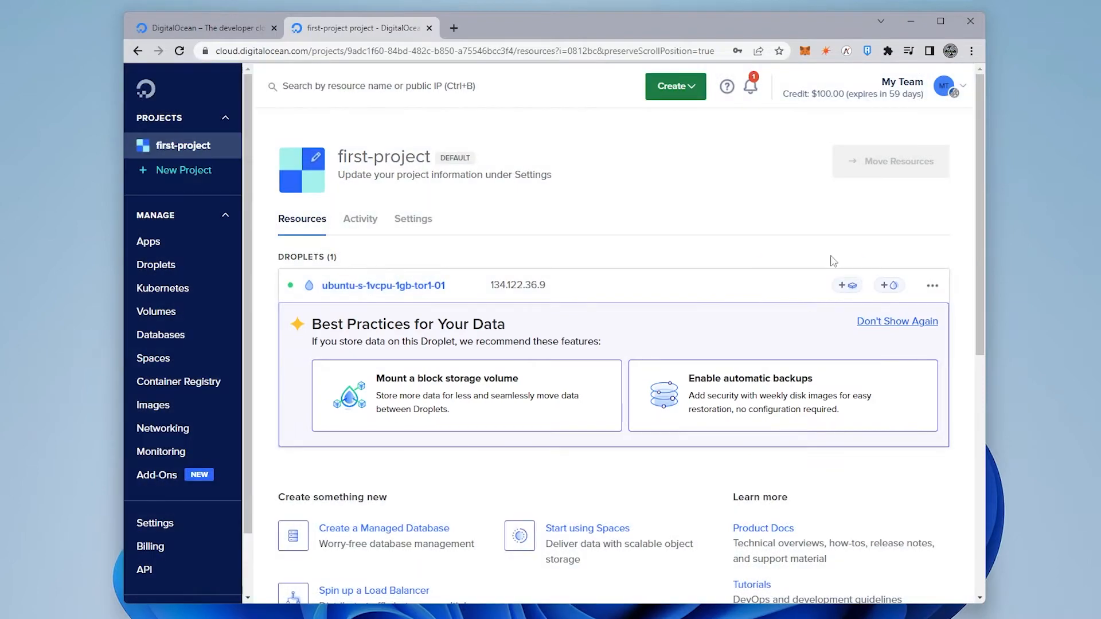
pyautogui.moveTo(846, 285)
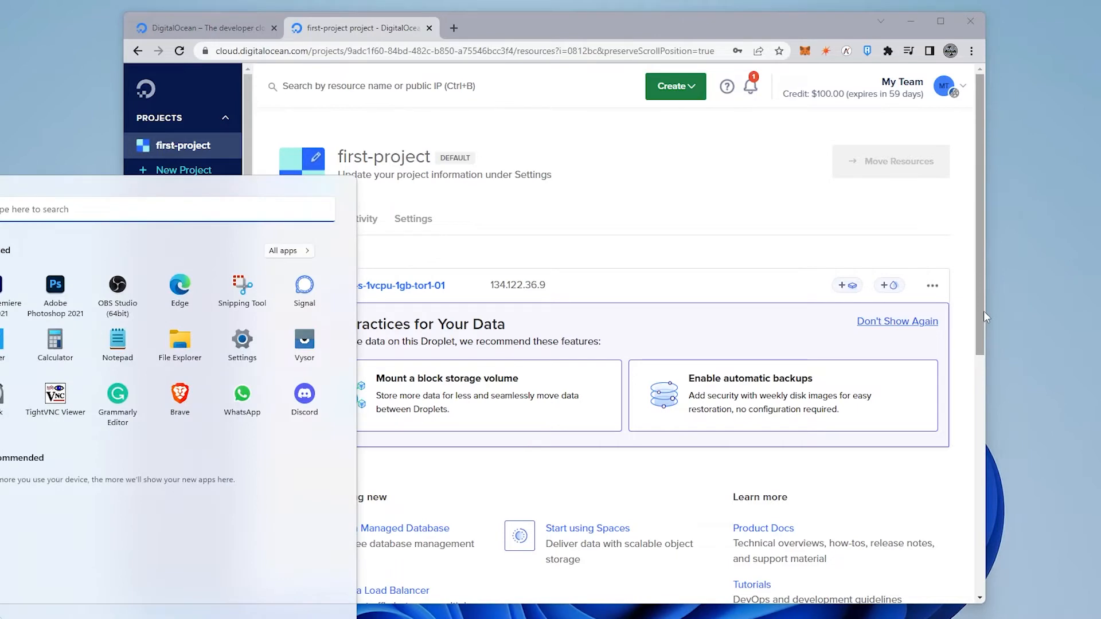
# Step: Launch PuTTY from Start search and enter host 134.122.36.9 over SSH
pyautogui.write('putty')
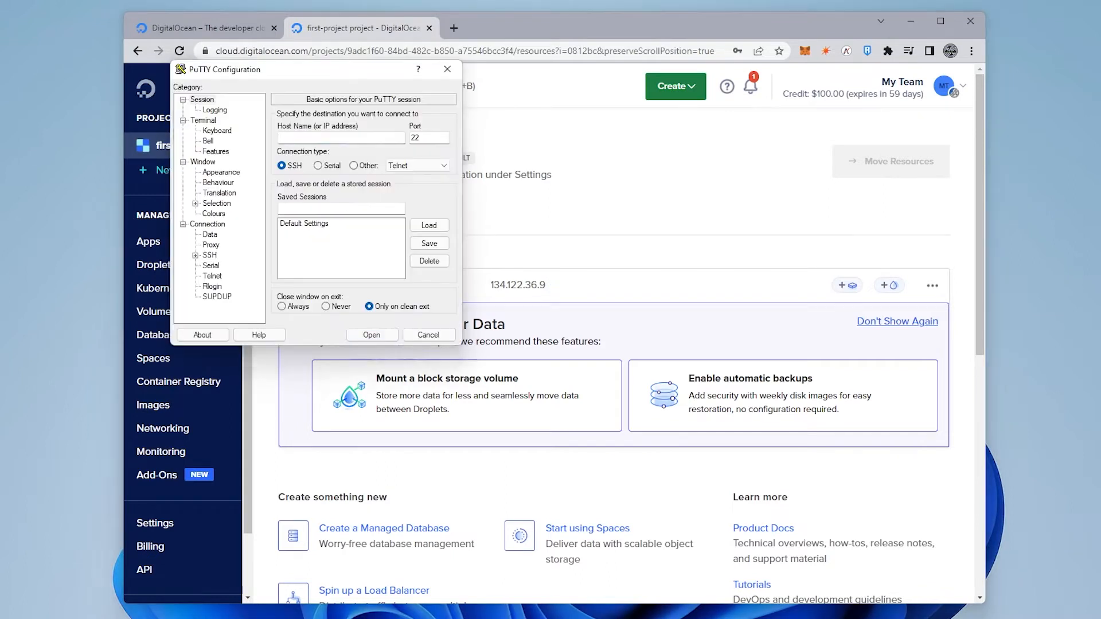
pyautogui.write('134.122.36.9')
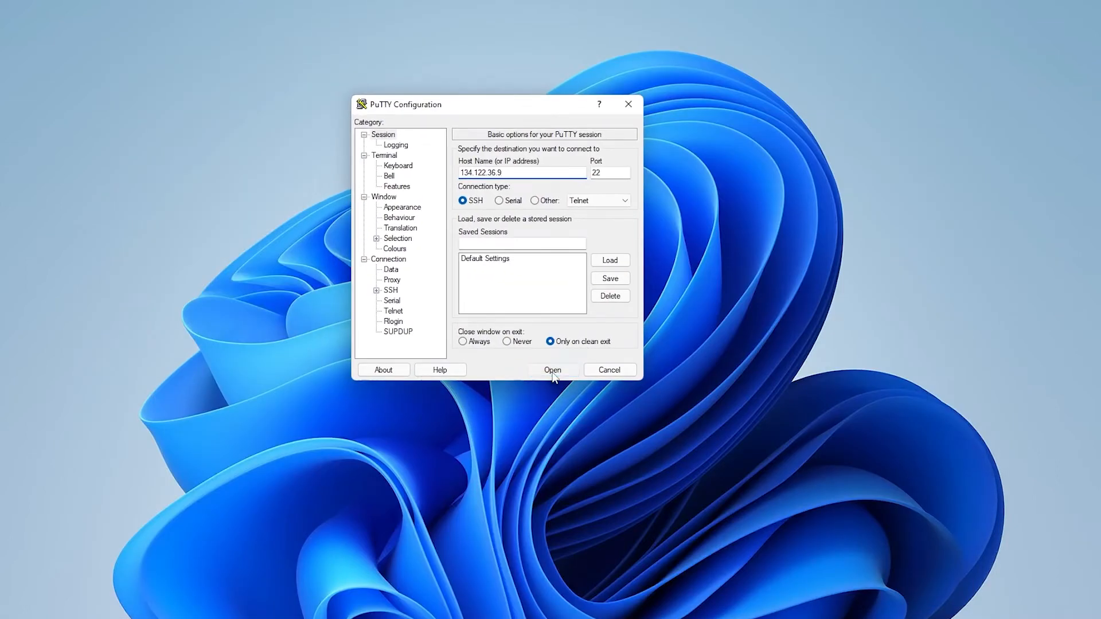
# Step: Connect to 134.122.36.9, accept the host key, and log in as root
pyautogui.click(552, 370)
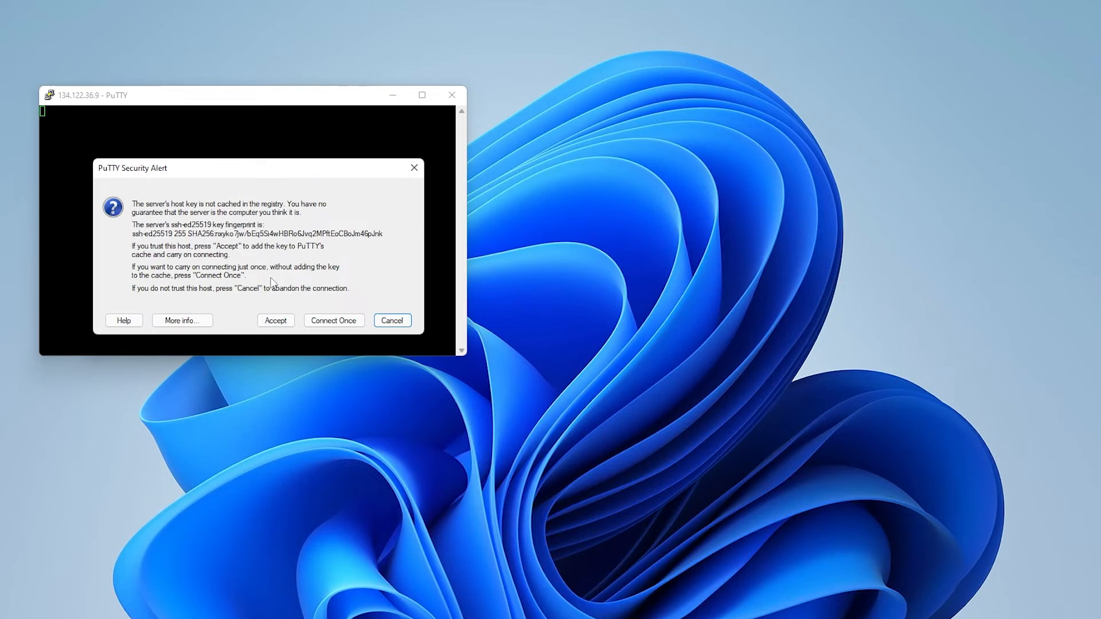
pyautogui.click(275, 320)
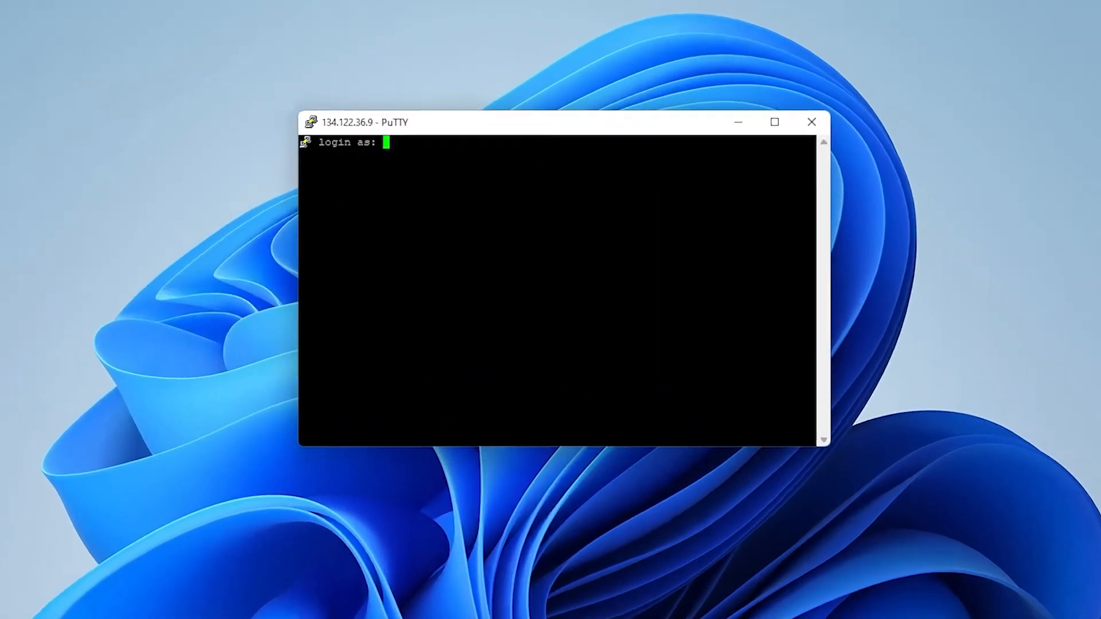
pyautogui.write('root')
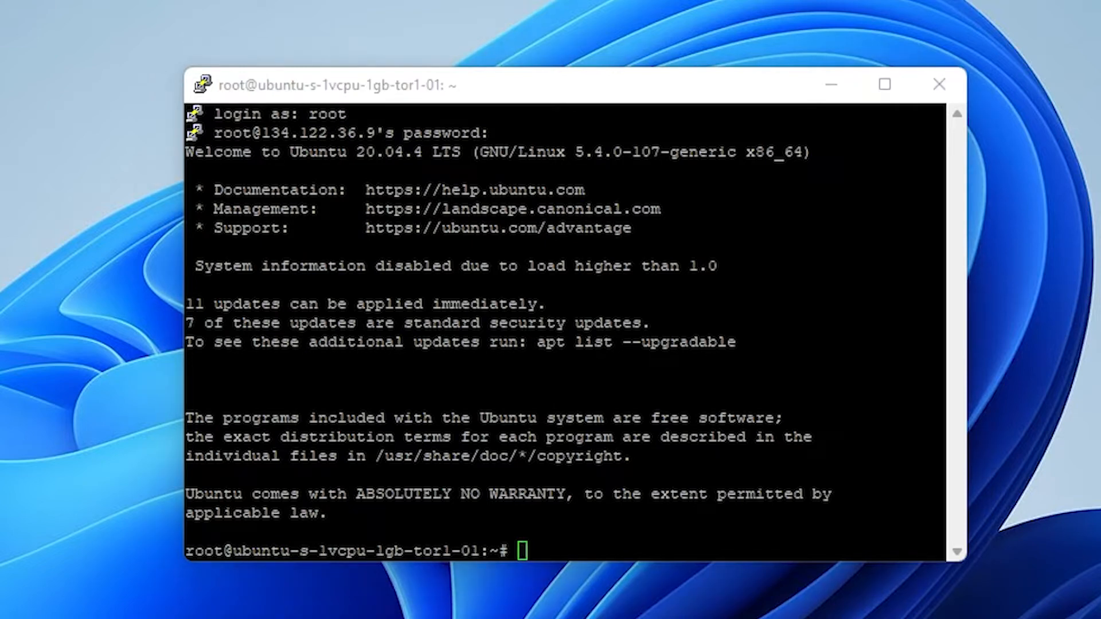
# Step: Download get-docker.sh from get.docker.com with curl and run it with sudo sh
pyautogui.write('curl -fsSL https://get.docker.com -o get-docker.sh')
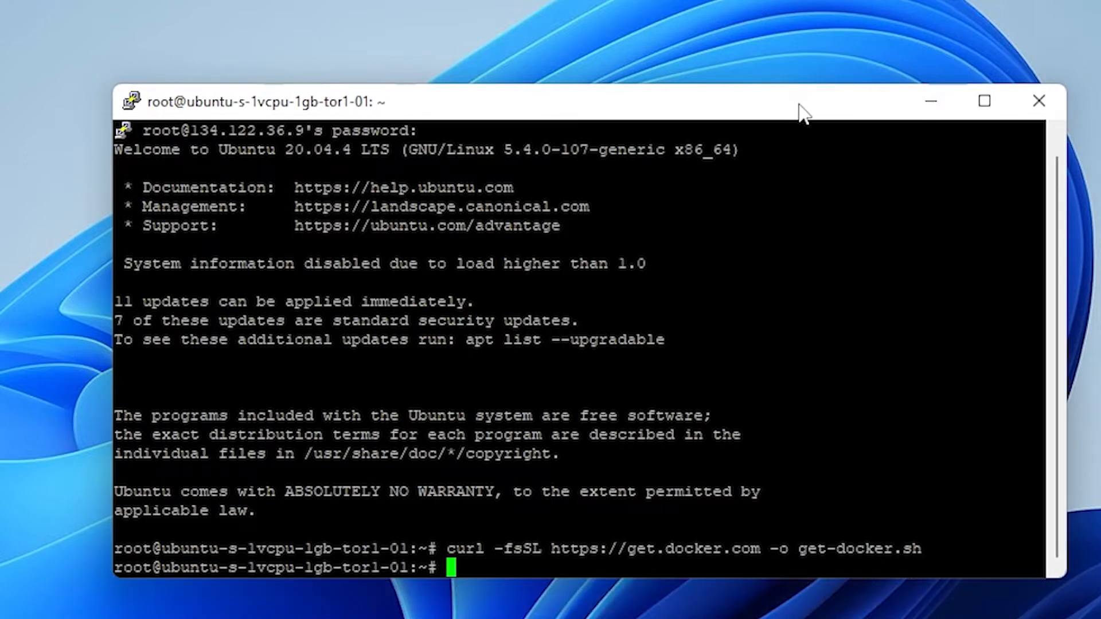
pyautogui.moveTo(333, 118)
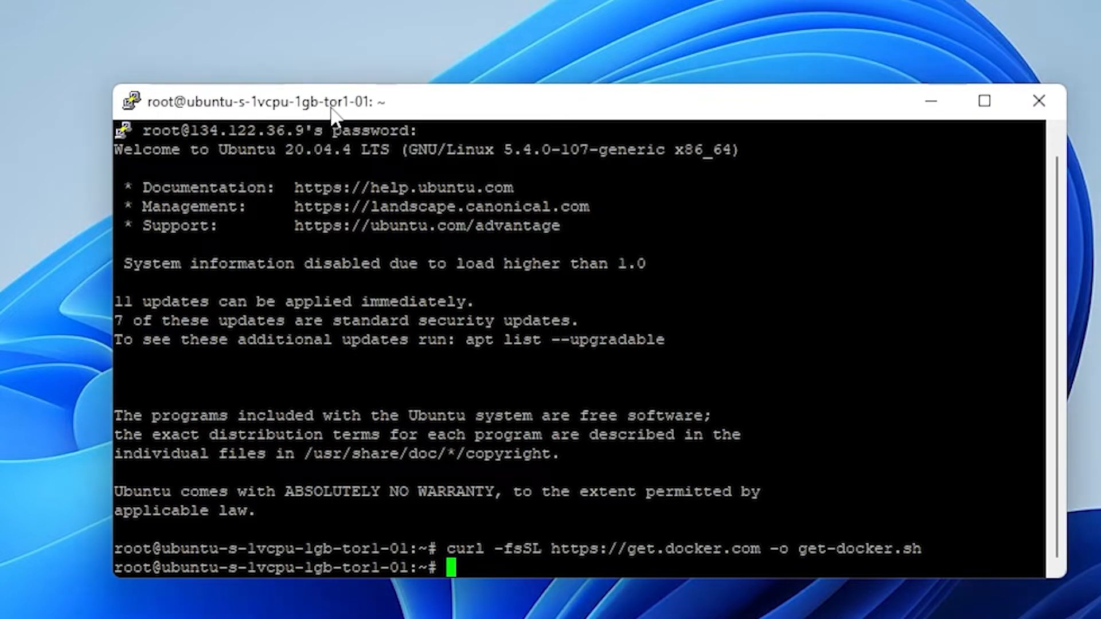
pyautogui.write('sudo sh get-docker.sh')
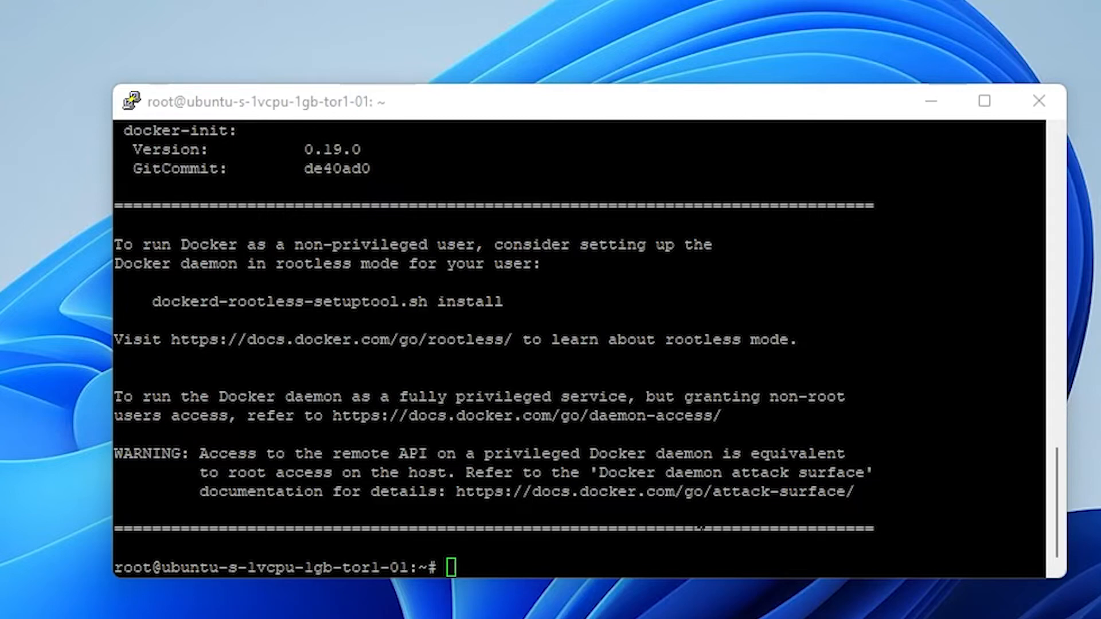
# Step: Run docker --version to confirm Docker 20.10.14 is installed
pyautogui.write('docker --version')
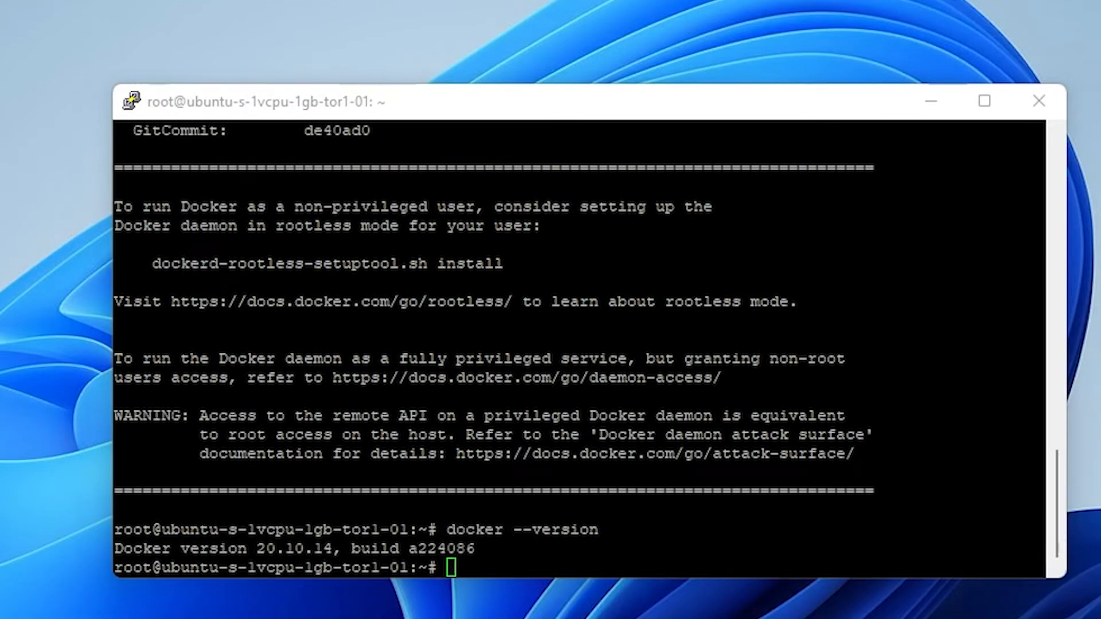
# Step: Create ~/.streamrDocker and run the streamr/broker-node config wizard to generate a private key
pyautogui.write('mkdir ~/.streamrDocker')
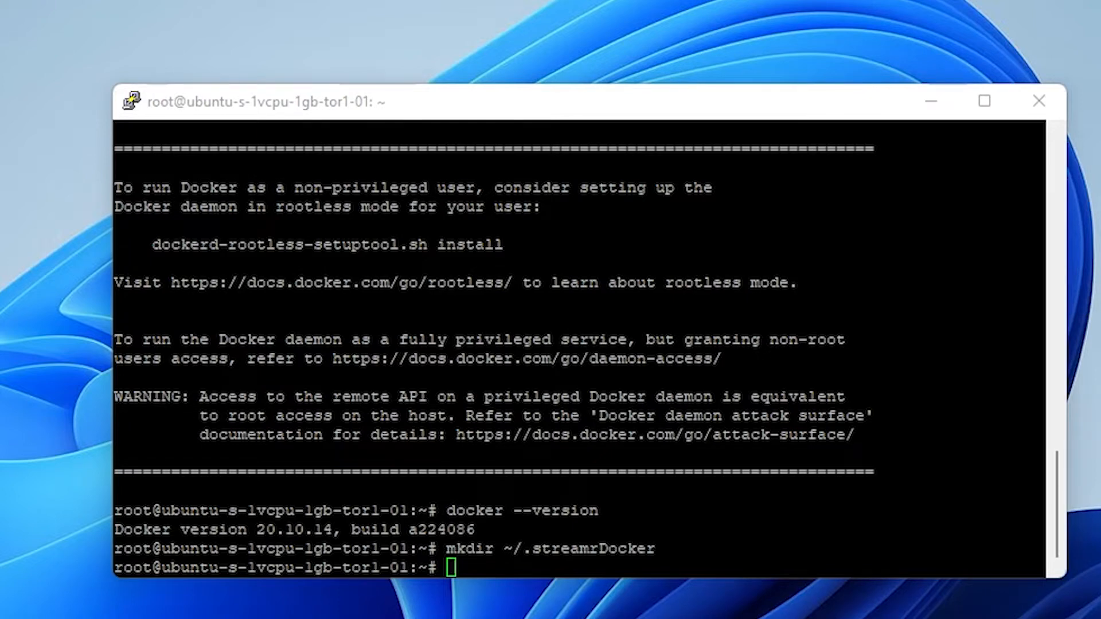
pyautogui.write('docker run -it -v $(cd ~/.streamrDocker; pwd):/root/.streamr streamr/broker-node:latest bin/config-wizard')
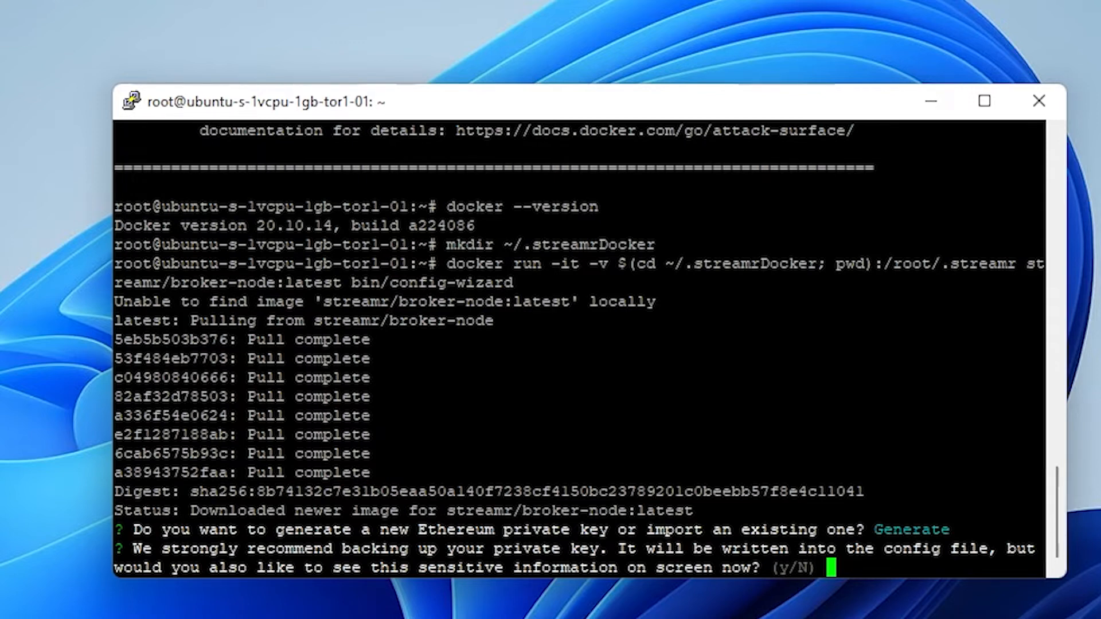
# Step: Show the private key, enable websocket/publishHttp on 7170/7171, and opt into mining and staking
pyautogui.write('y')
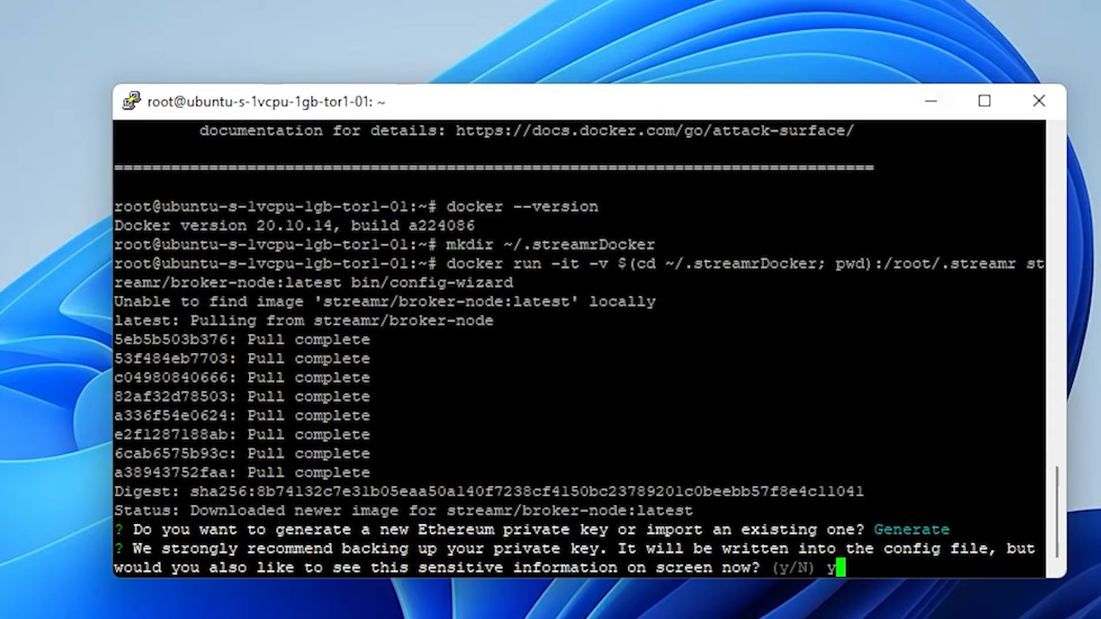
pyautogui.press('enter')
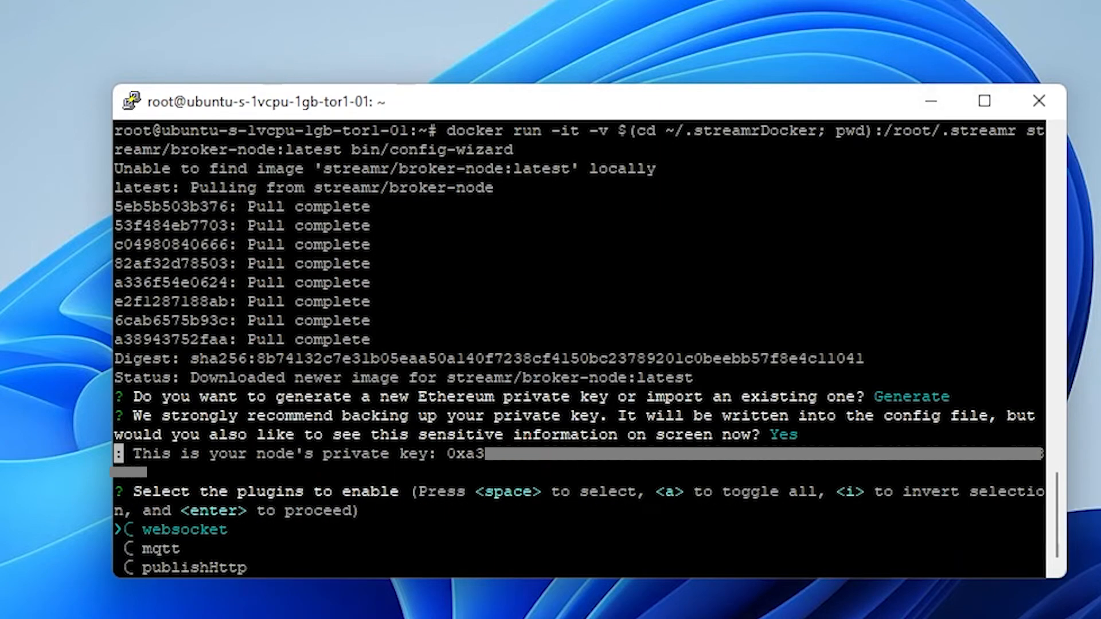
pyautogui.press('enter')
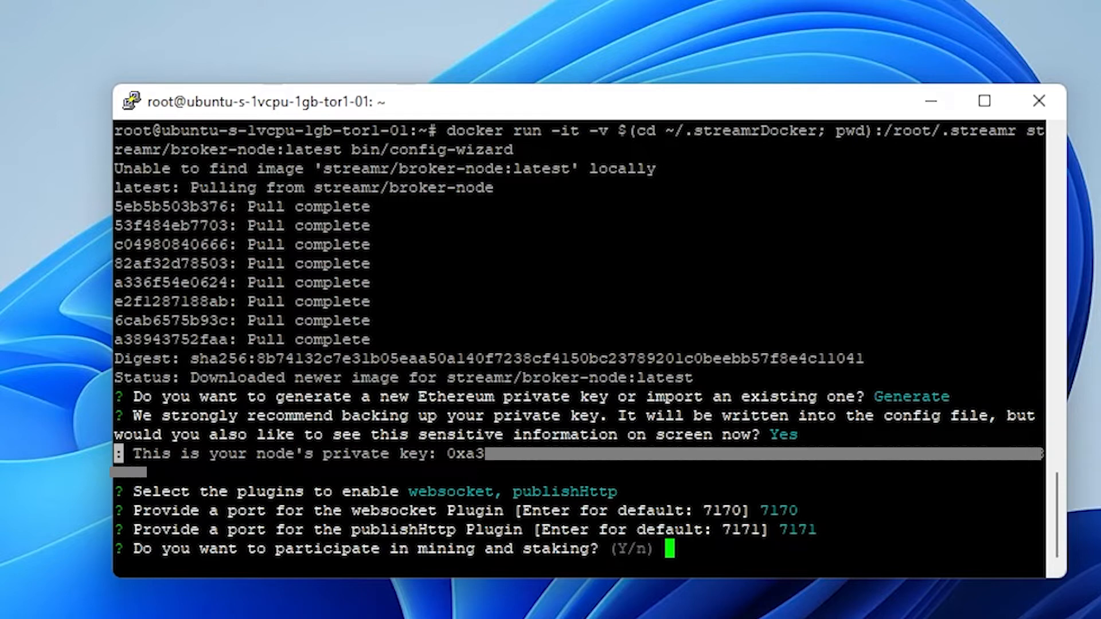
pyautogui.write('y')
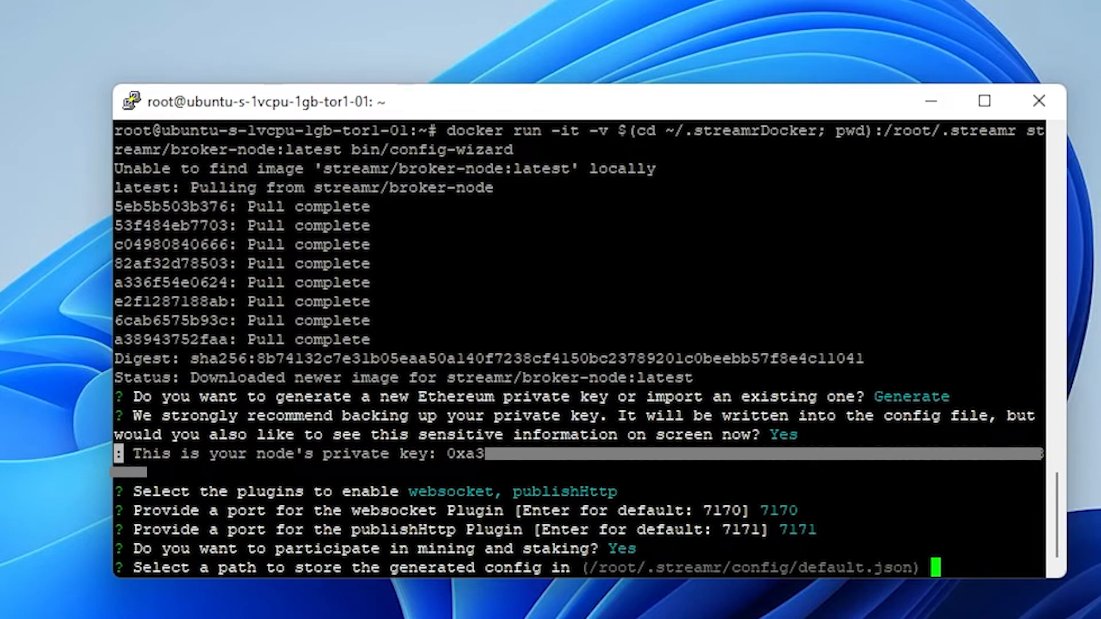
# Step: Save the config to default.json, copy the Network Explorer link, and start the broker container
pyautogui.press('enter')
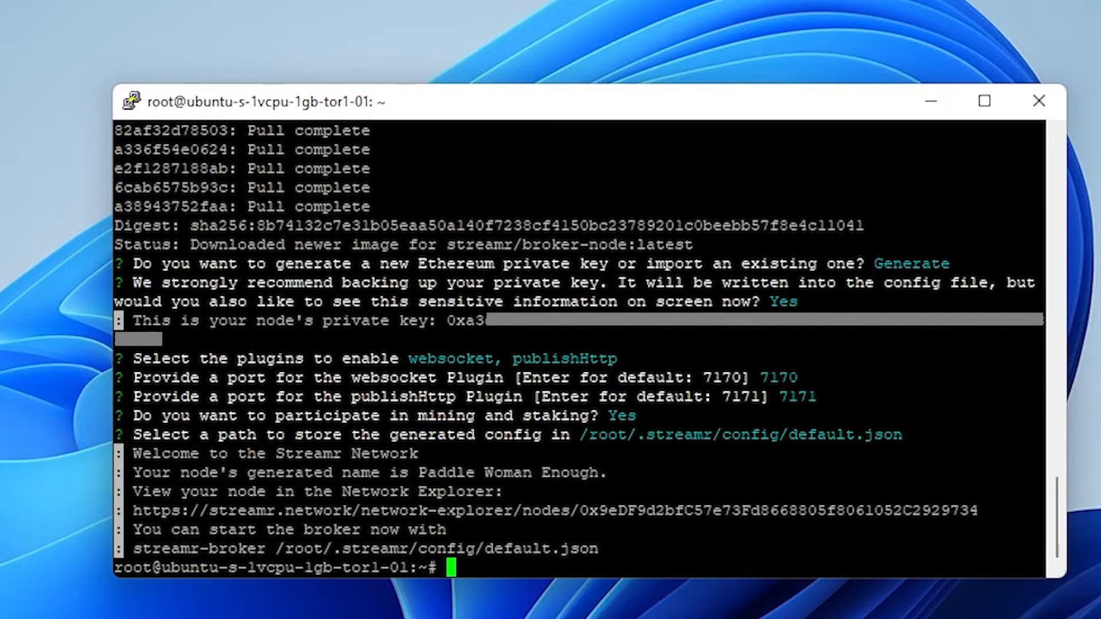
pyautogui.moveTo(133, 510); pyautogui.dragTo(595, 511)
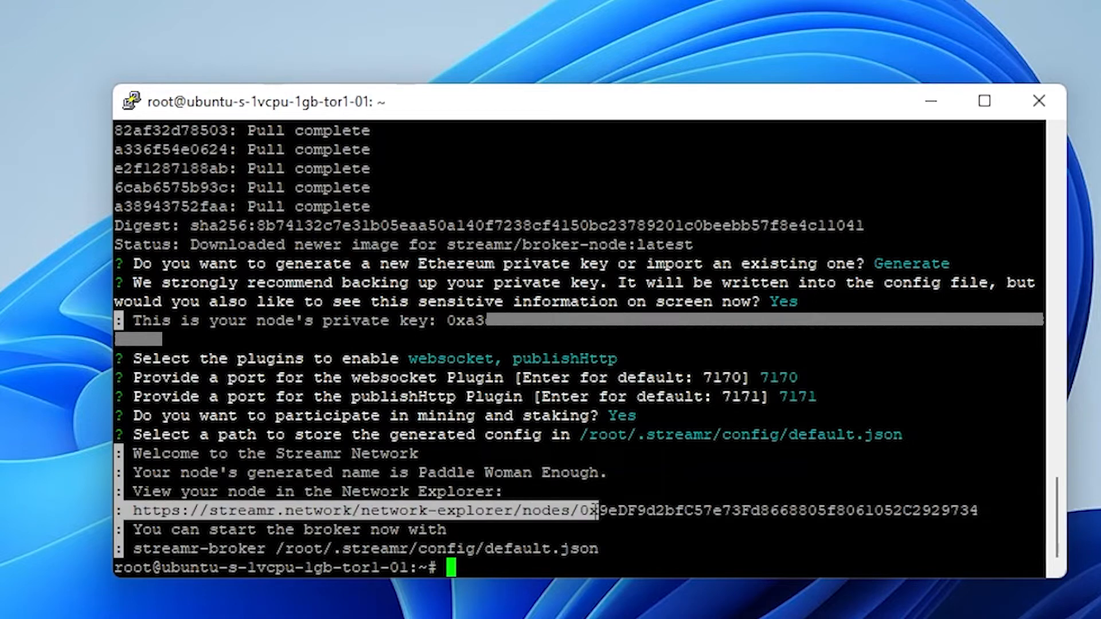
pyautogui.press('ctrl+c')
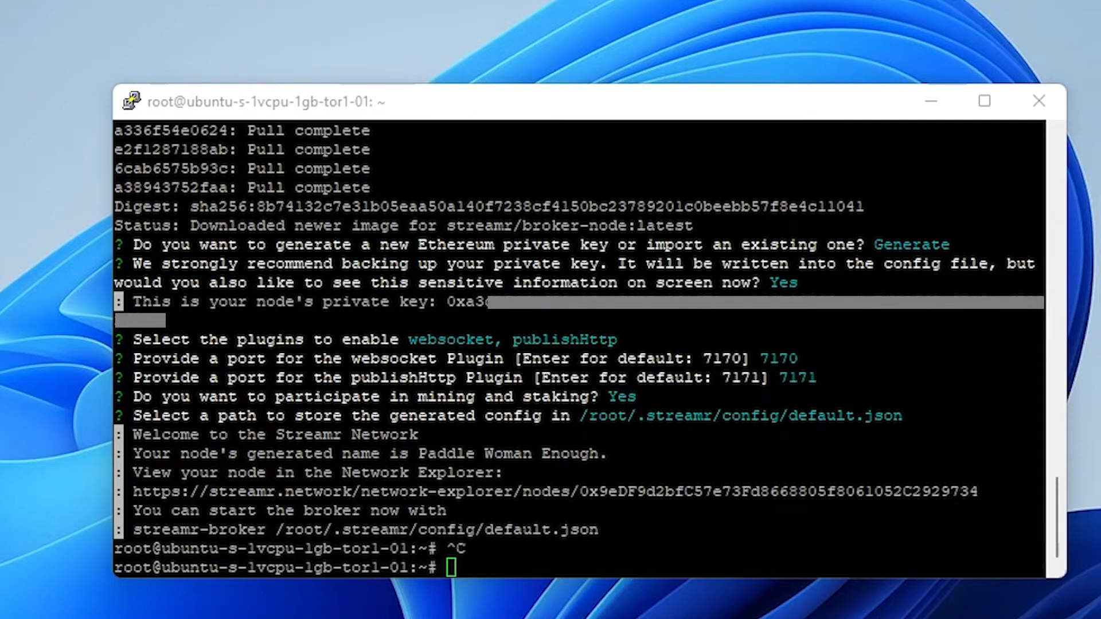
pyautogui.write('docker run -it -p 7170:7170 -p 7171:7171 -p 1883:1883 -v $(cd ~/.streamrDocker; pwd):/root/.streamr streamr/broker-node:latest')
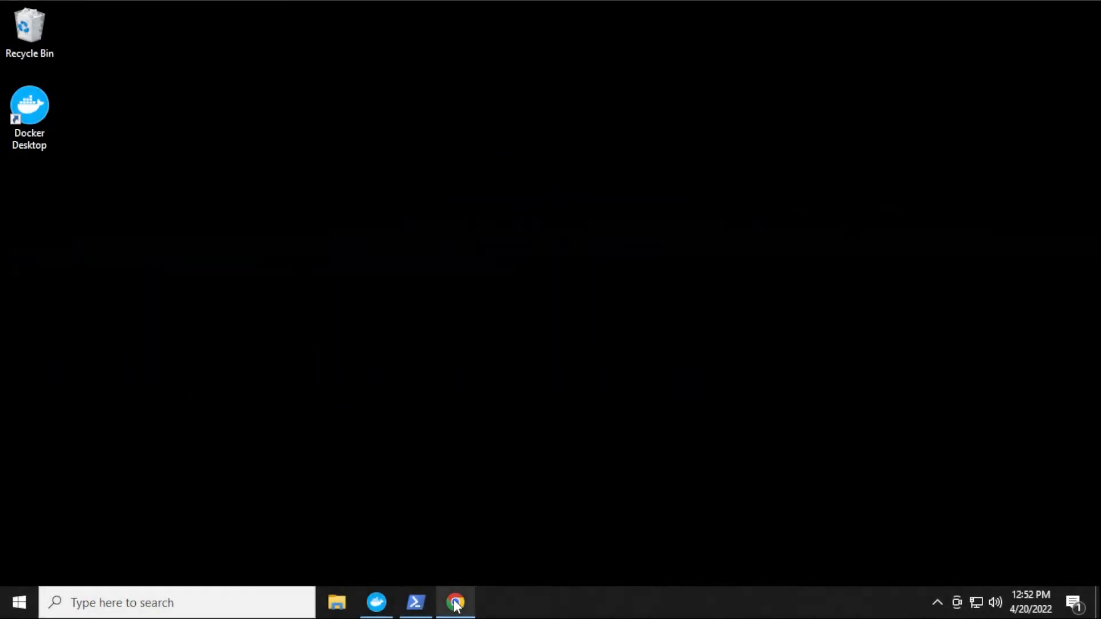
# Step: Install the MetaMask extension for Chrome from metamask.io's download page
pyautogui.click(455, 602)
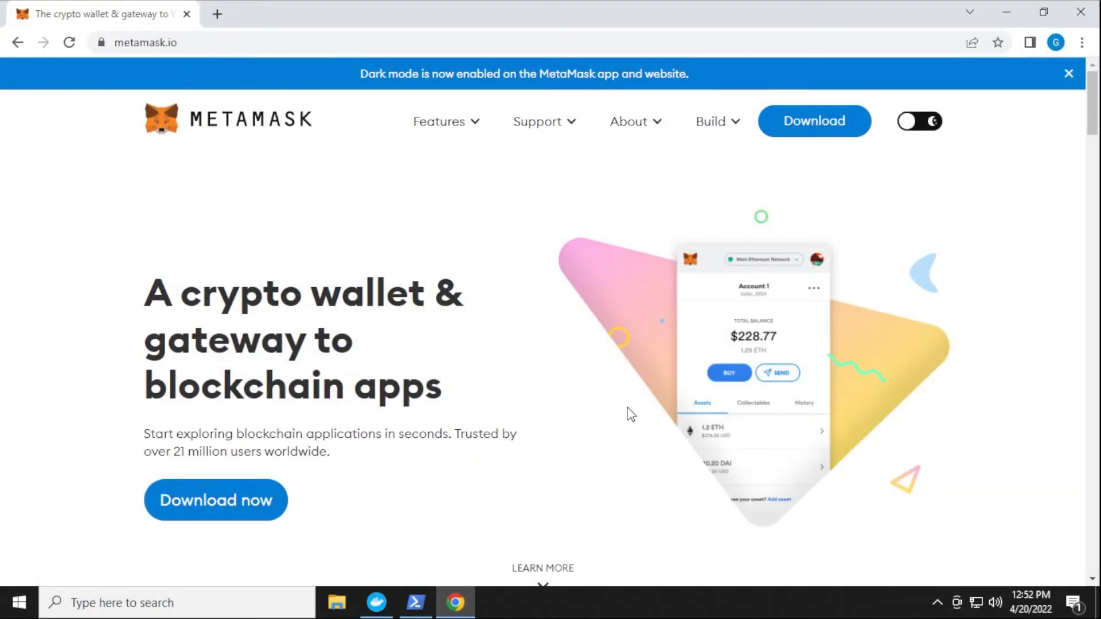
pyautogui.moveTo(813, 126)
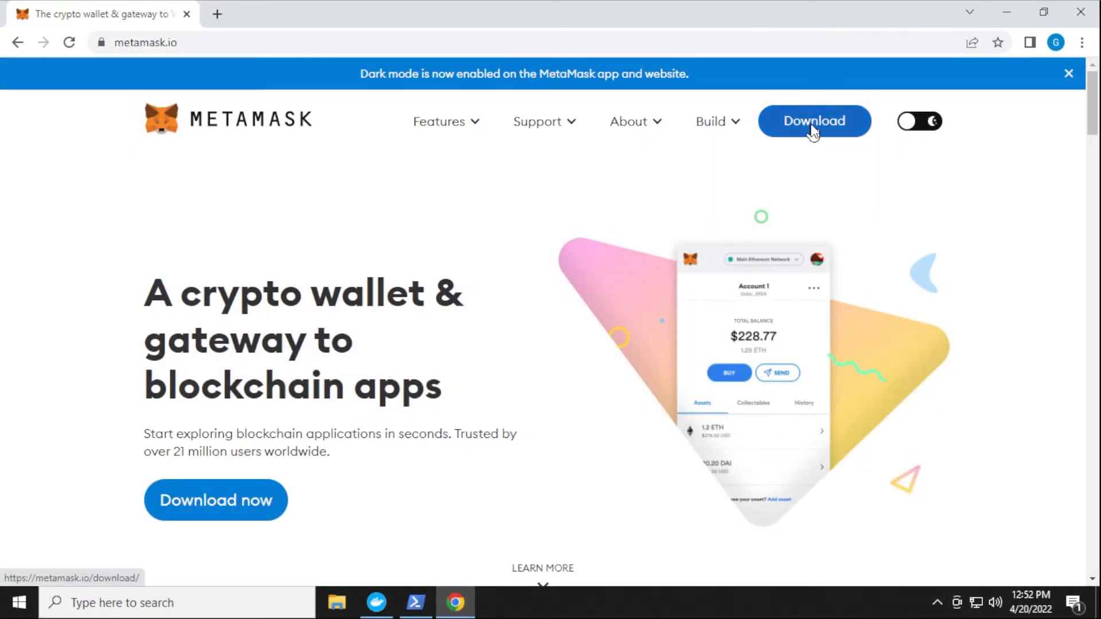
pyautogui.click(814, 121)
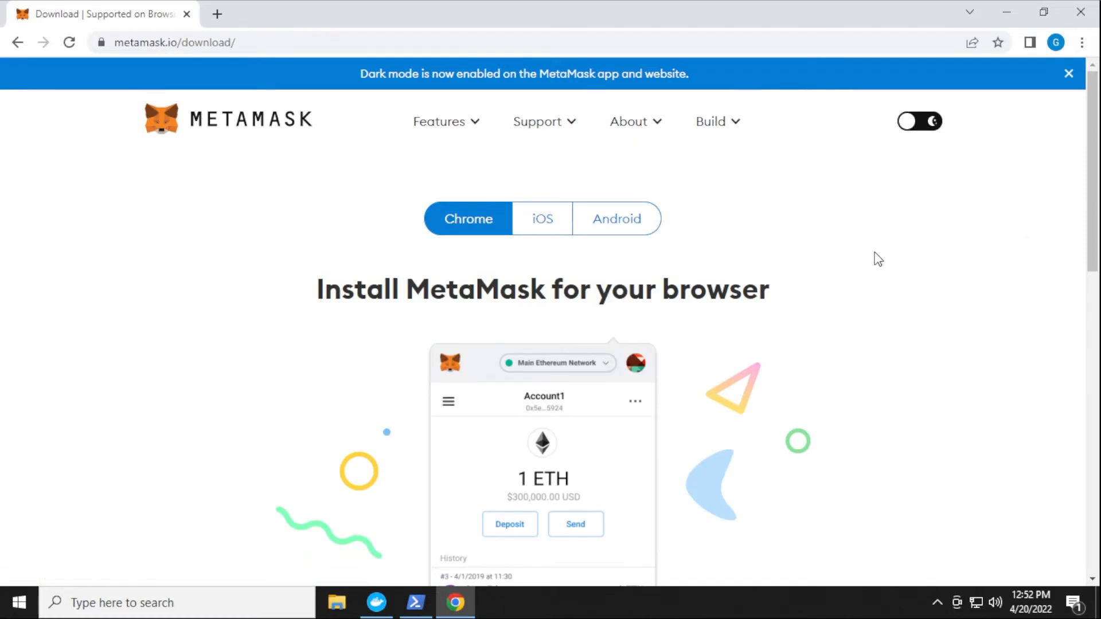
pyautogui.moveTo(897, 248)
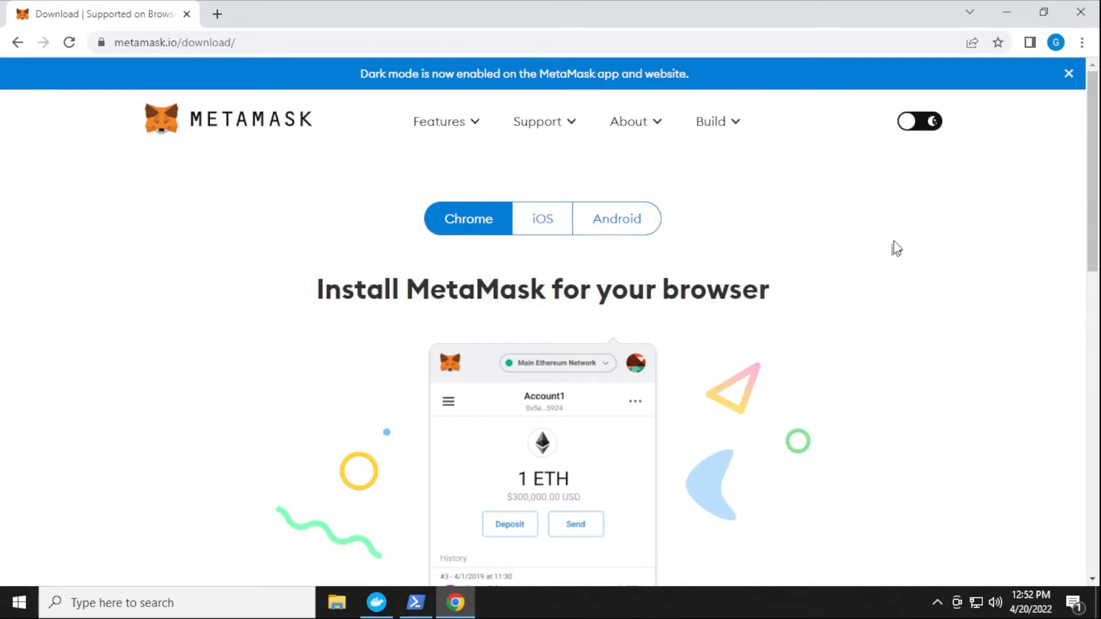
pyautogui.scroll(-3)
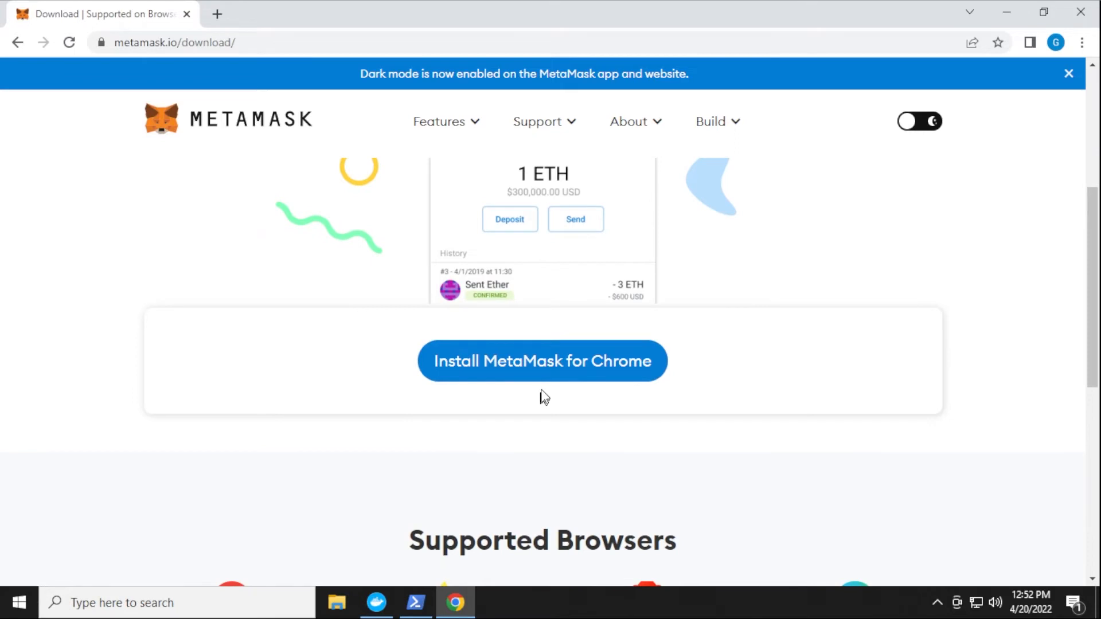
pyautogui.click(541, 360)
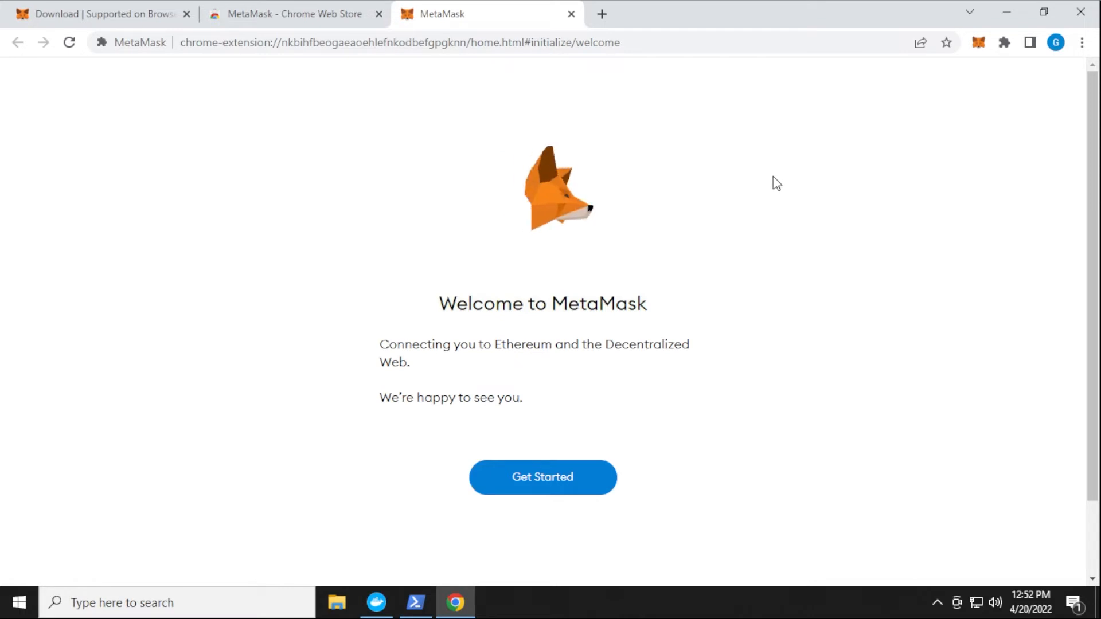
# Step: Create a new MetaMask wallet with password and confirmed recovery phrase, reaching Account 1's 0 ETH dashboard
pyautogui.click(541, 476)
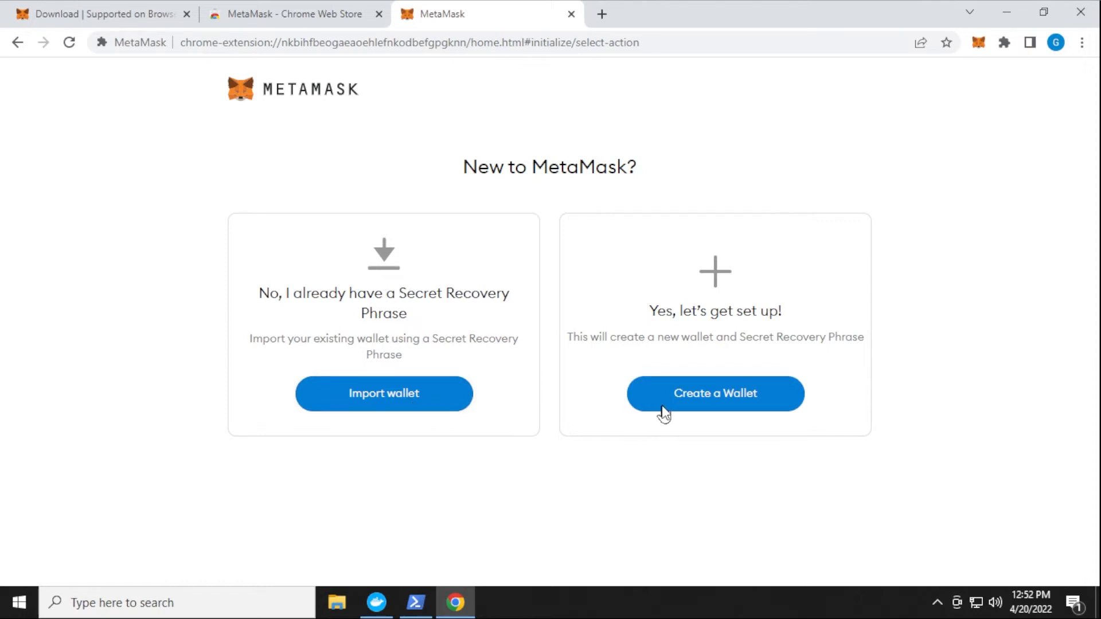
pyautogui.click(713, 394)
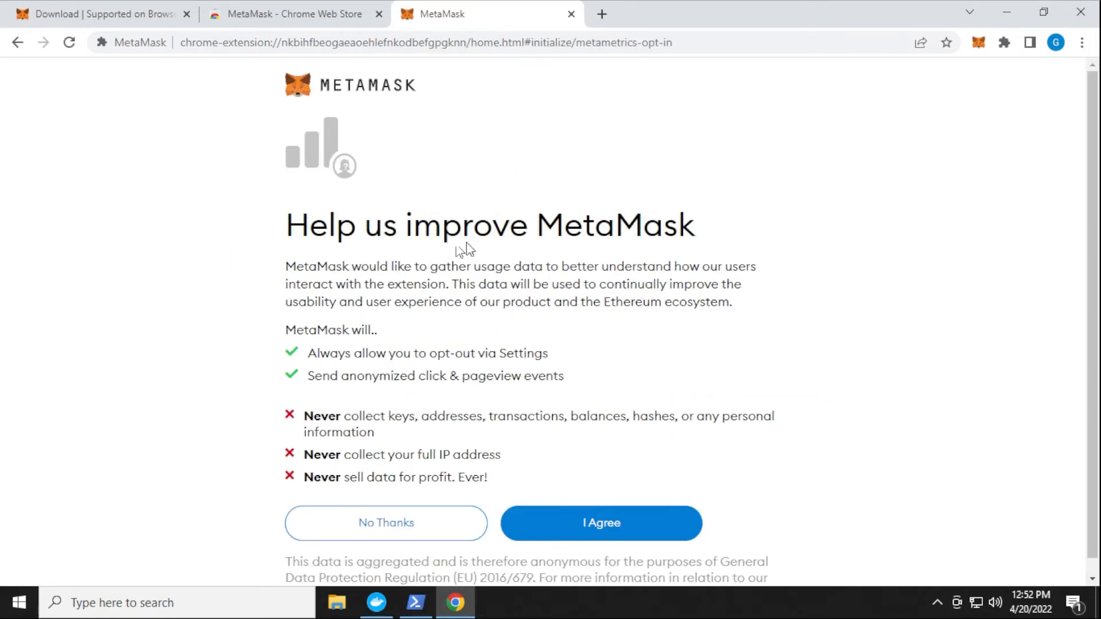
pyautogui.click(601, 522)
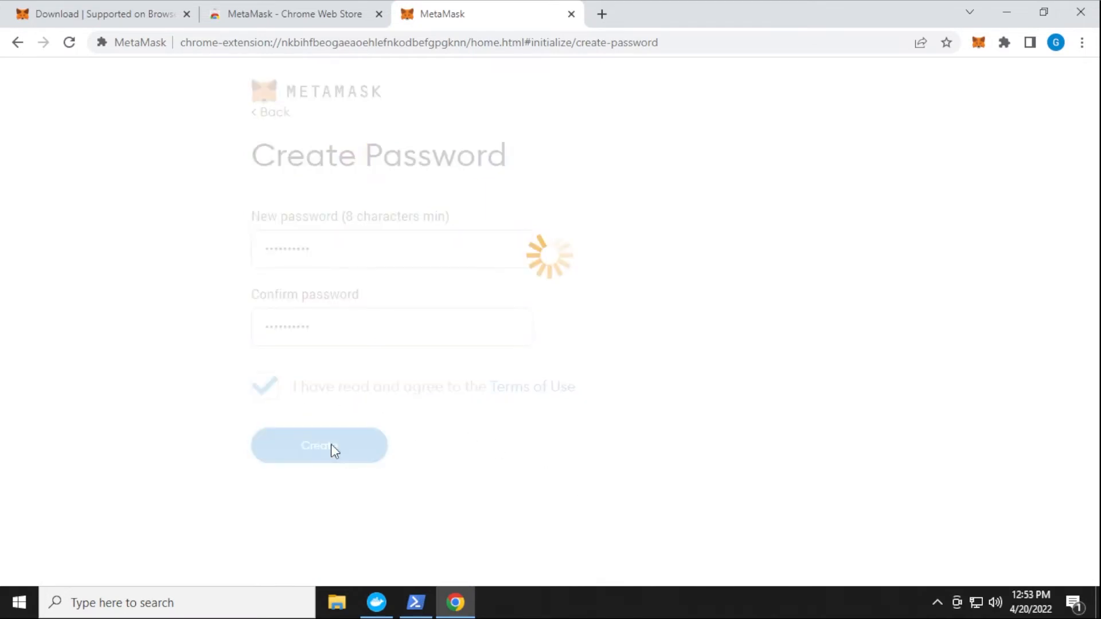
pyautogui.click(319, 445)
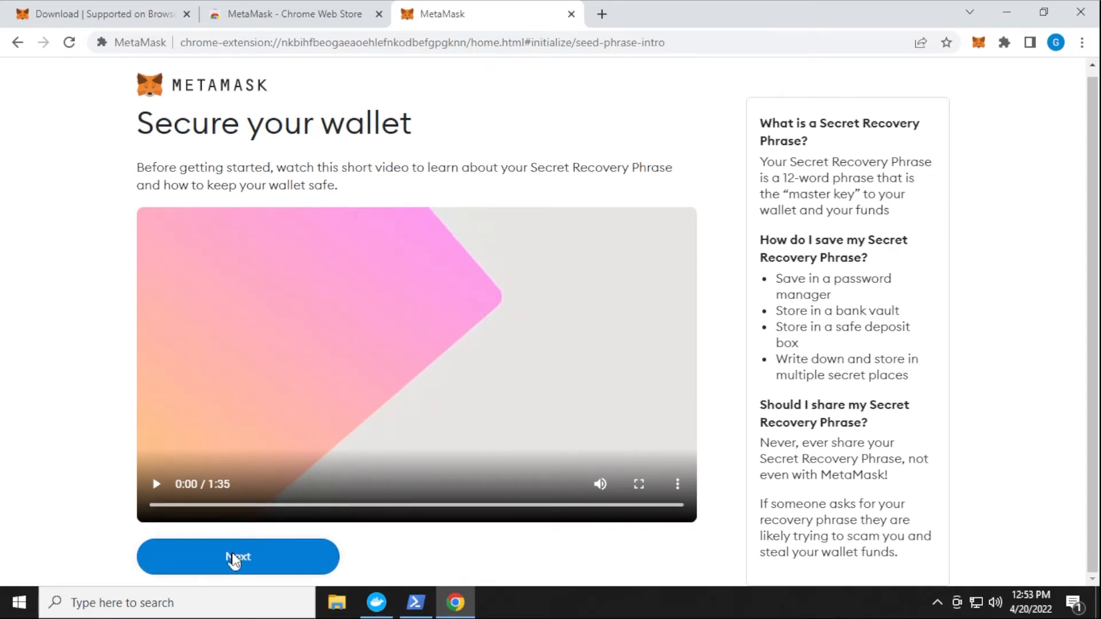
pyautogui.click(237, 557)
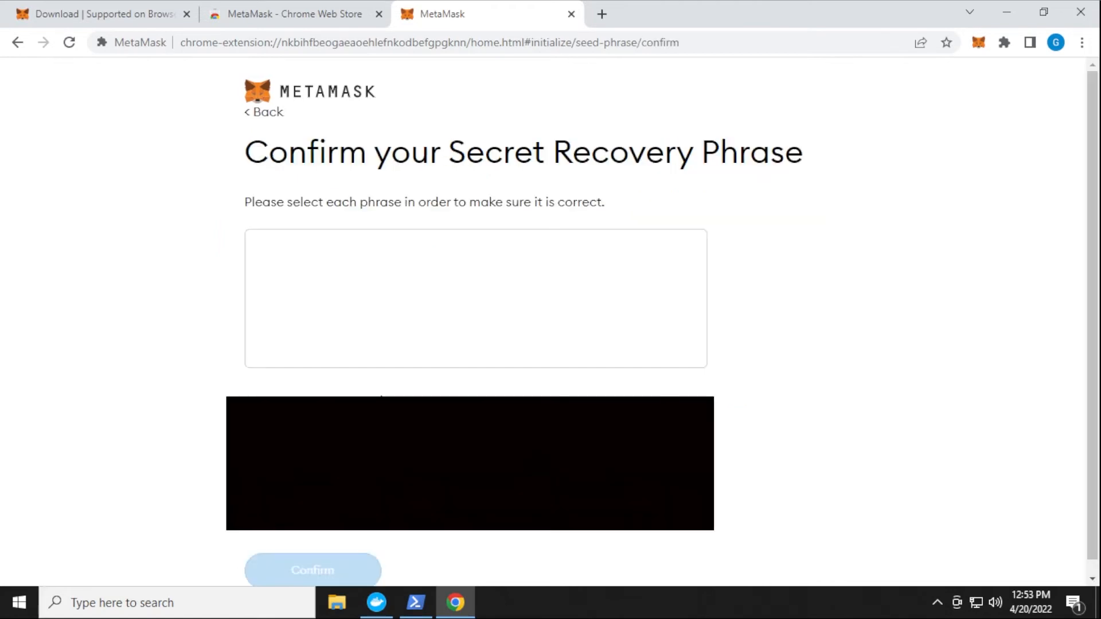
pyautogui.click(312, 569)
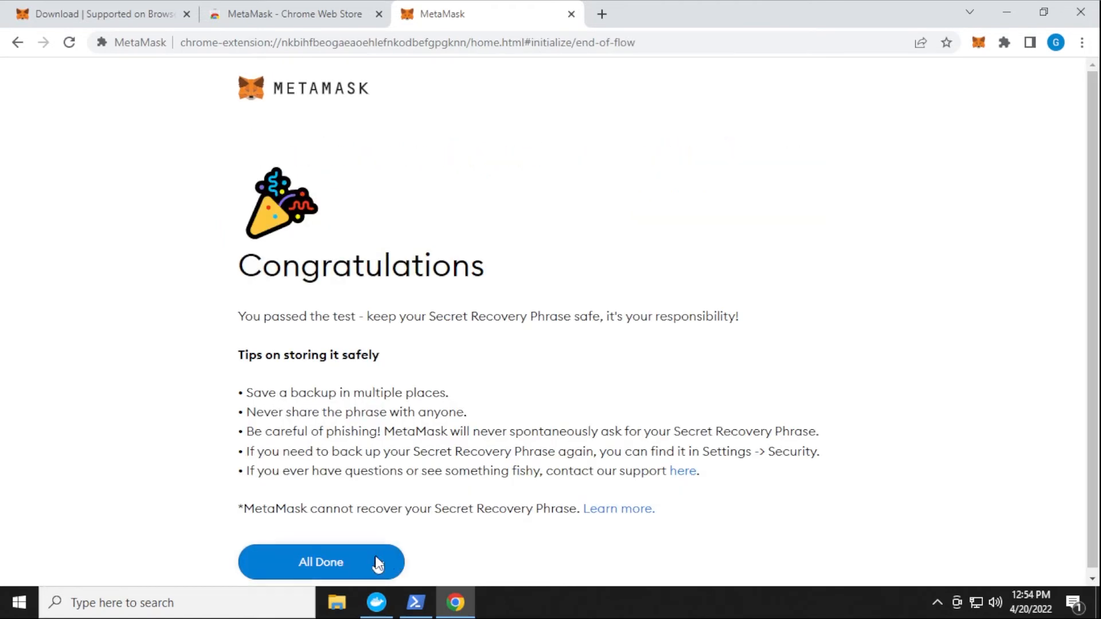
pyautogui.click(320, 562)
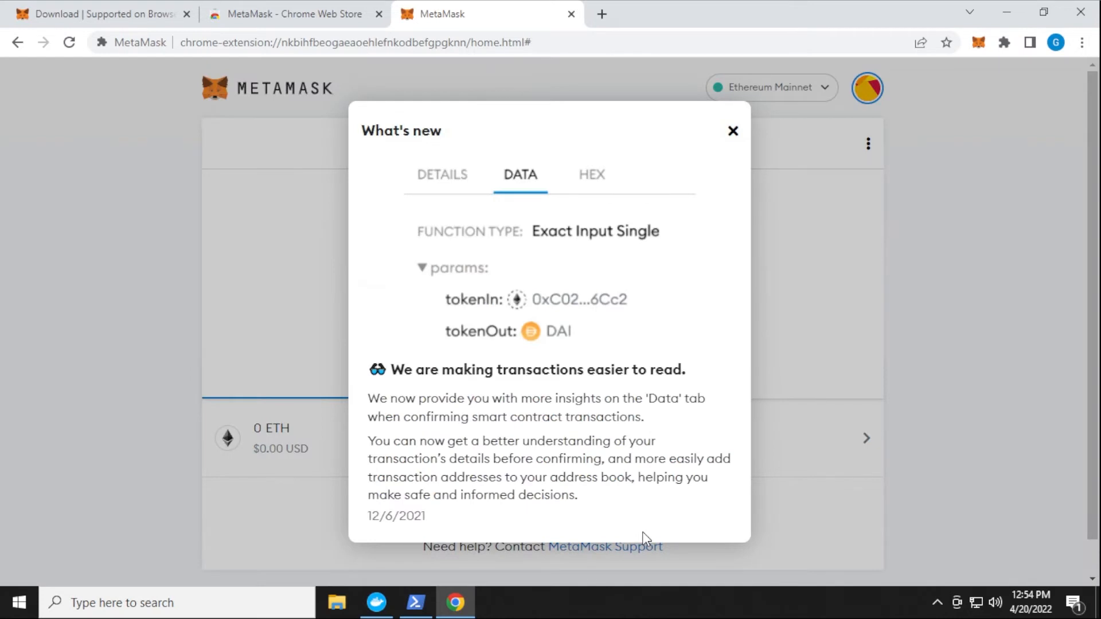
pyautogui.click(732, 131)
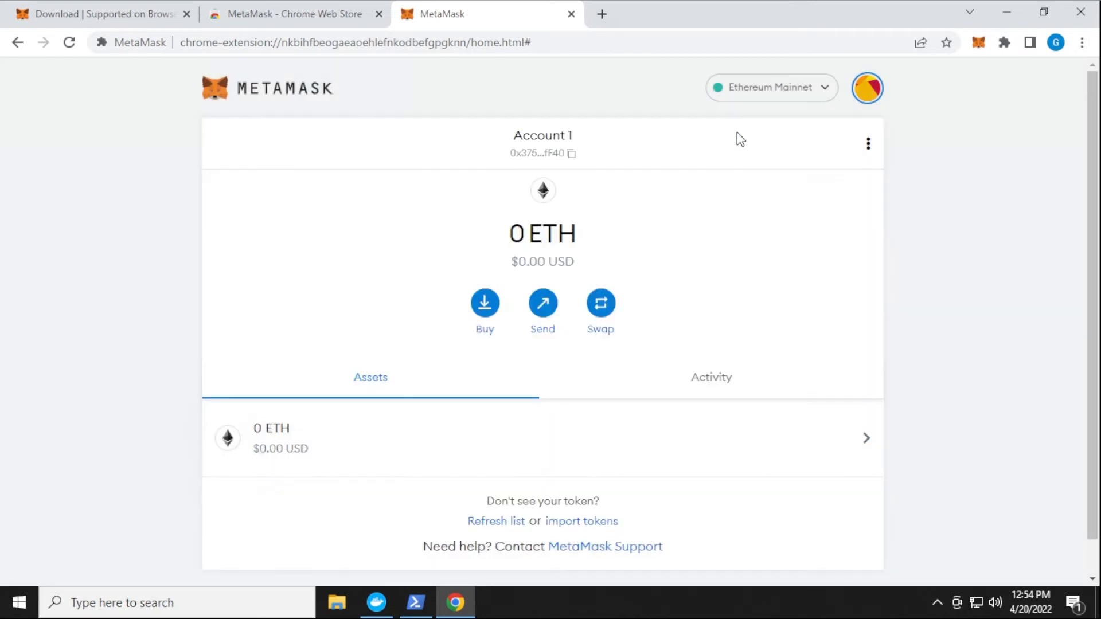
pyautogui.moveTo(852, 343)
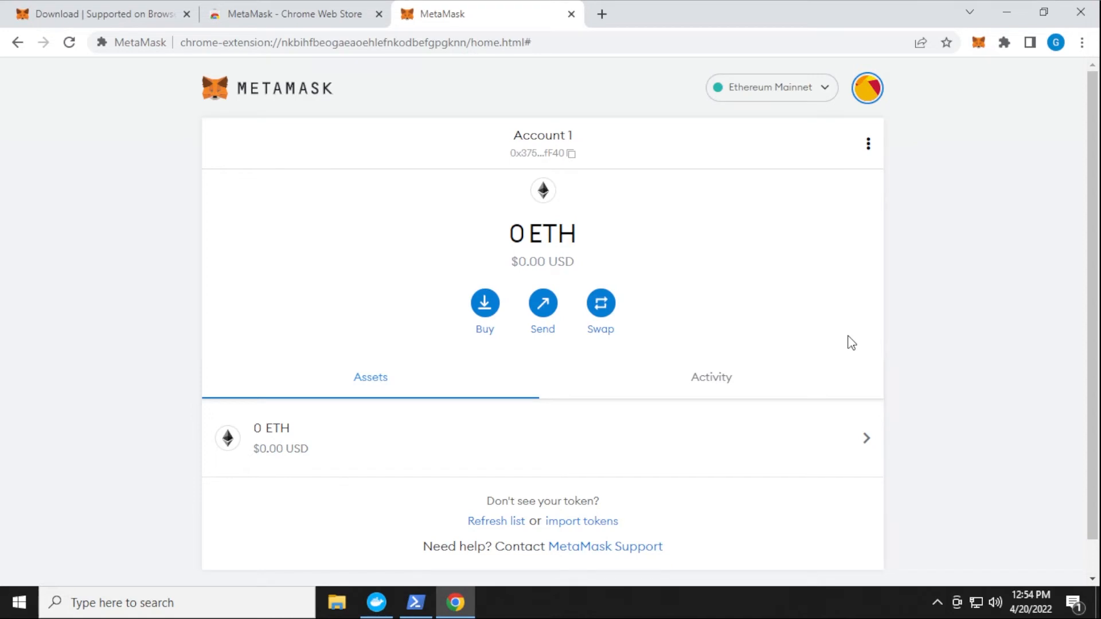
# Step: Open MetaMask's network list and enter 'Polygon Mainnet' as the custom network's name
pyautogui.click(770, 87)
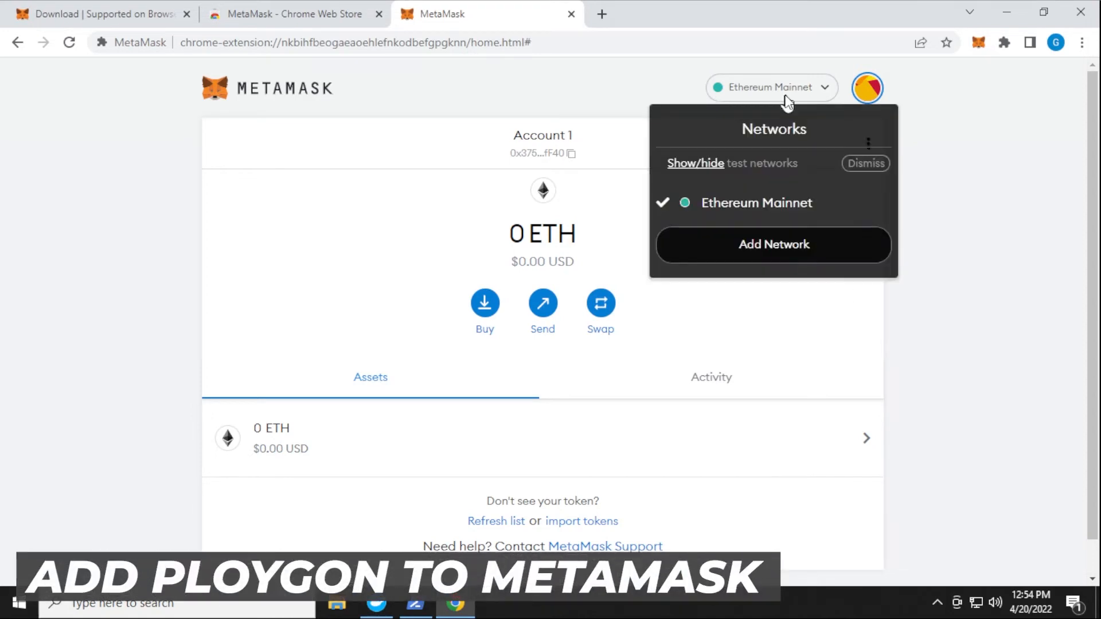
pyautogui.moveTo(784, 253)
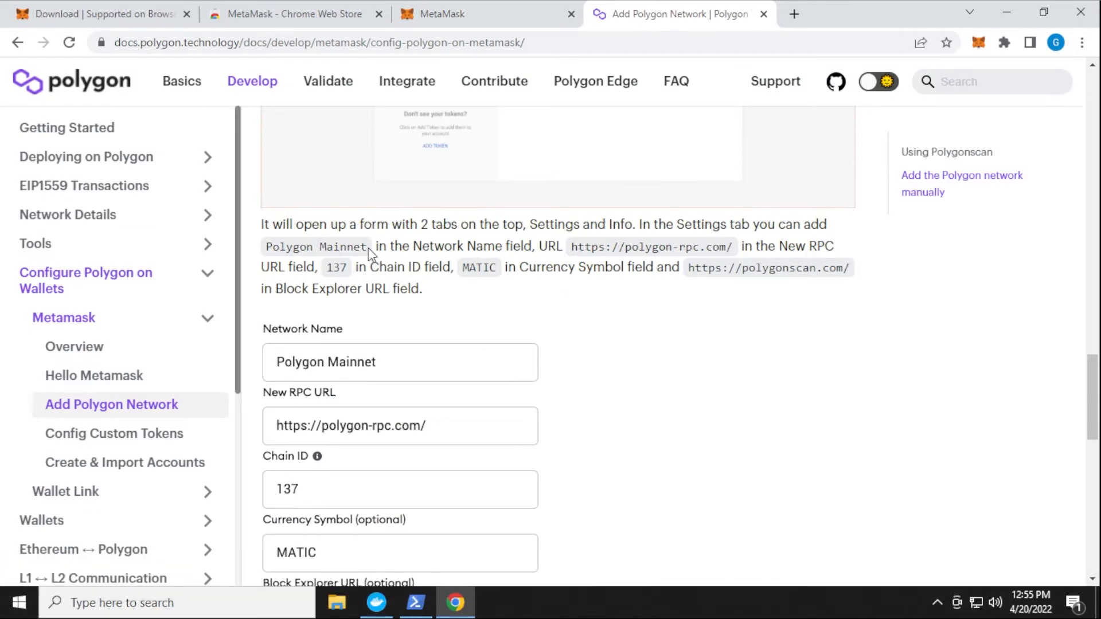
pyautogui.doubleClick(315, 246)
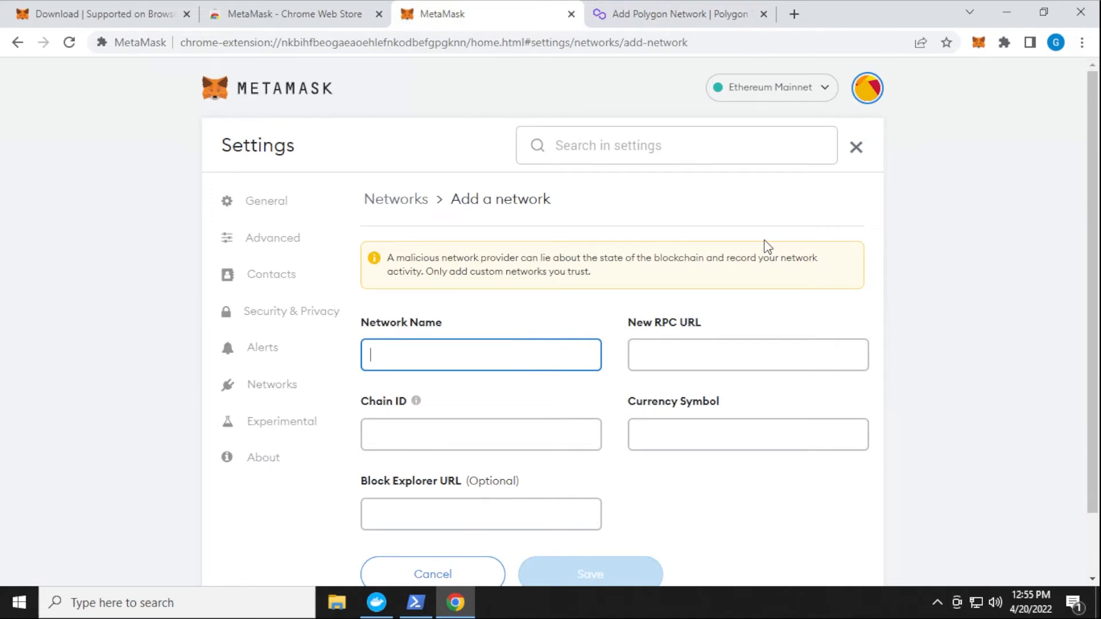
pyautogui.write('Polygon Mainnet')
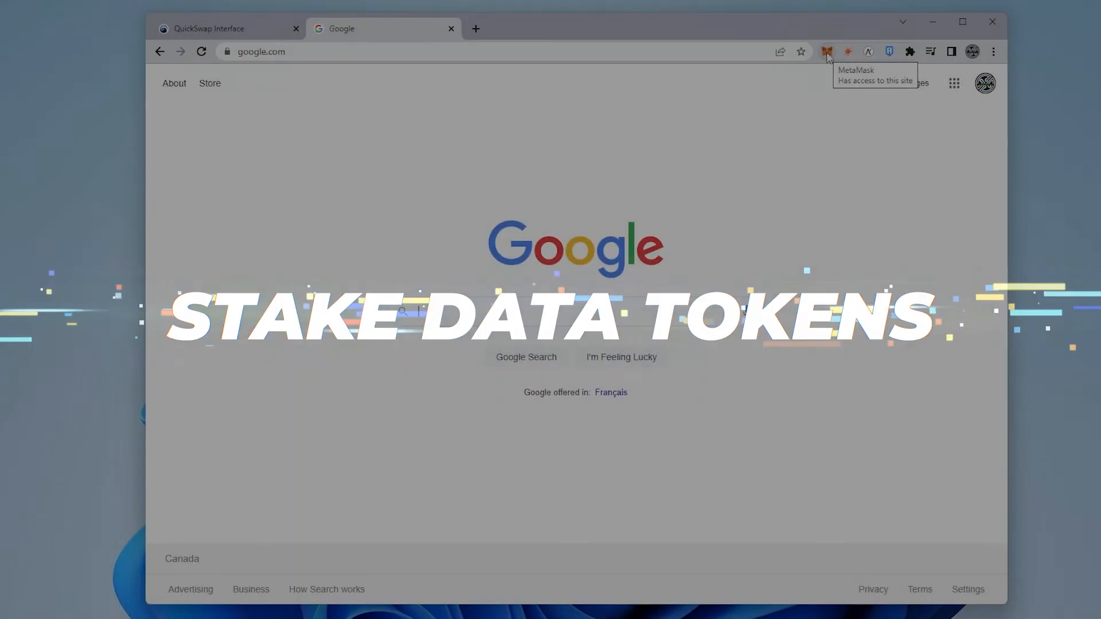
# Step: Import Account 2 into MetaMask from its private key, then check its activity
pyautogui.click(826, 51)
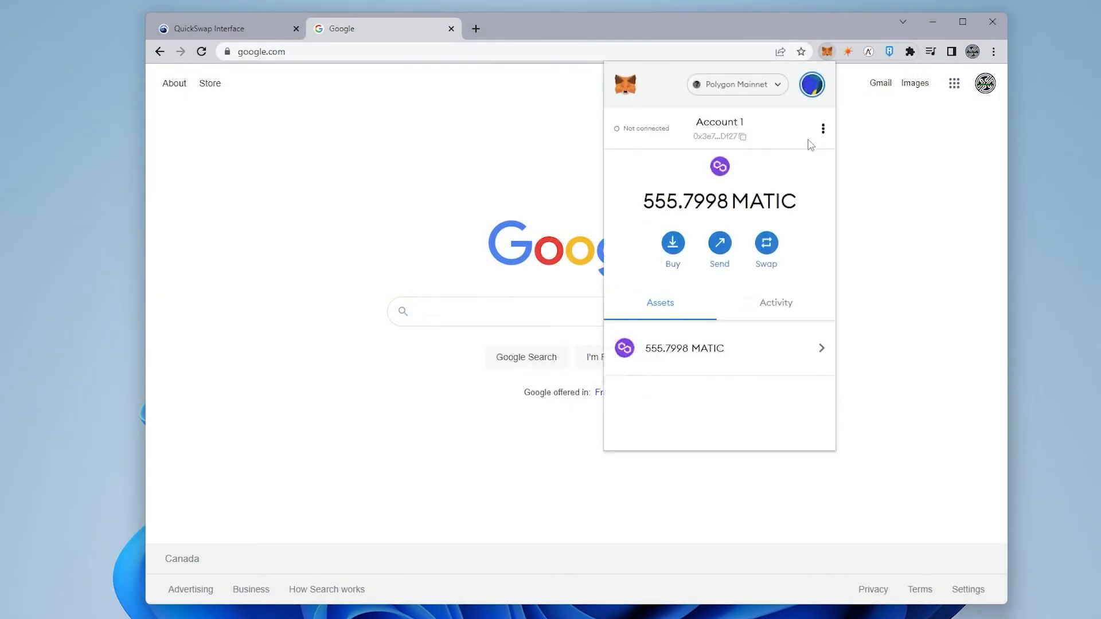
pyautogui.click(822, 129)
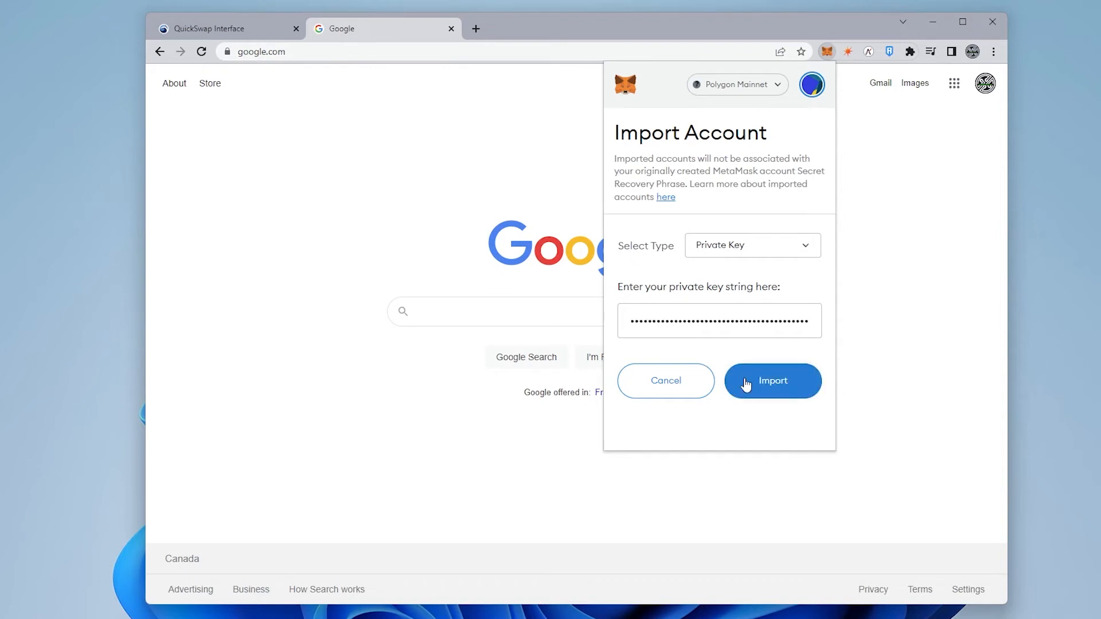
pyautogui.click(772, 380)
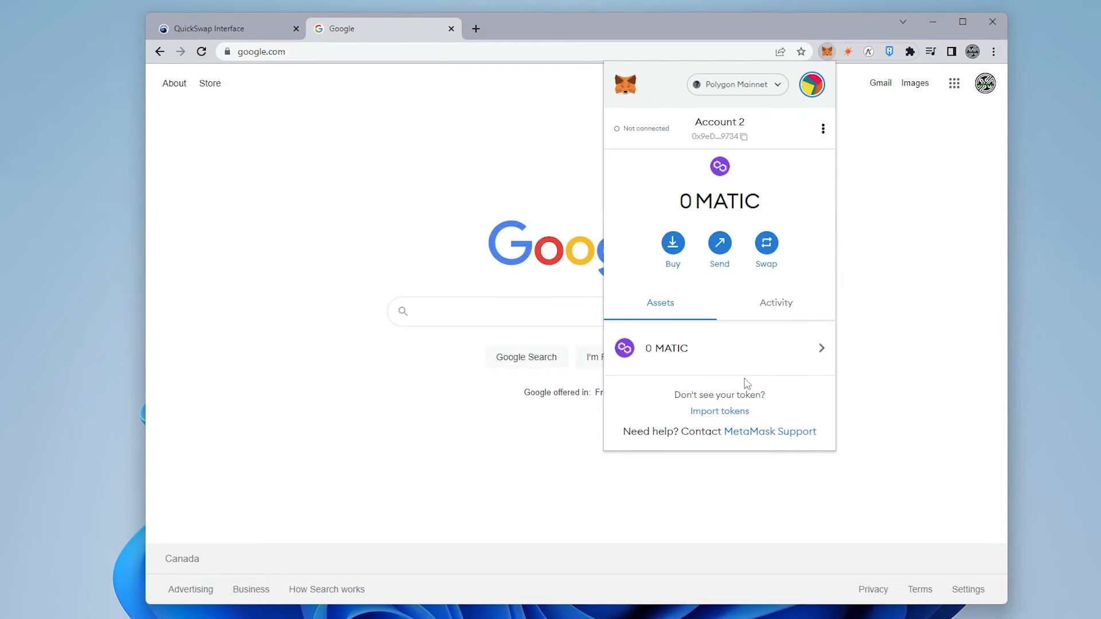
pyautogui.moveTo(694, 341)
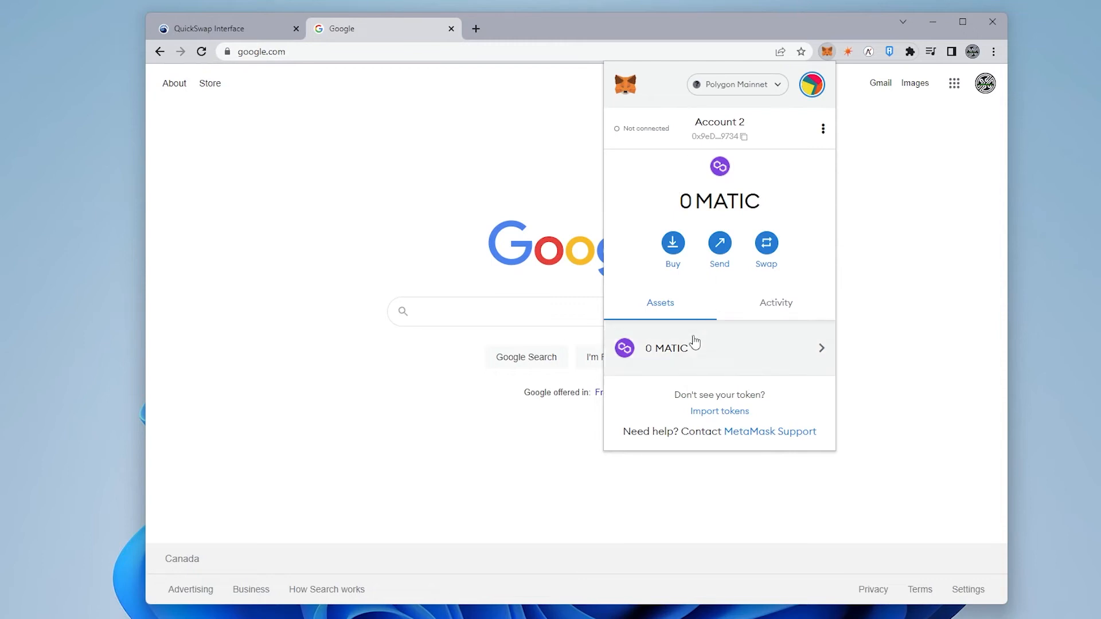
pyautogui.moveTo(698, 323)
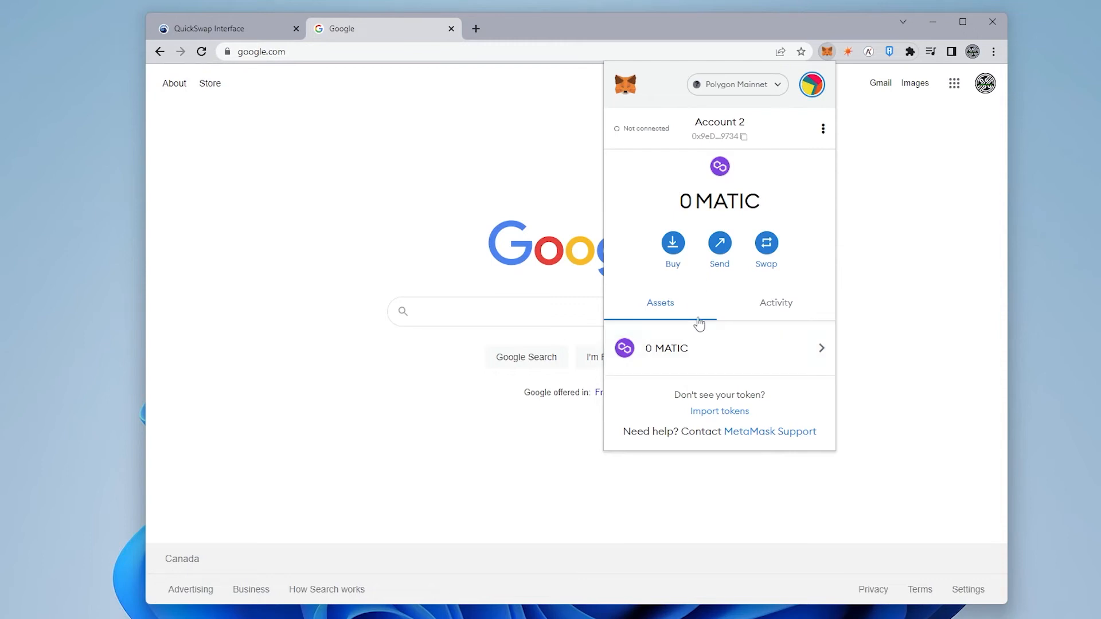
pyautogui.moveTo(719, 164)
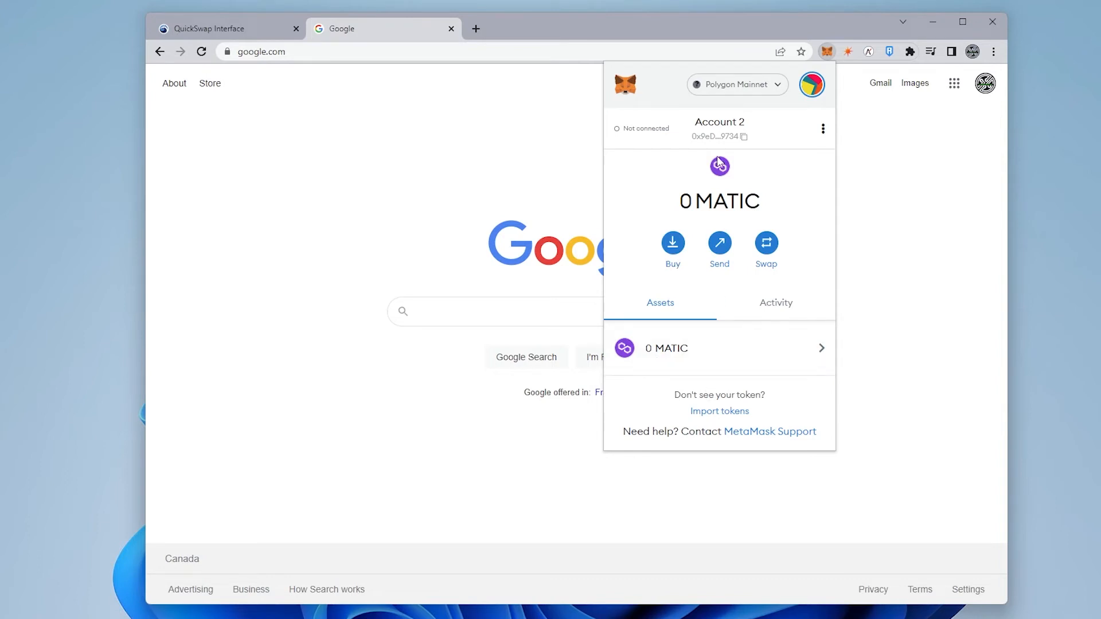
pyautogui.click(811, 83)
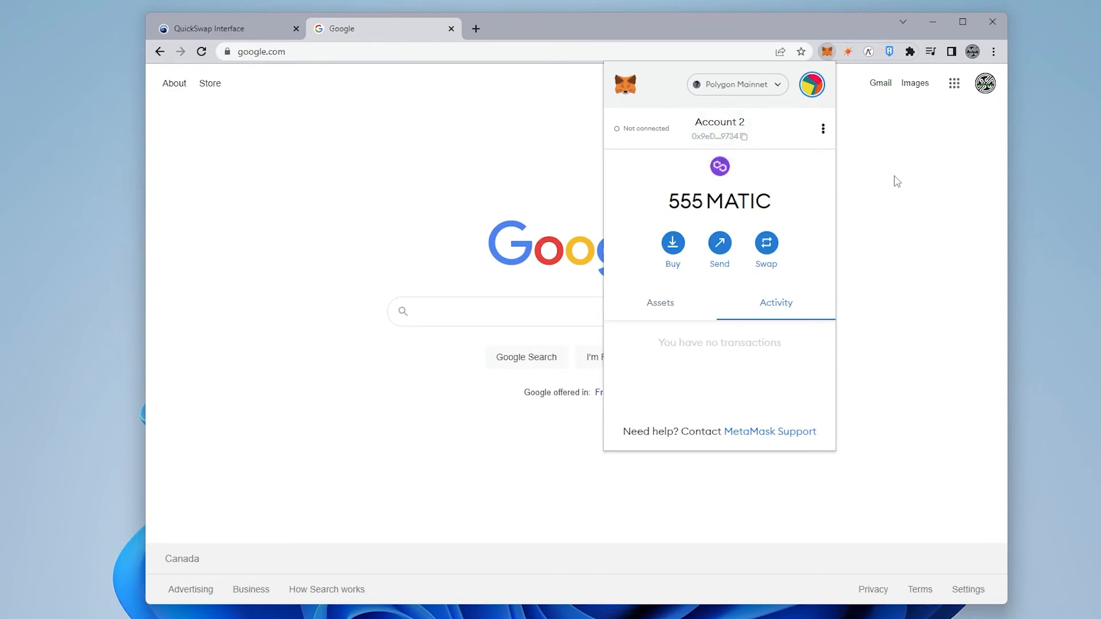
pyautogui.click(210, 29)
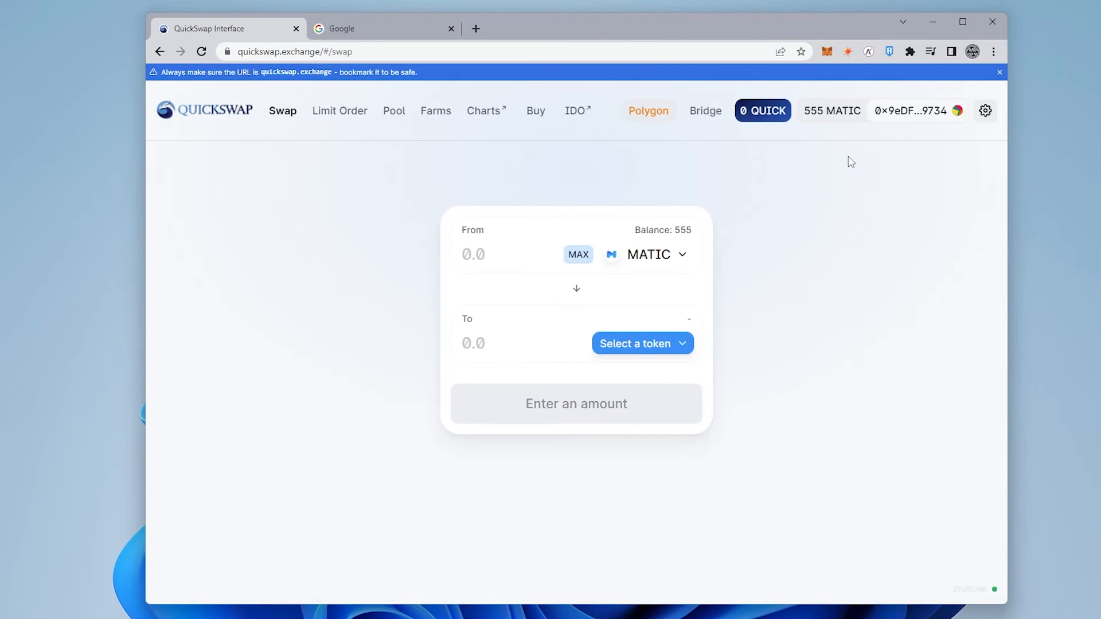
pyautogui.moveTo(665, 254)
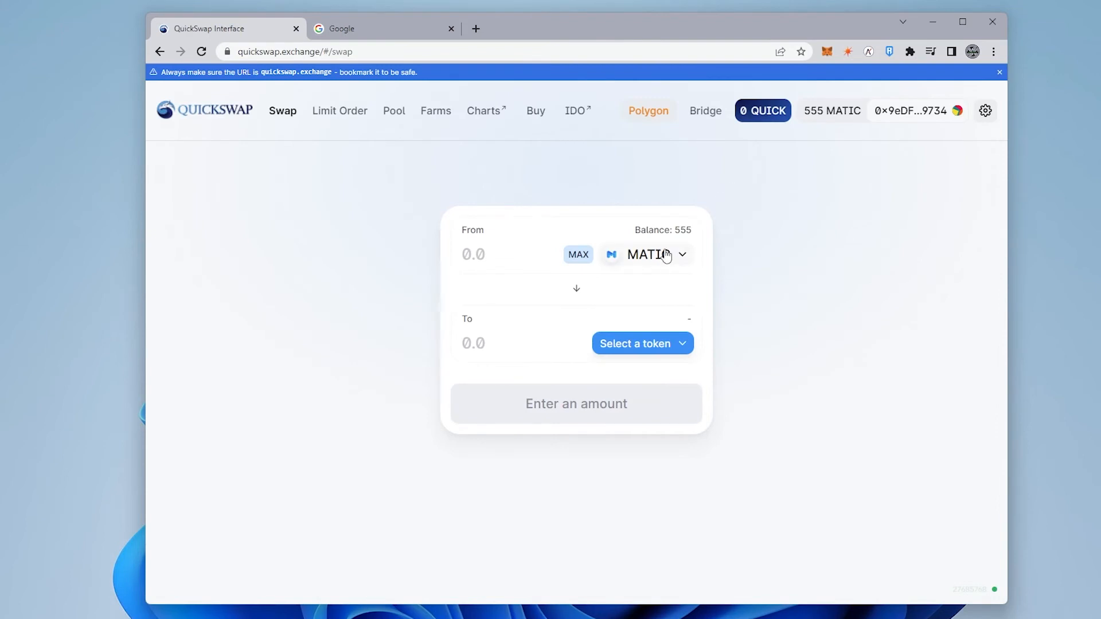
pyautogui.click(639, 343)
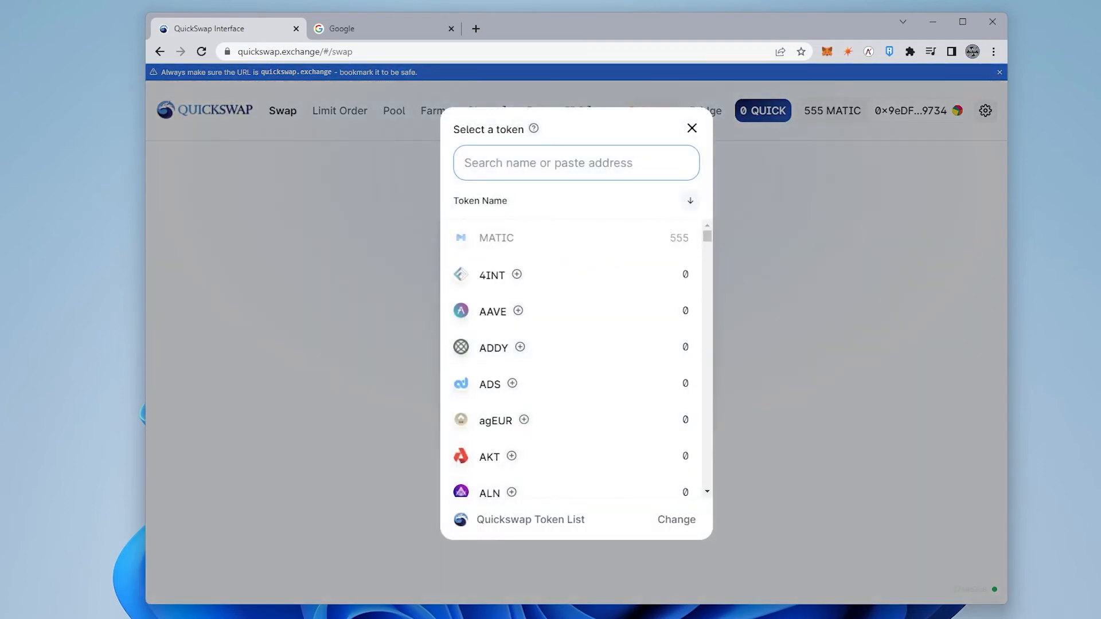
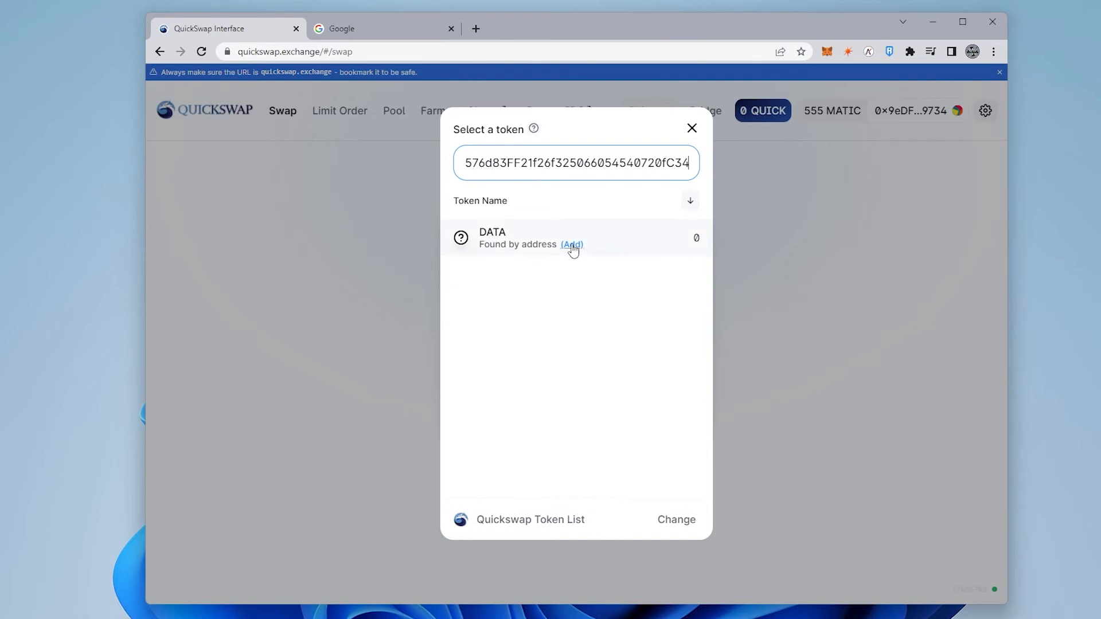
pyautogui.click(571, 244)
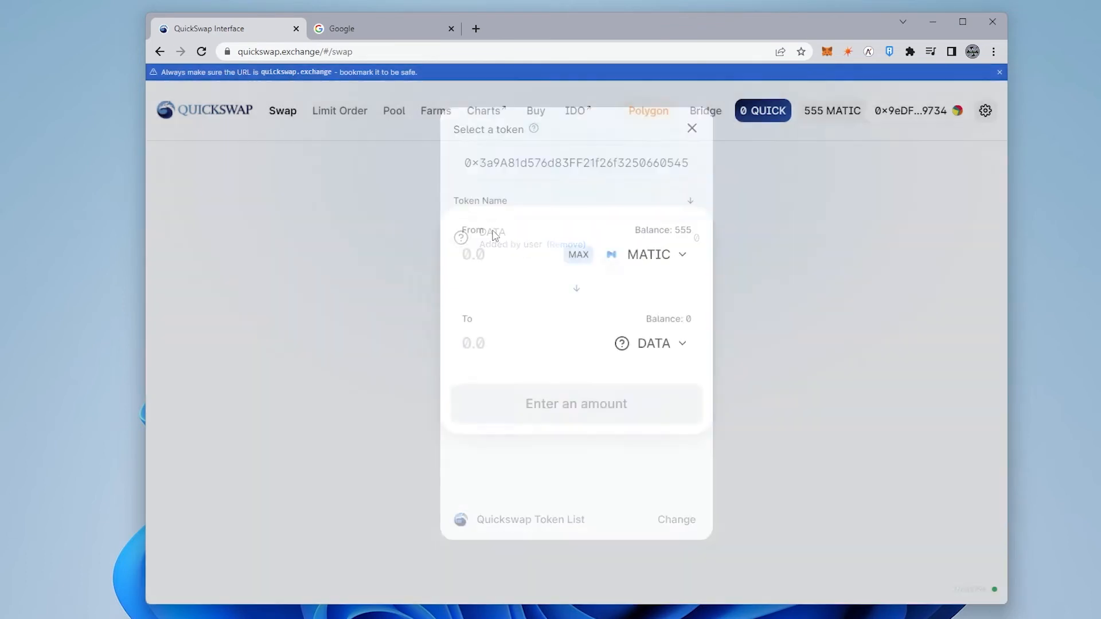
pyautogui.click(691, 128)
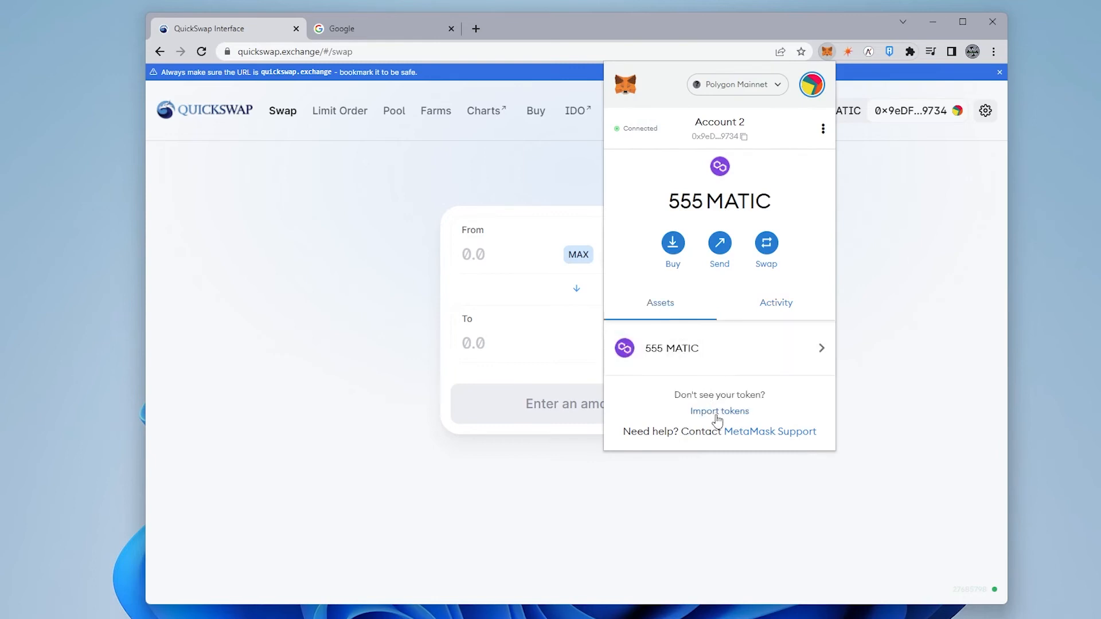
# Step: Import DATA into MetaMask as a custom token, listing 0 DATA in Account 2
pyautogui.click(719, 410)
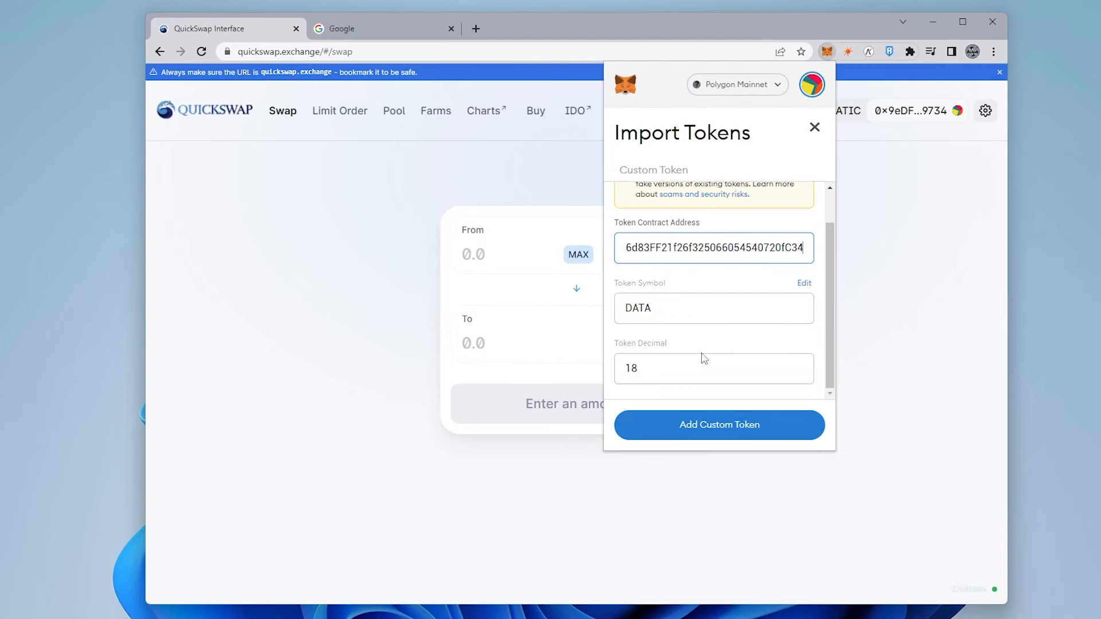
pyautogui.click(719, 424)
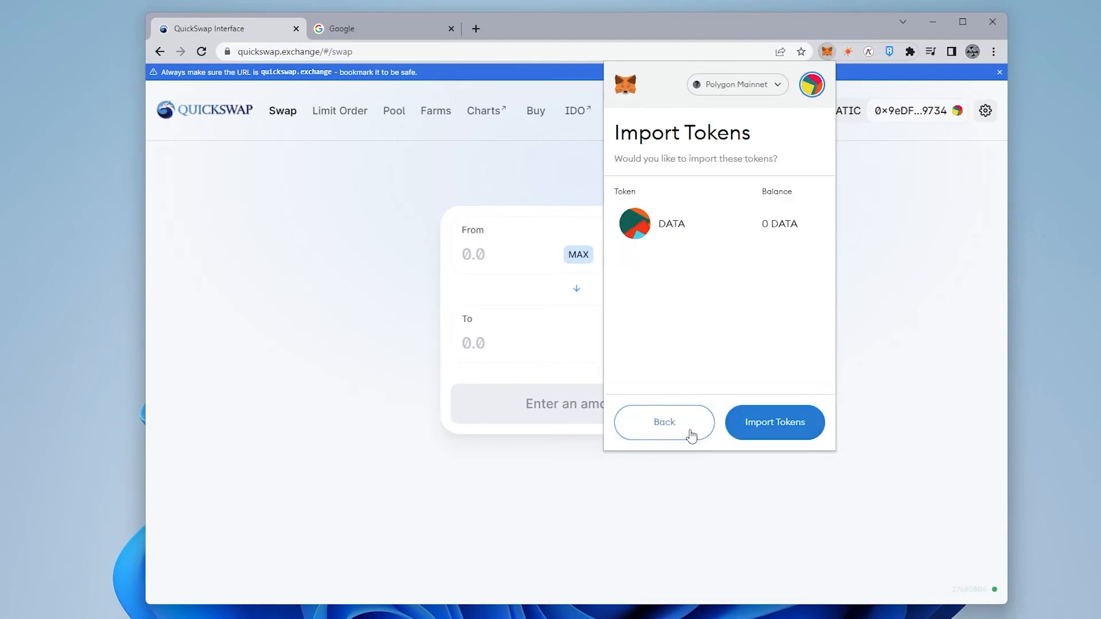
pyautogui.click(774, 422)
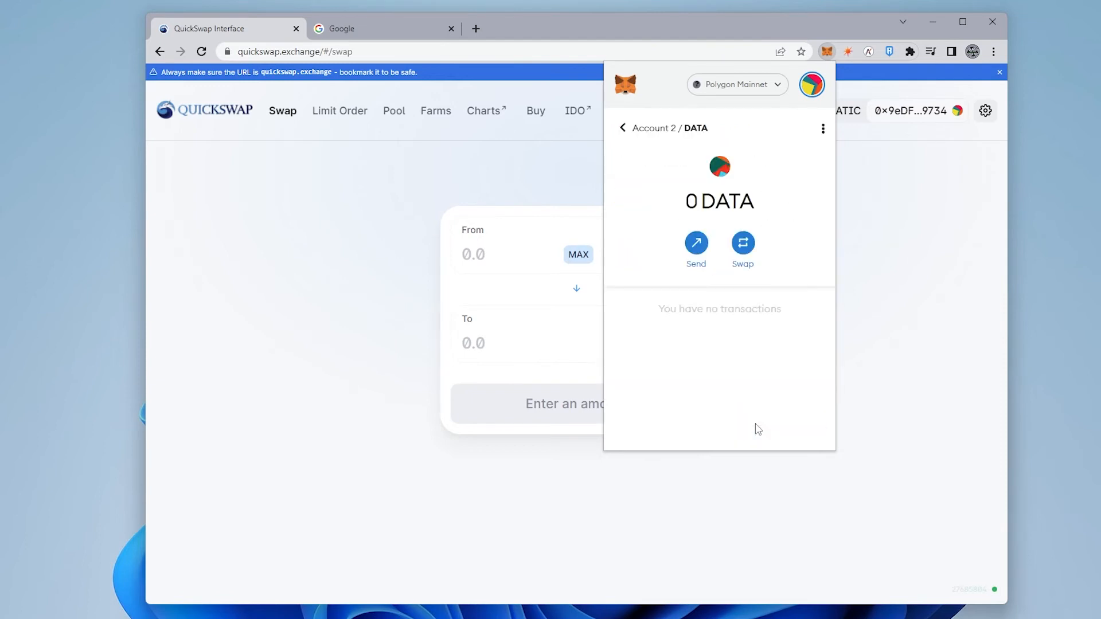
pyautogui.click(622, 128)
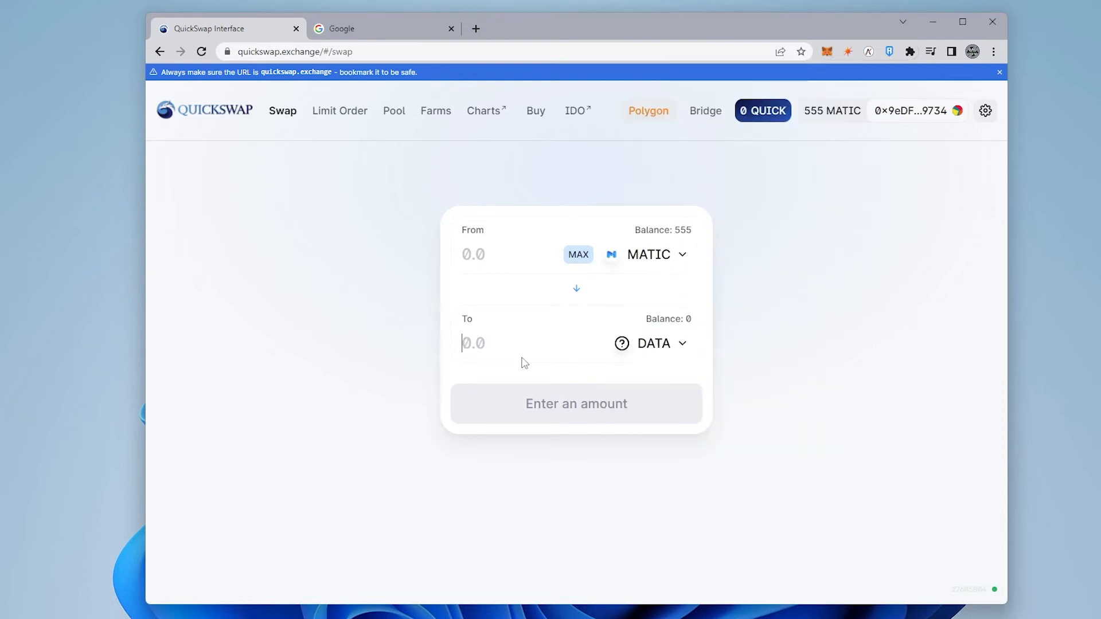
# Step: Swap 553 MATIC for about 10,000 DATA on QuickSwap and confirm it in MetaMask
pyautogui.write('10000')
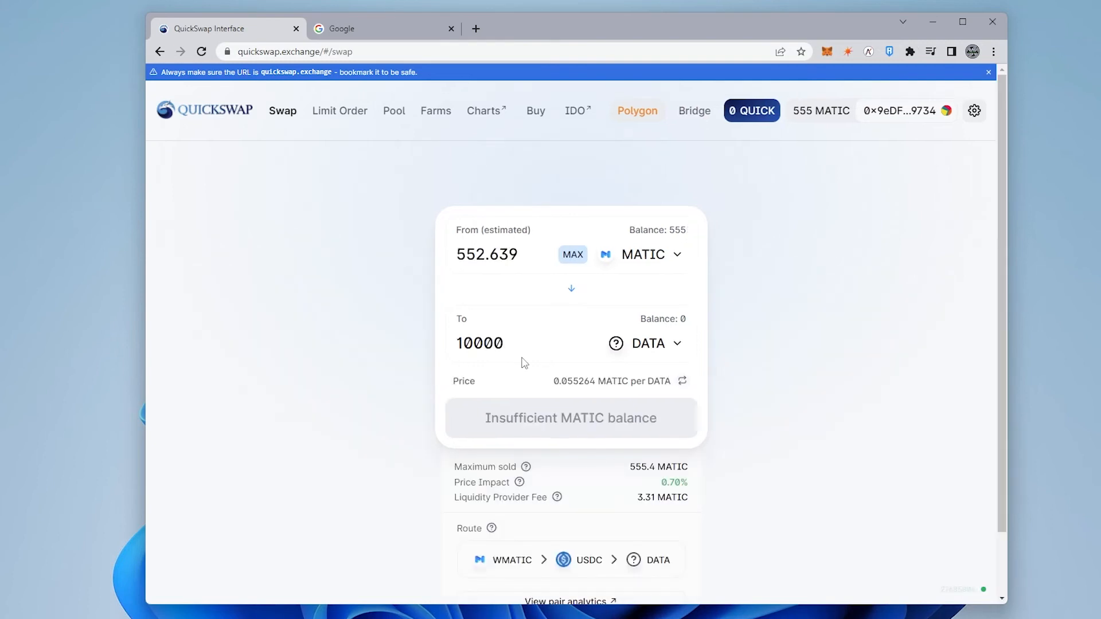
pyautogui.write('553')
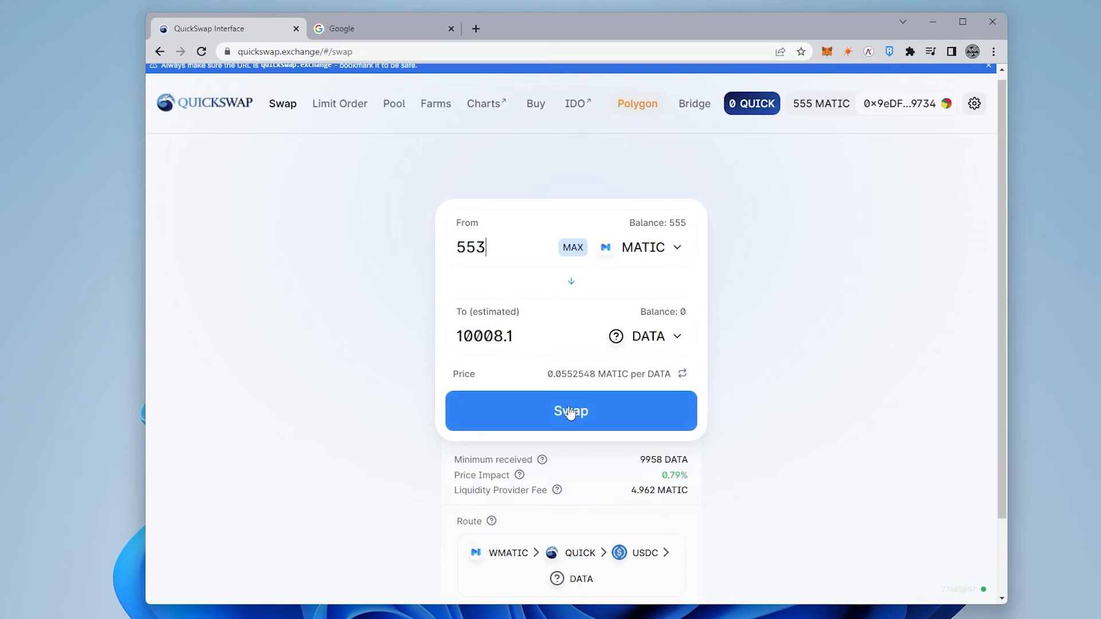
pyautogui.click(571, 411)
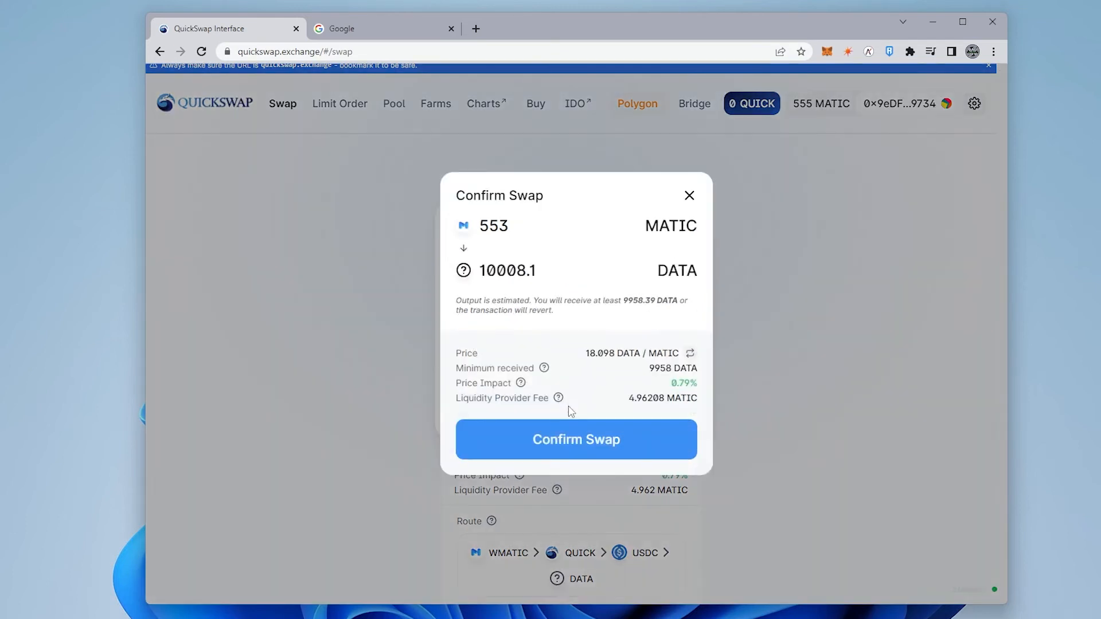
pyautogui.click(575, 439)
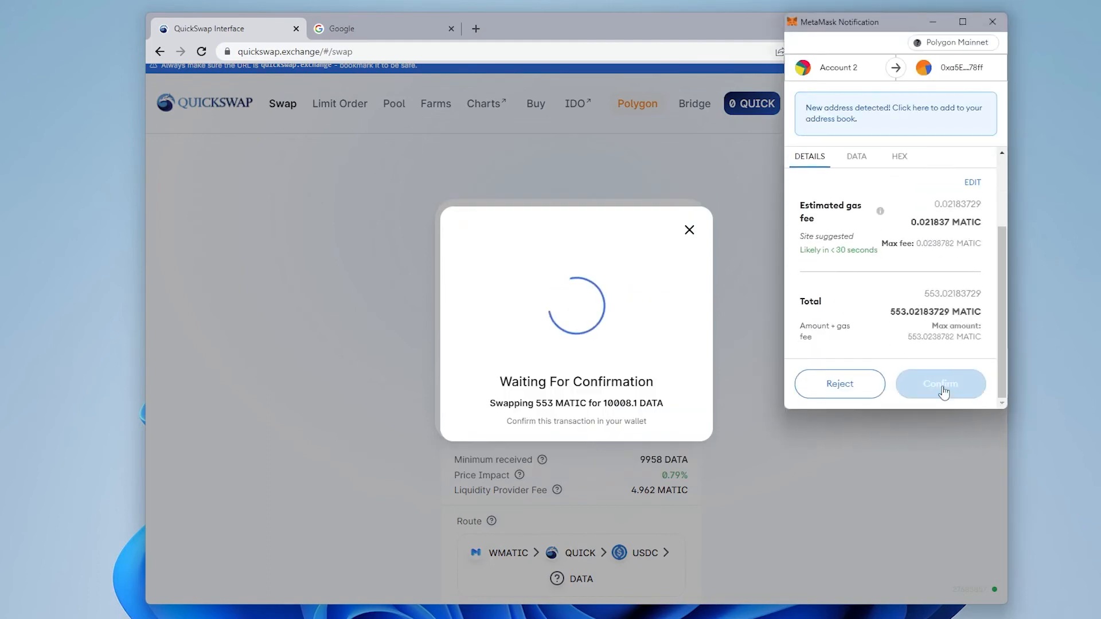
pyautogui.click(940, 383)
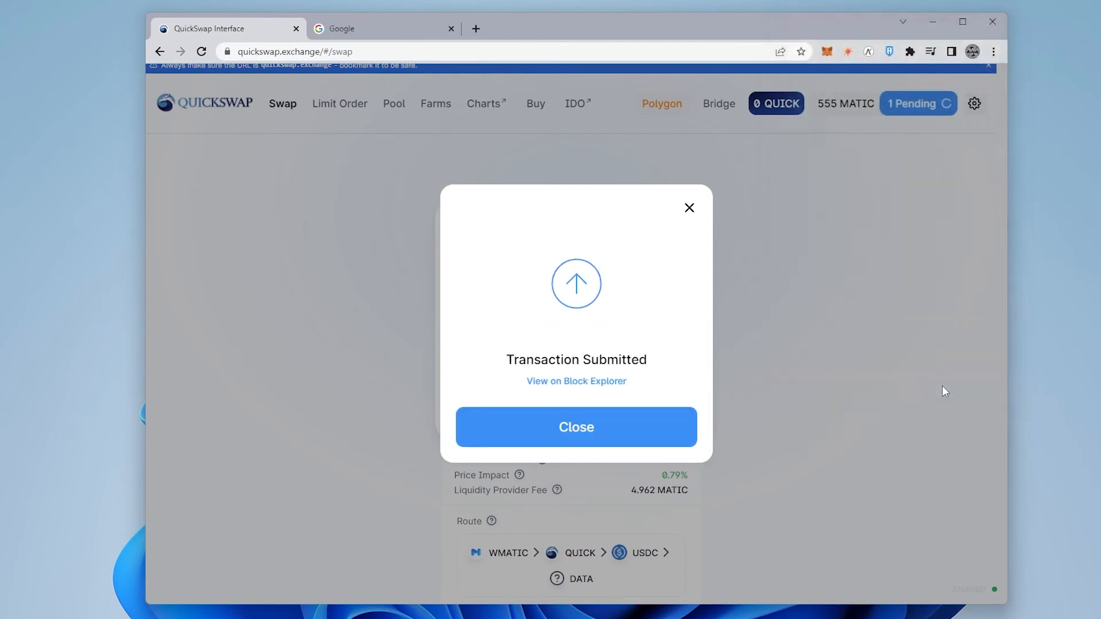
pyautogui.moveTo(687, 306)
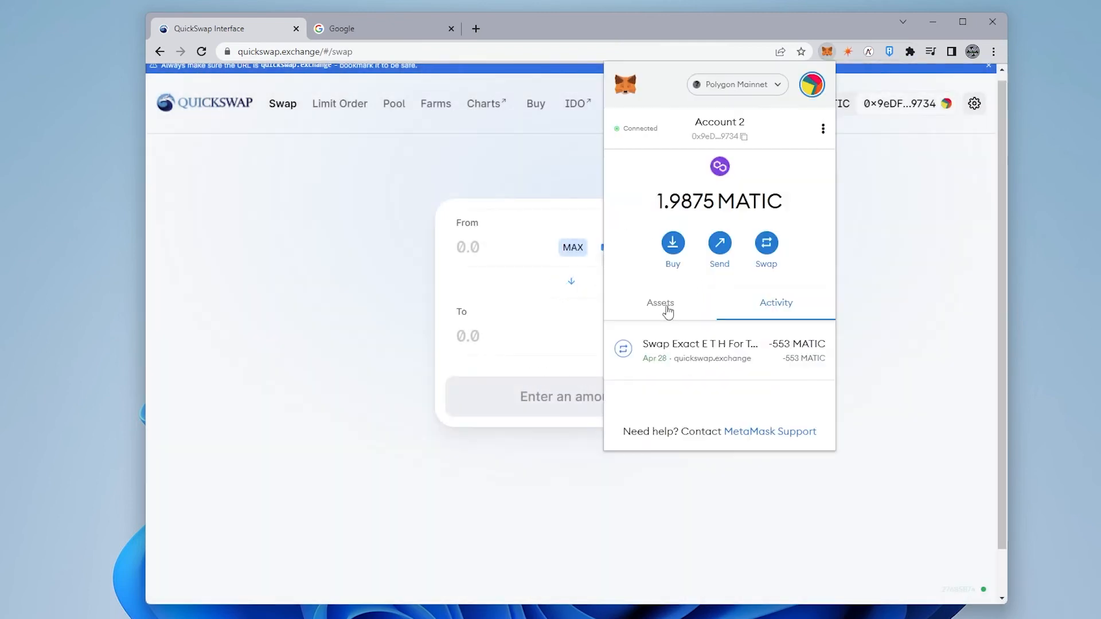
# Step: Check MetaMask's 9960.59139 DATA and 1.9875 MATIC balances, then go to brubeckscan.app
pyautogui.click(659, 303)
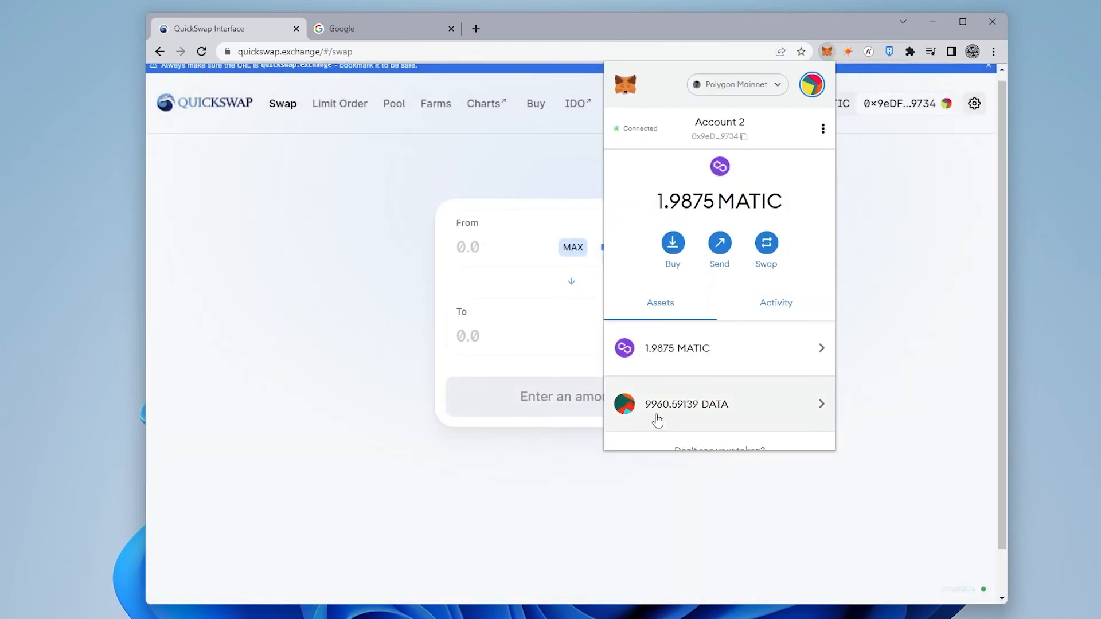
pyautogui.scroll(-3)
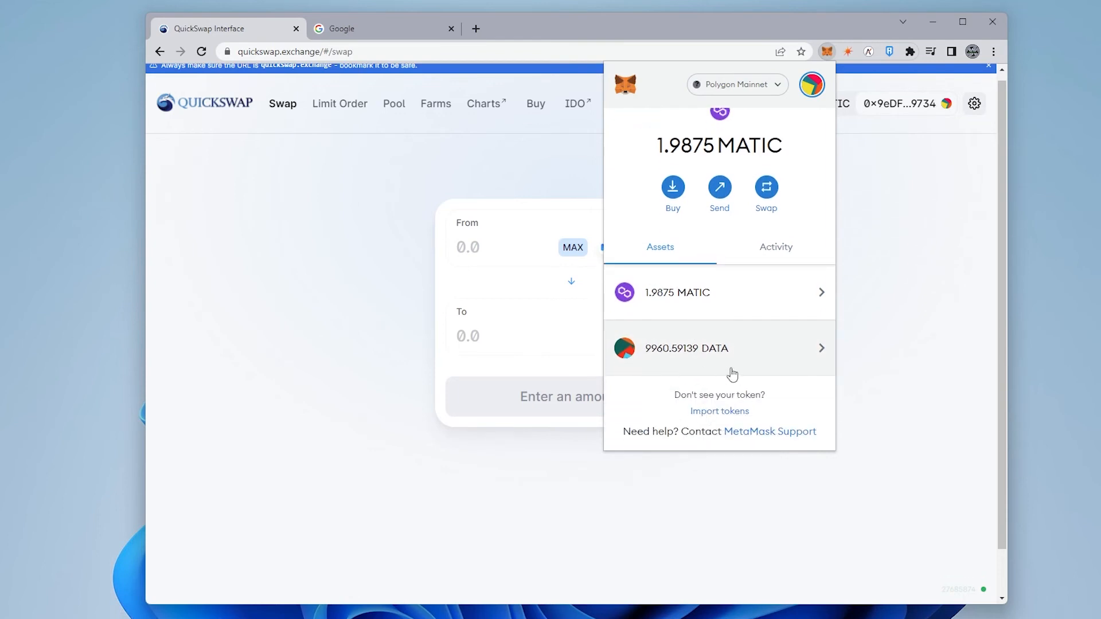
pyautogui.moveTo(735, 371)
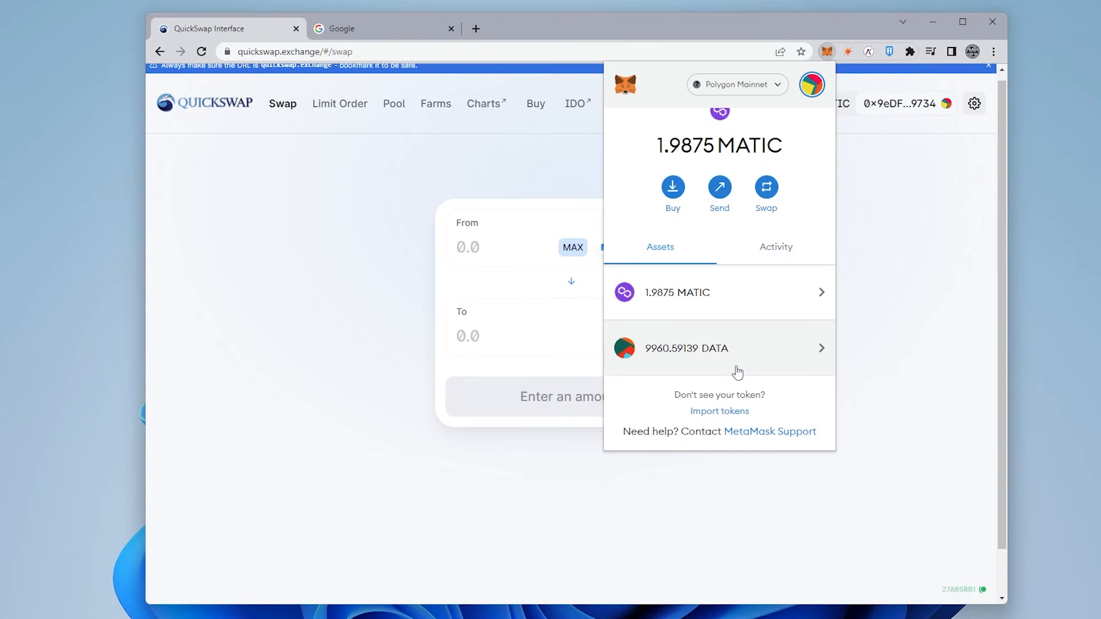
pyautogui.moveTo(893, 331)
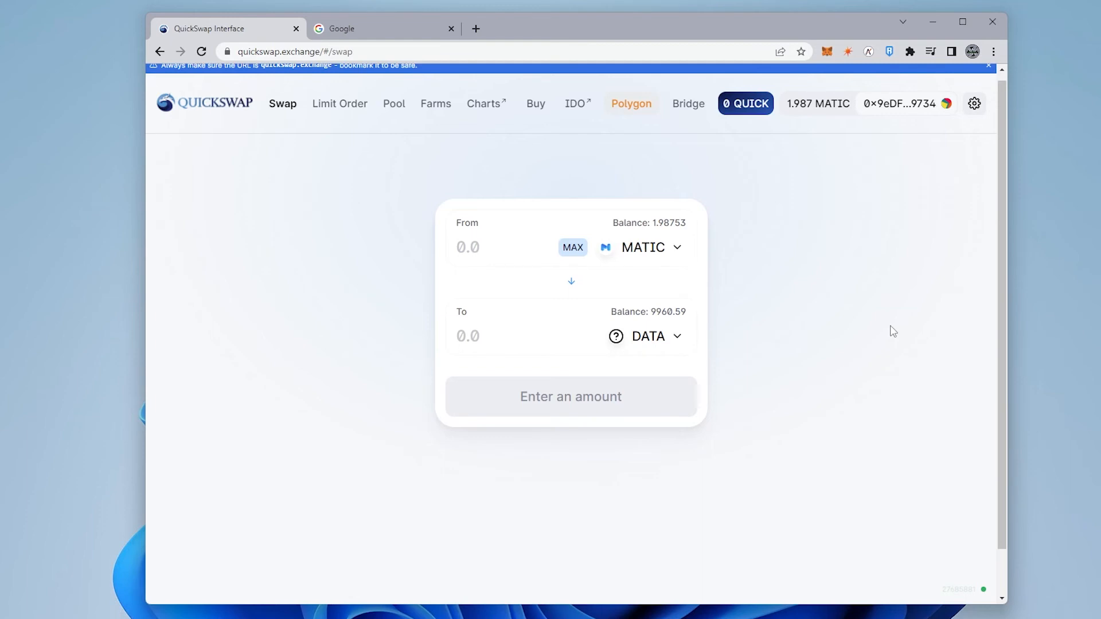
pyautogui.write('https://brubeckscan.app/')
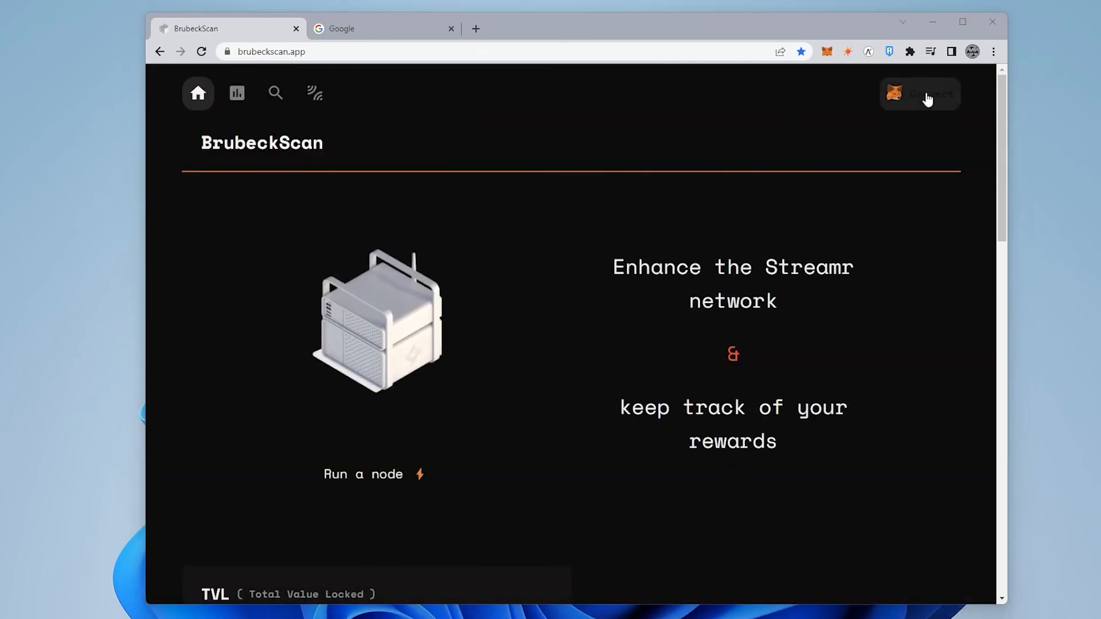
# Step: Connect MetaMask Account 2 to BrubeckScan and view its Profile showing 0 DATA staked
pyautogui.click(929, 94)
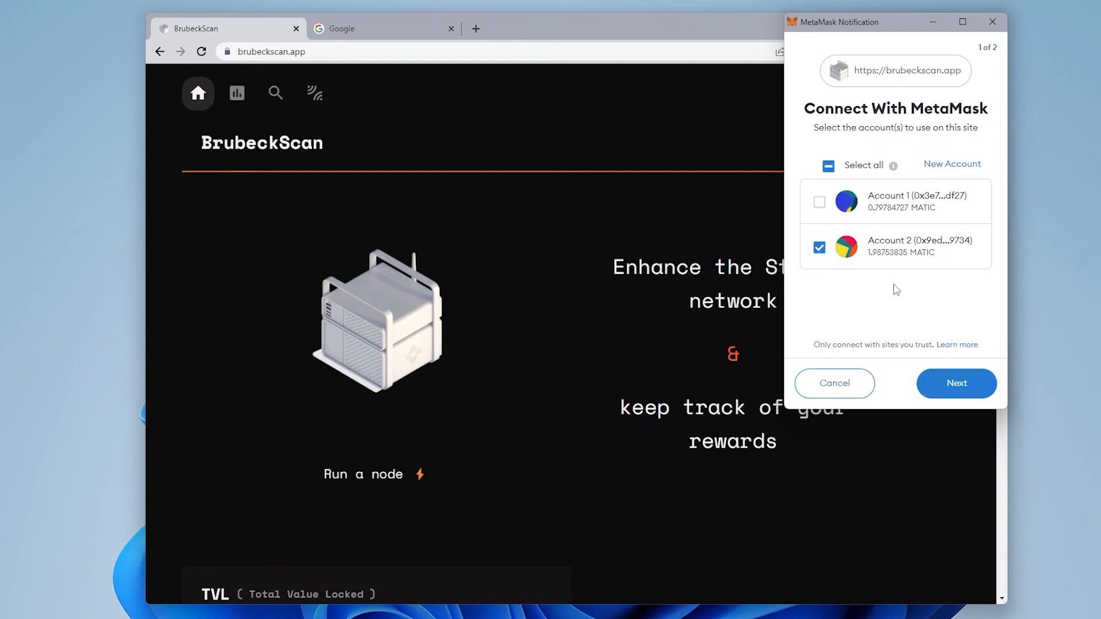
pyautogui.click(956, 384)
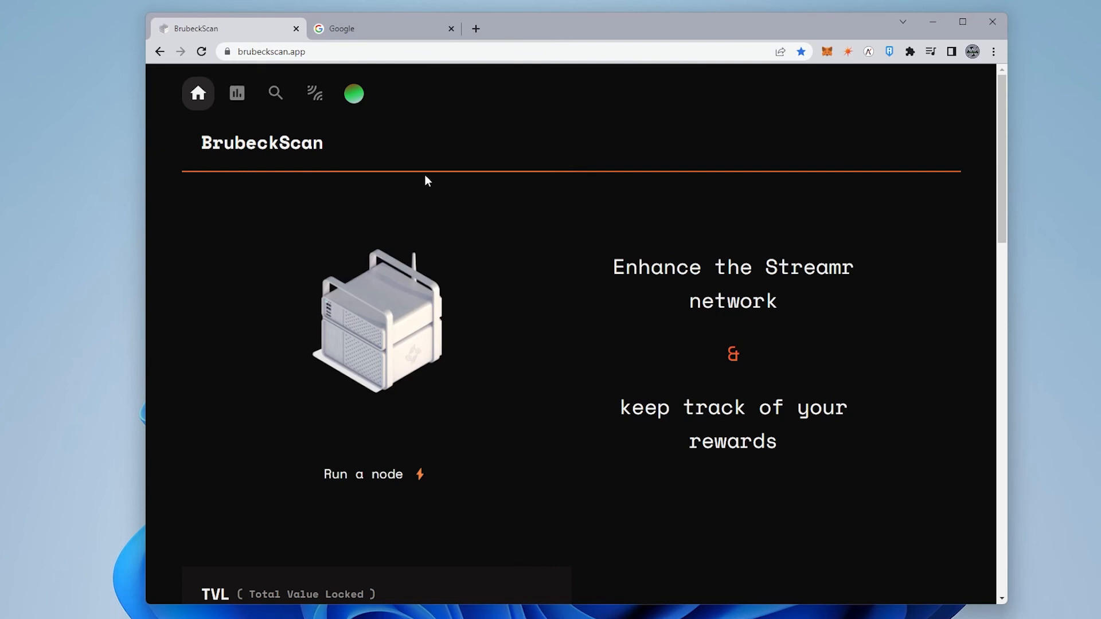
pyautogui.click(353, 93)
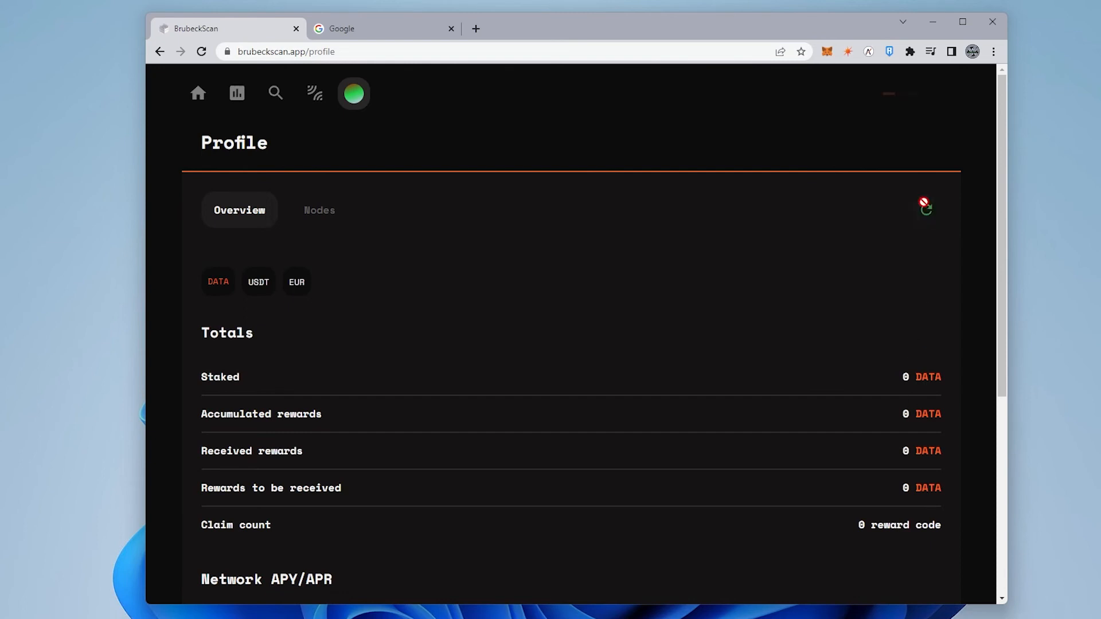
# Step: Reload the node address's Scan results to show 9,960 DATA staked and 0 rewards
pyautogui.click(275, 93)
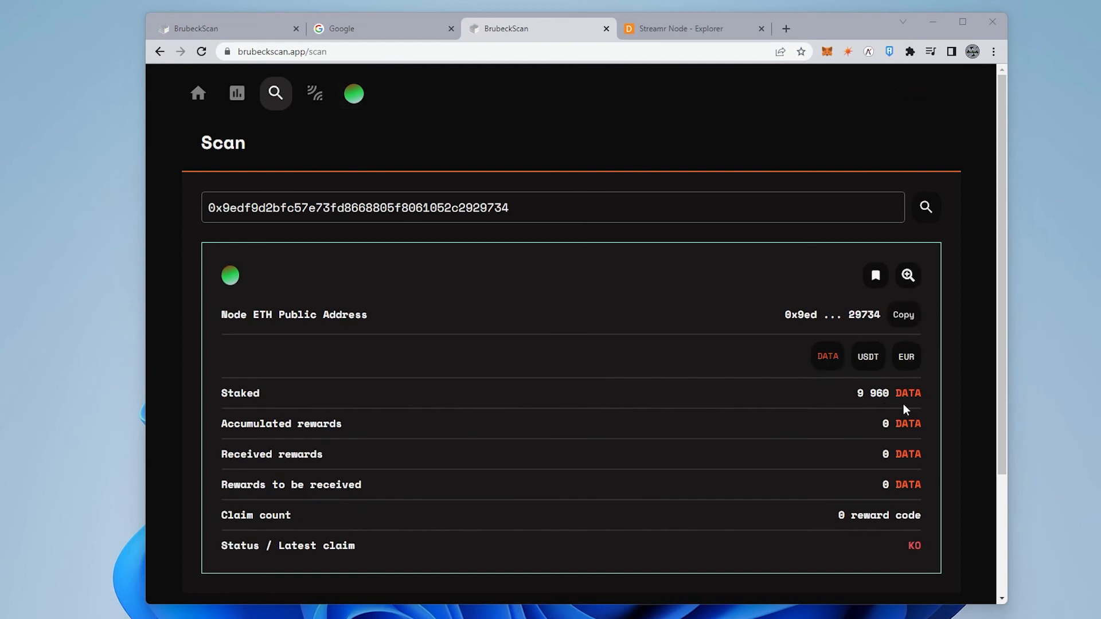
pyautogui.moveTo(882, 412)
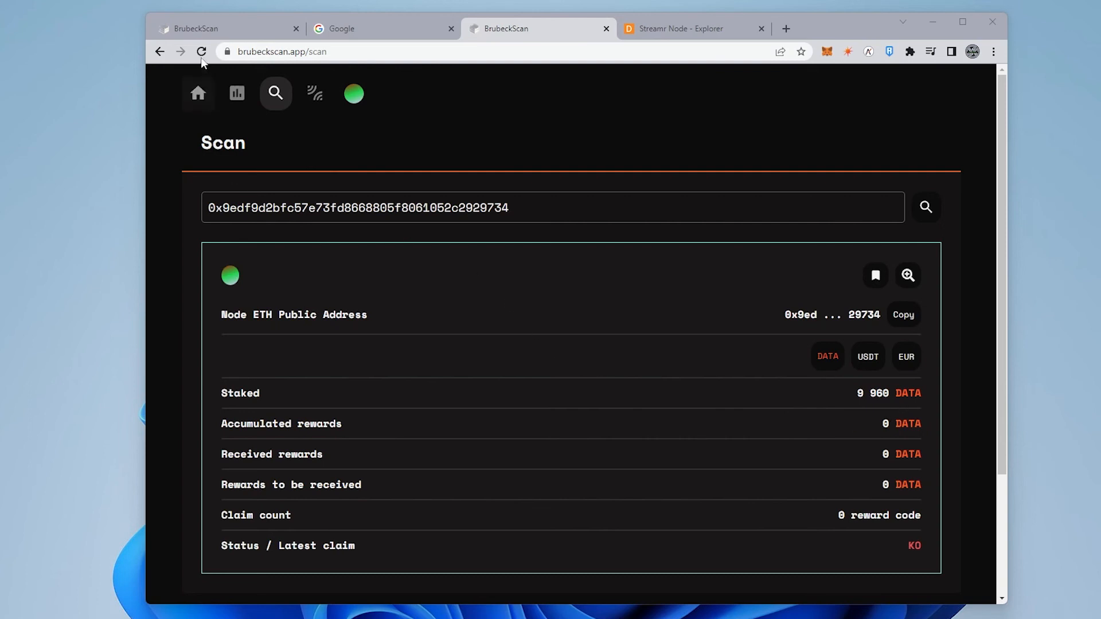
pyautogui.moveTo(201, 51)
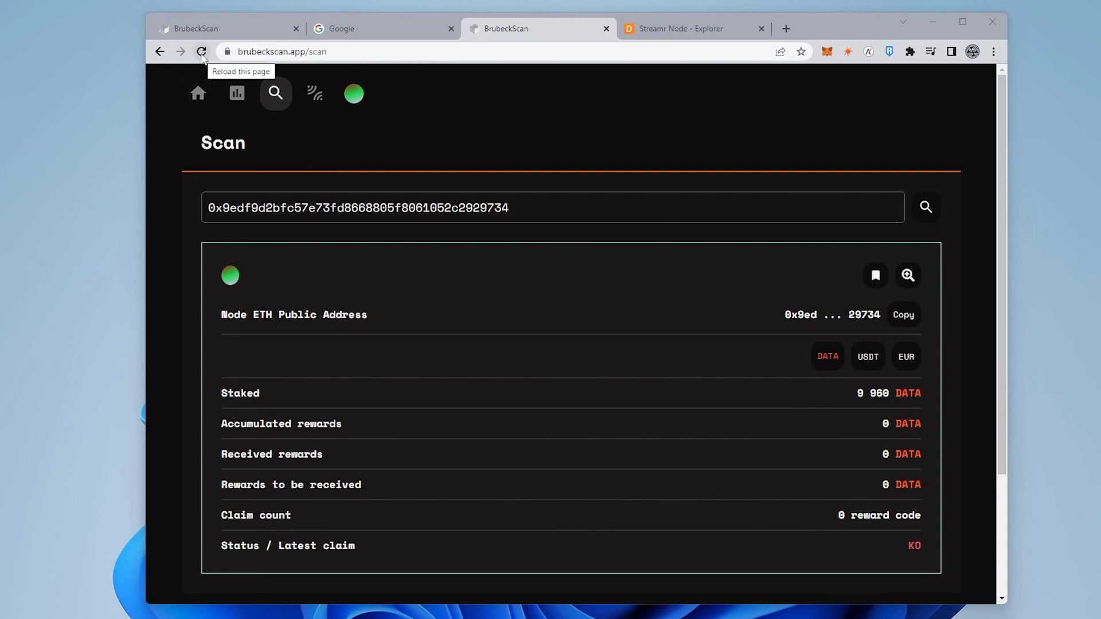
pyautogui.click(202, 51)
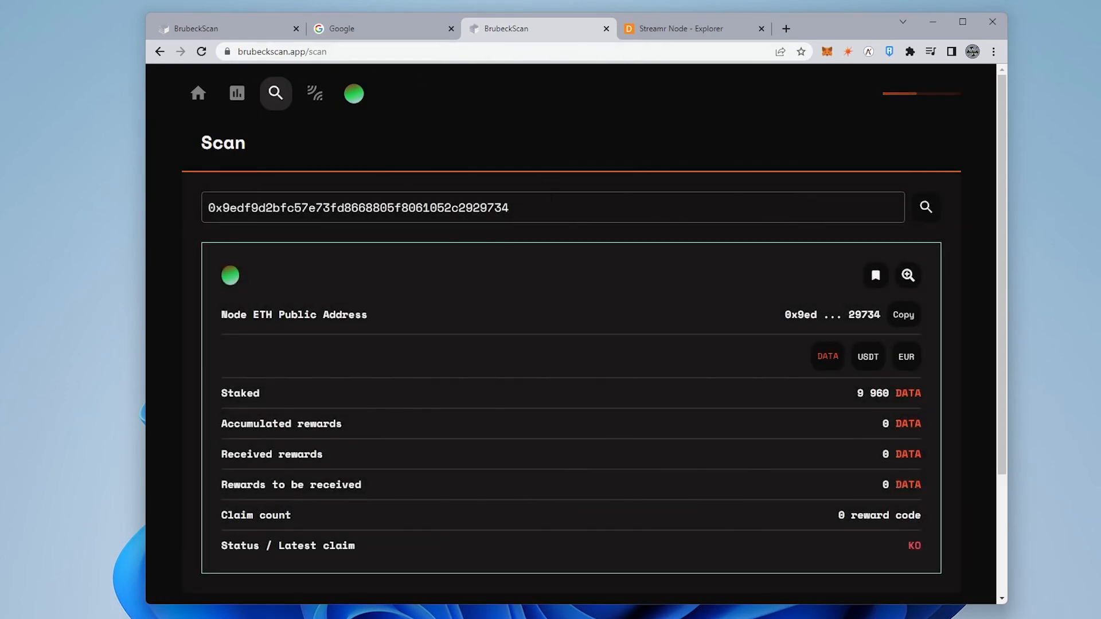
# Step: Open the BrubeckScan profile and check 9,960 DATA staked, 0 rewards, 86.69% APR
pyautogui.click(354, 93)
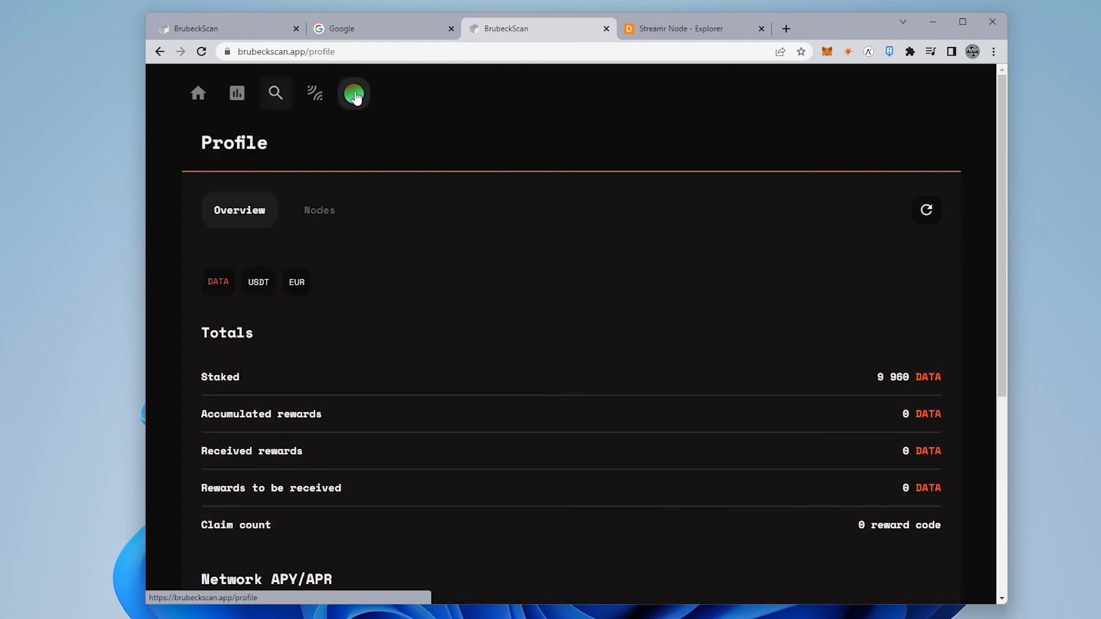
pyautogui.moveTo(325, 443)
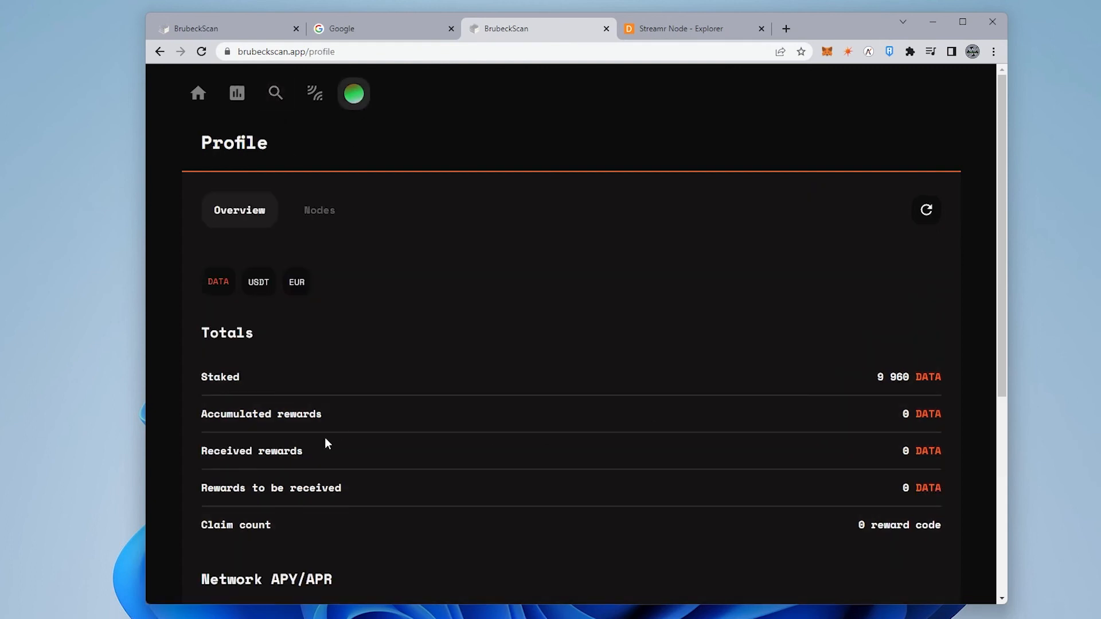
pyautogui.moveTo(843, 441)
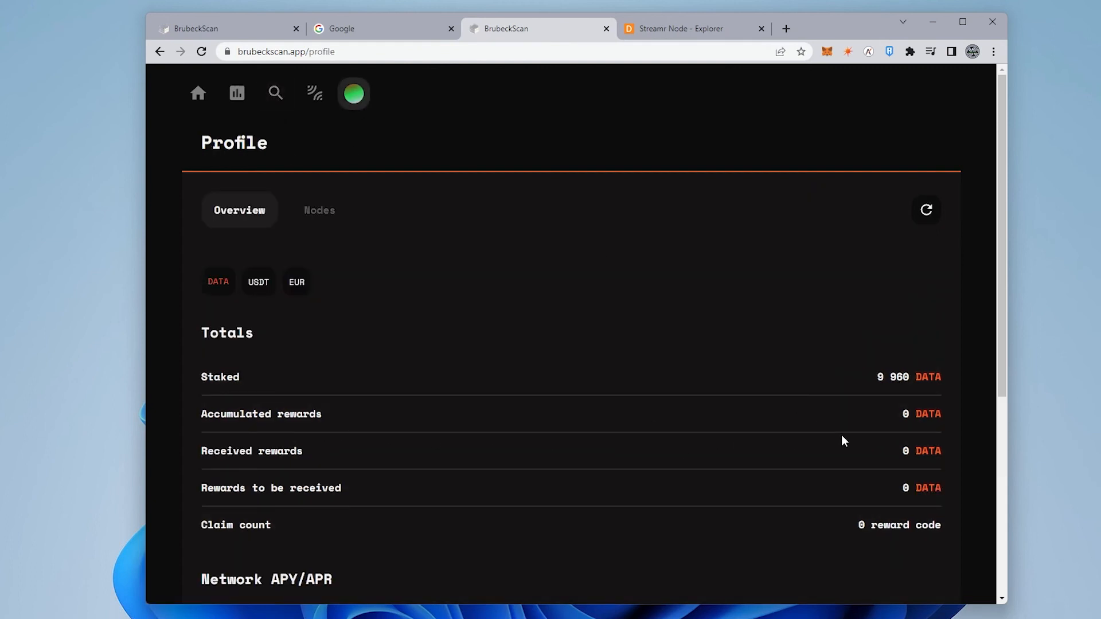
pyautogui.moveTo(991, 310)
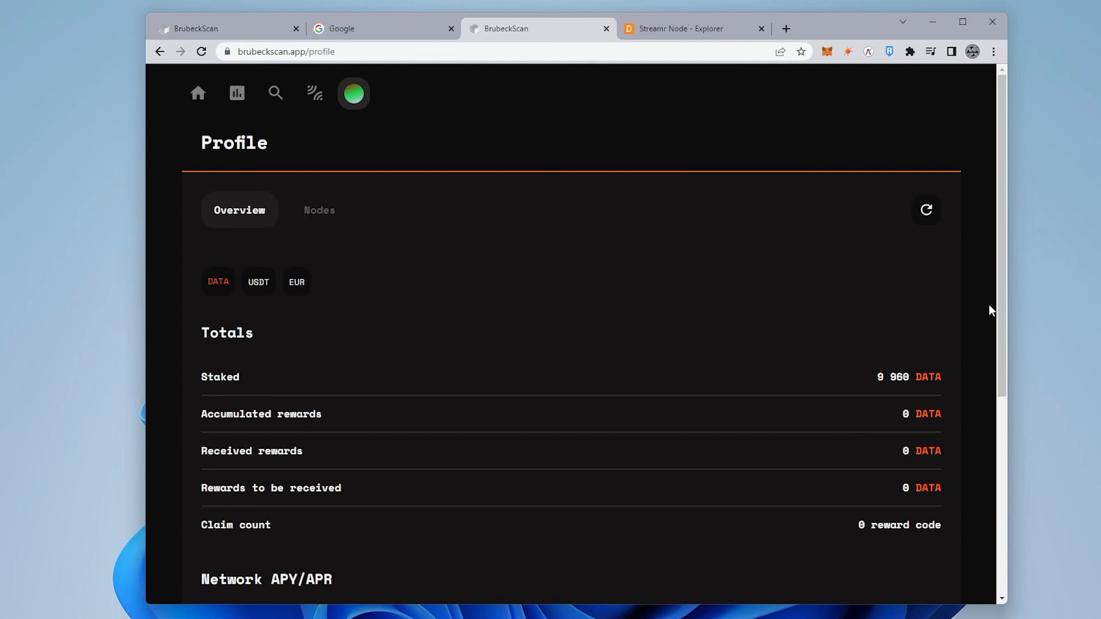
pyautogui.scroll(-3)
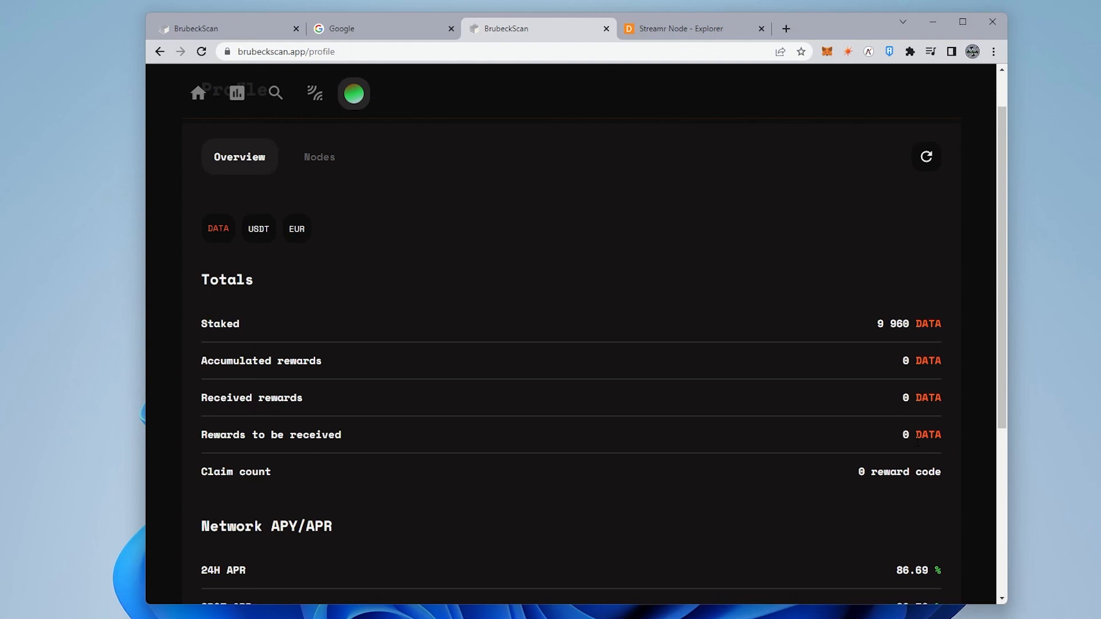
pyautogui.scroll(-3)
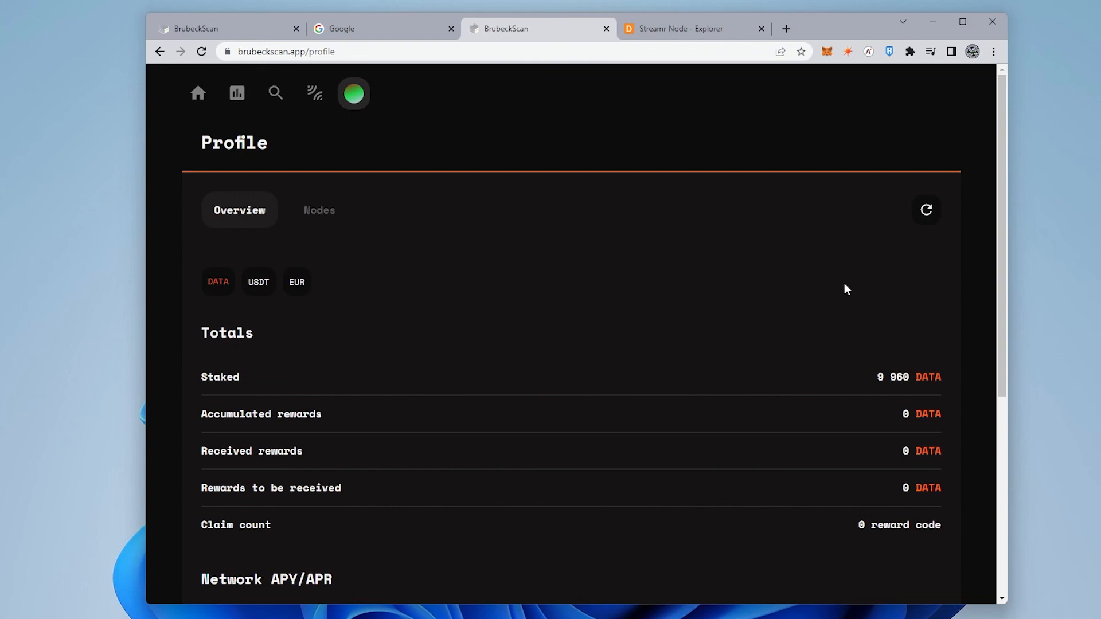